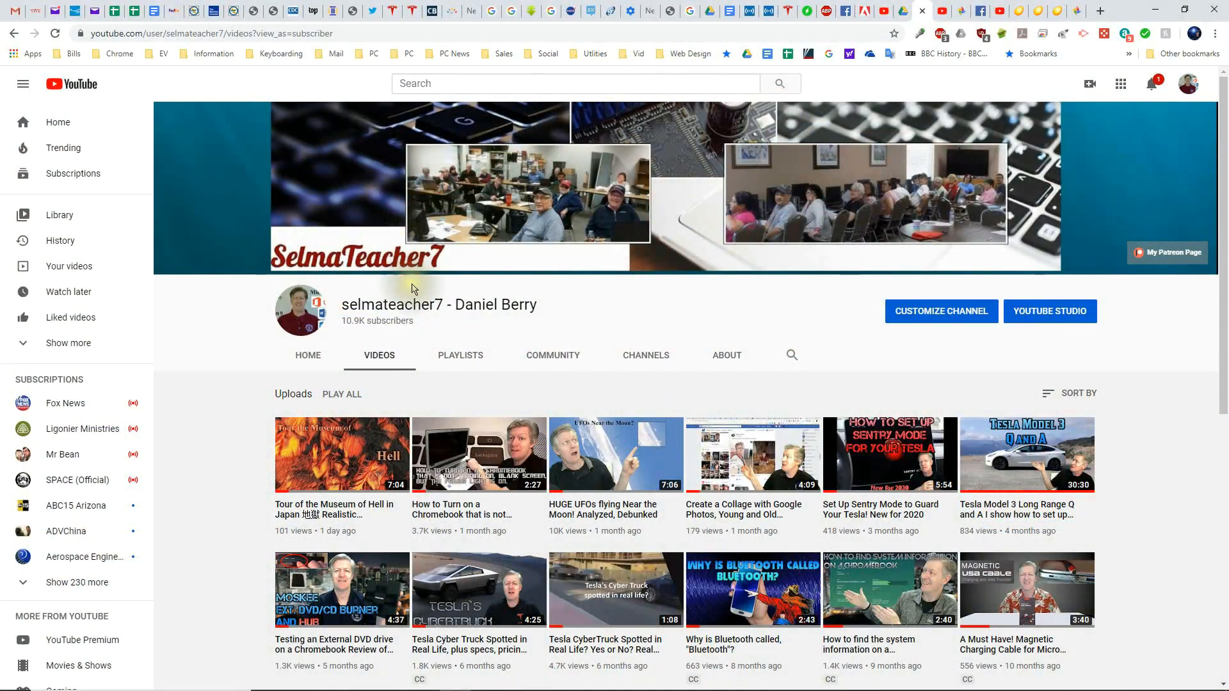
Open the Computer Literacy 2019 playlist from the channel's playlists and scroll through its lessons.
{"action": "left_click", "coordinate": [460, 355]}
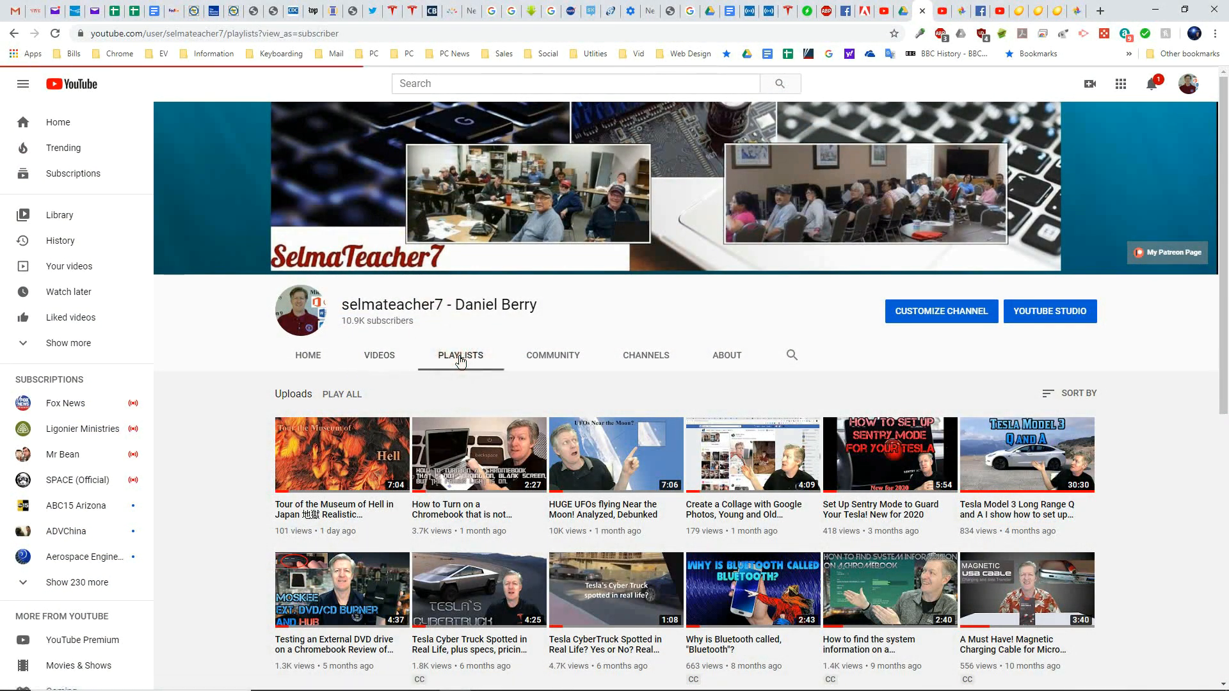
{"action": "left_click", "coordinate": [460, 355]}
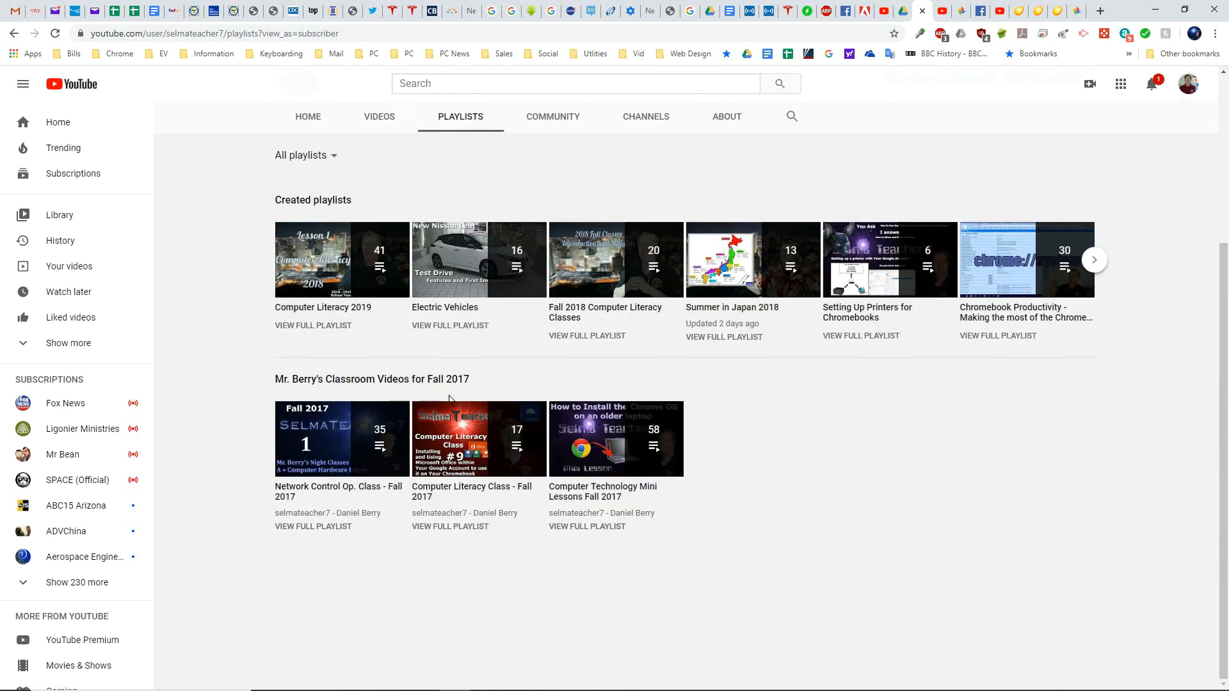
{"action": "mouse_move", "coordinate": [437, 384]}
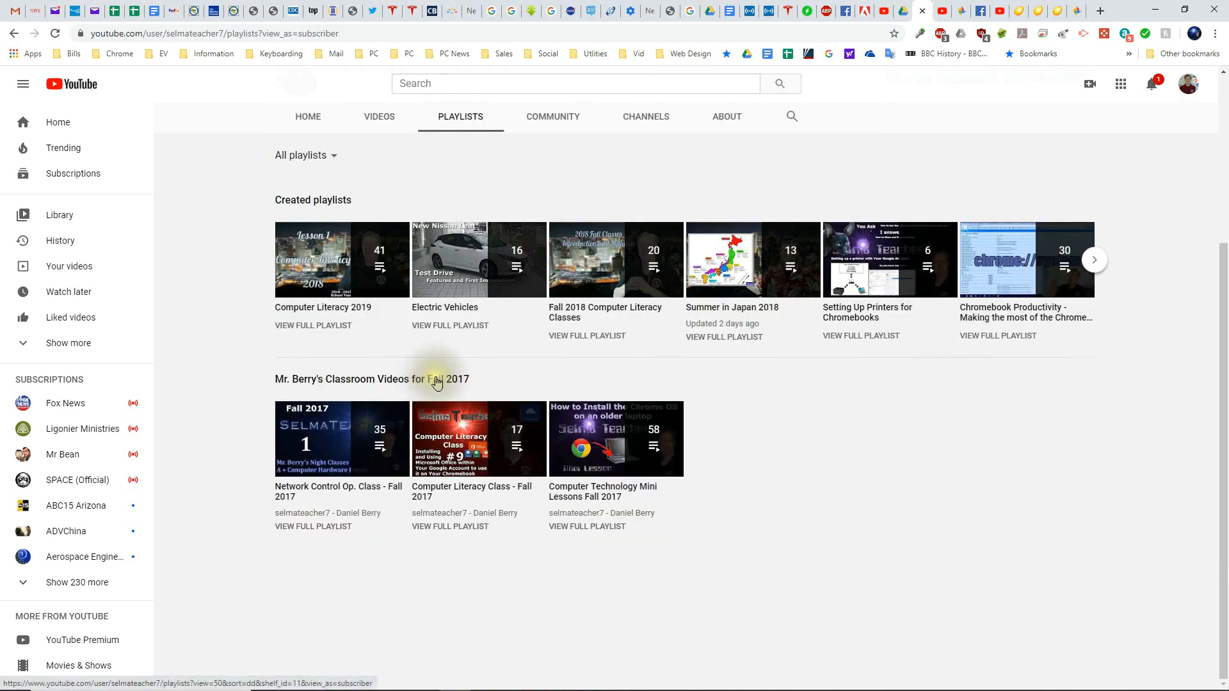
{"action": "mouse_move", "coordinate": [601, 311]}
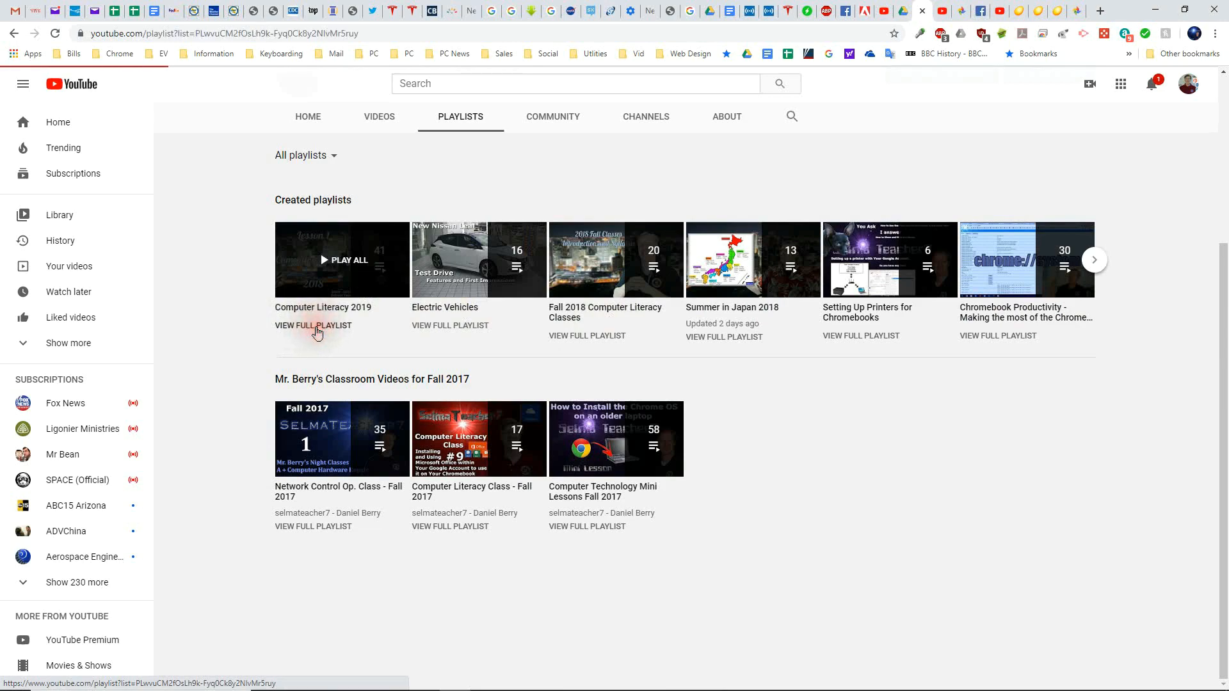
{"action": "left_click", "coordinate": [312, 325]}
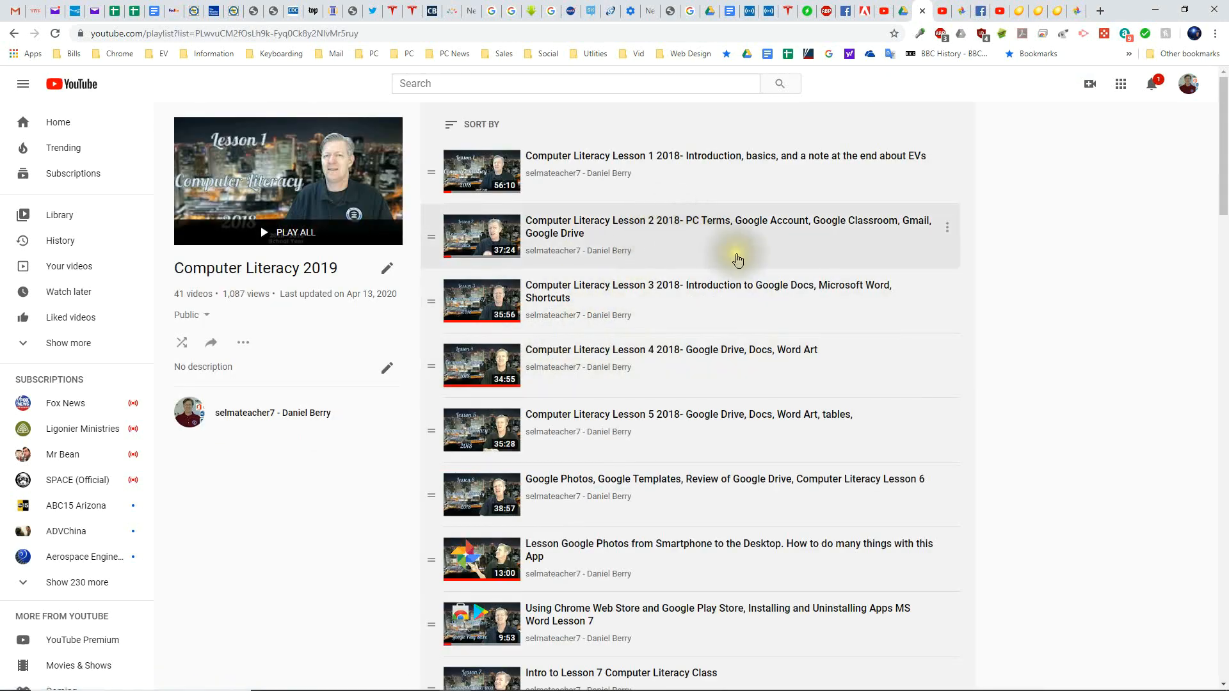
{"action": "scroll", "scroll_direction": "down", "scroll_amount": 3}
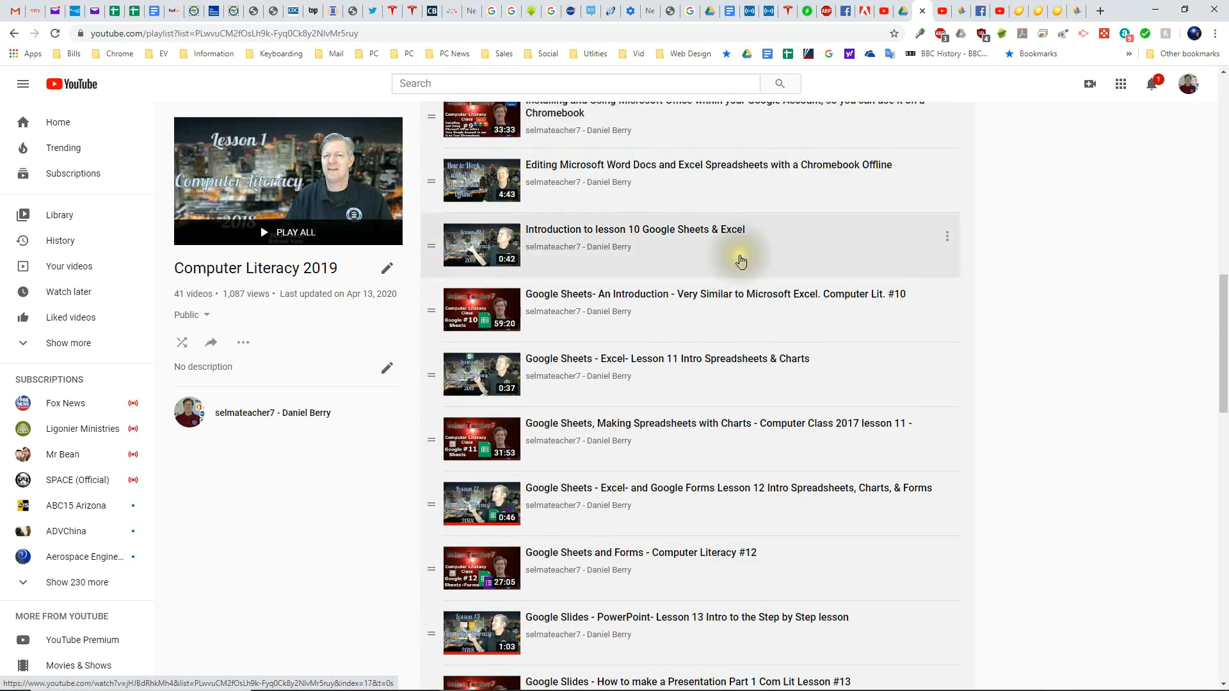
{"action": "scroll", "scroll_direction": "down", "scroll_amount": 3}
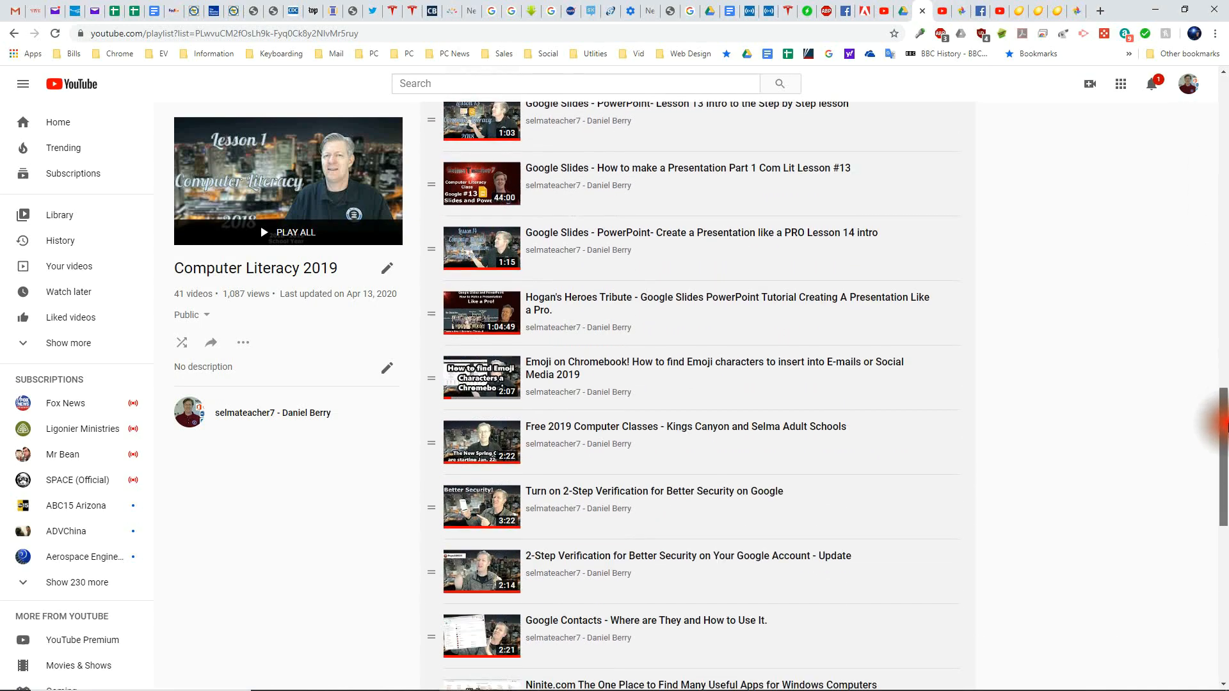
{"action": "scroll", "scroll_direction": "down", "scroll_amount": 3}
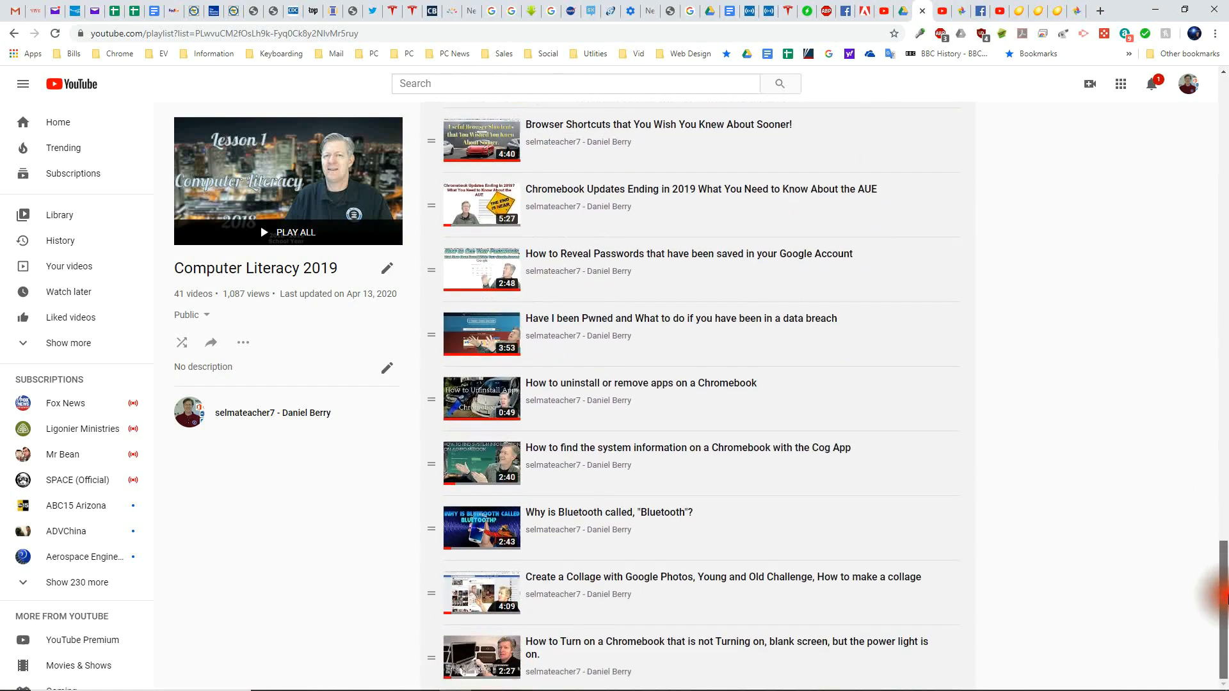
{"action": "scroll", "scroll_direction": "down", "scroll_amount": 3}
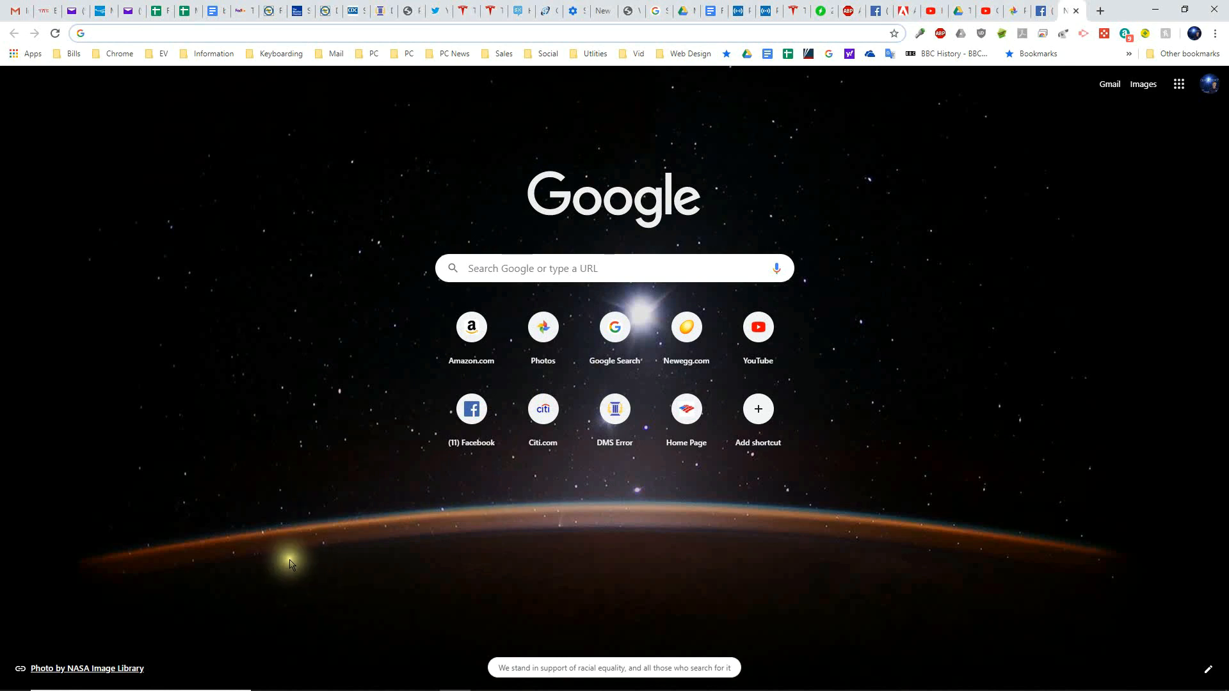
{"action": "mouse_move", "coordinate": [690, 243]}
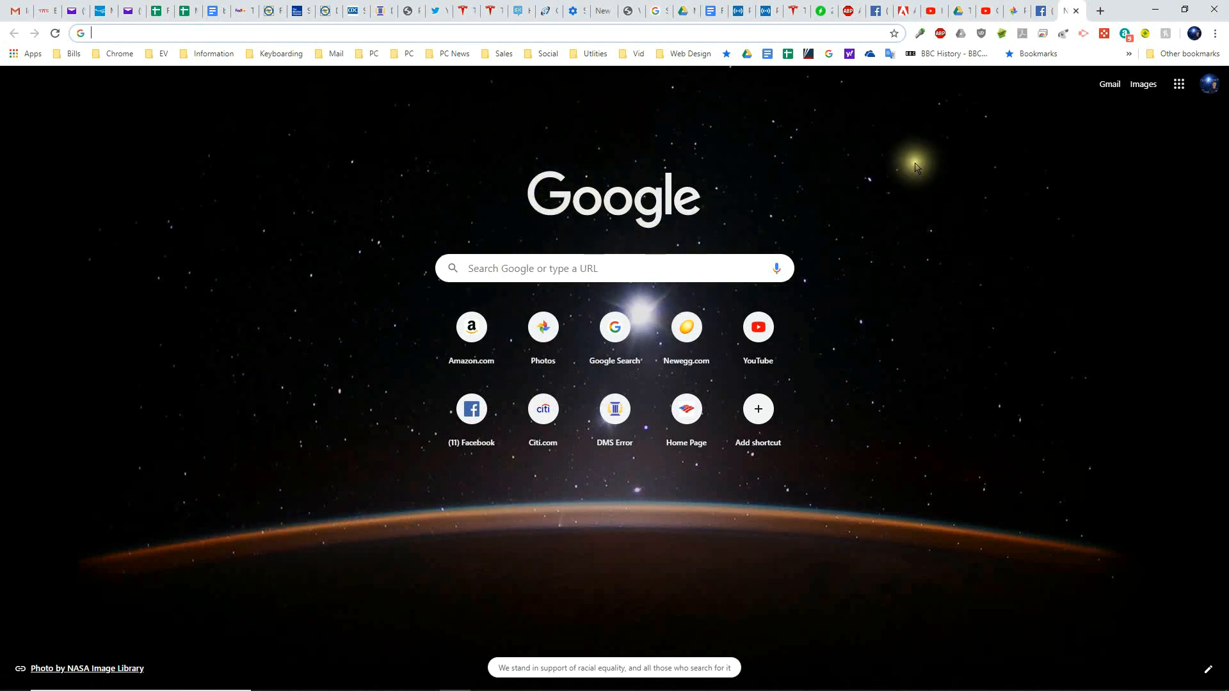
{"action": "mouse_move", "coordinate": [749, 258]}
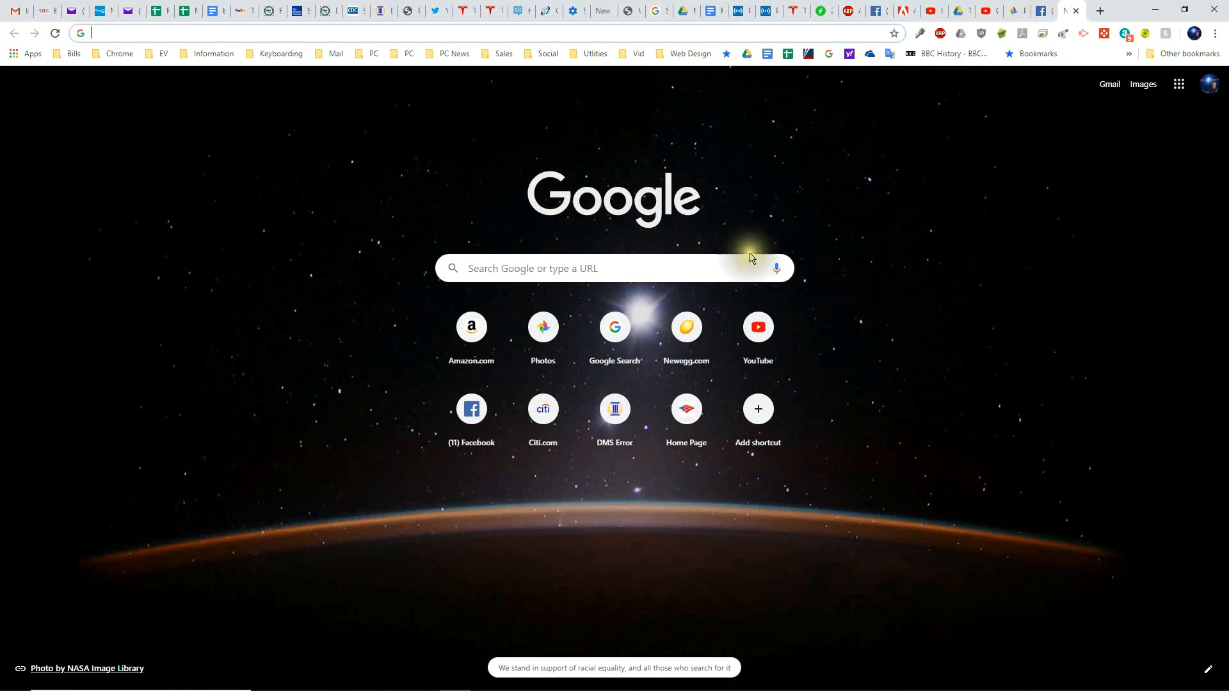
{"action": "mouse_move", "coordinate": [913, 476]}
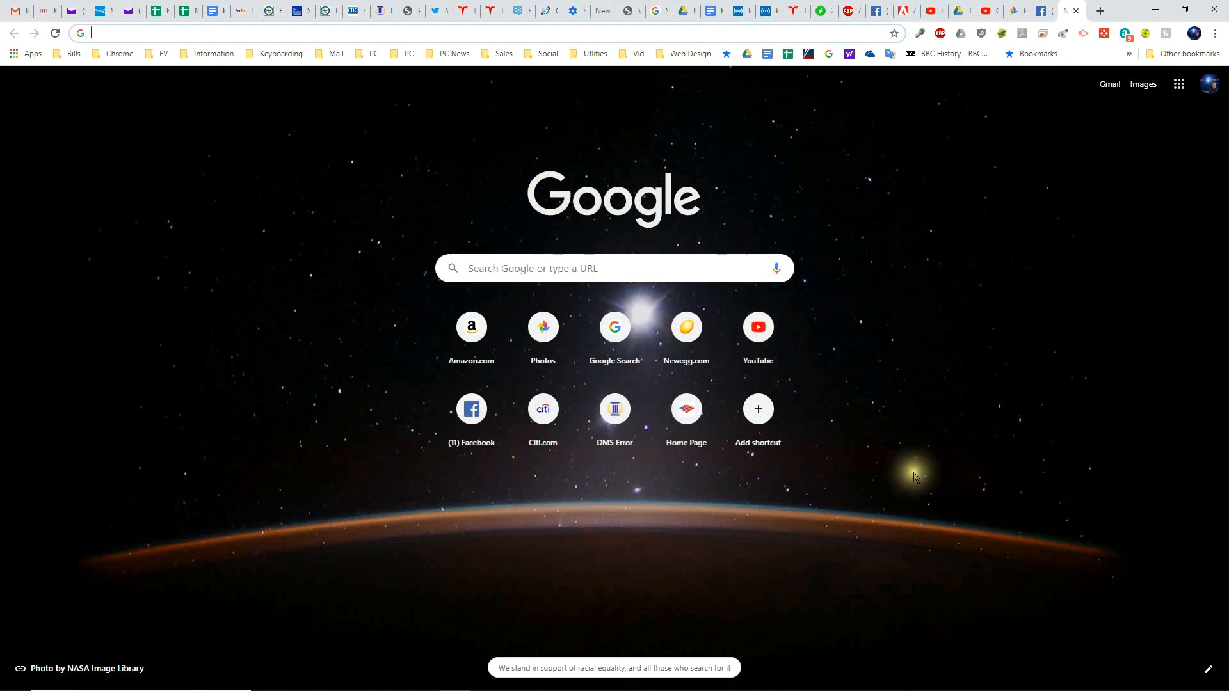
{"action": "mouse_move", "coordinate": [1143, 104]}
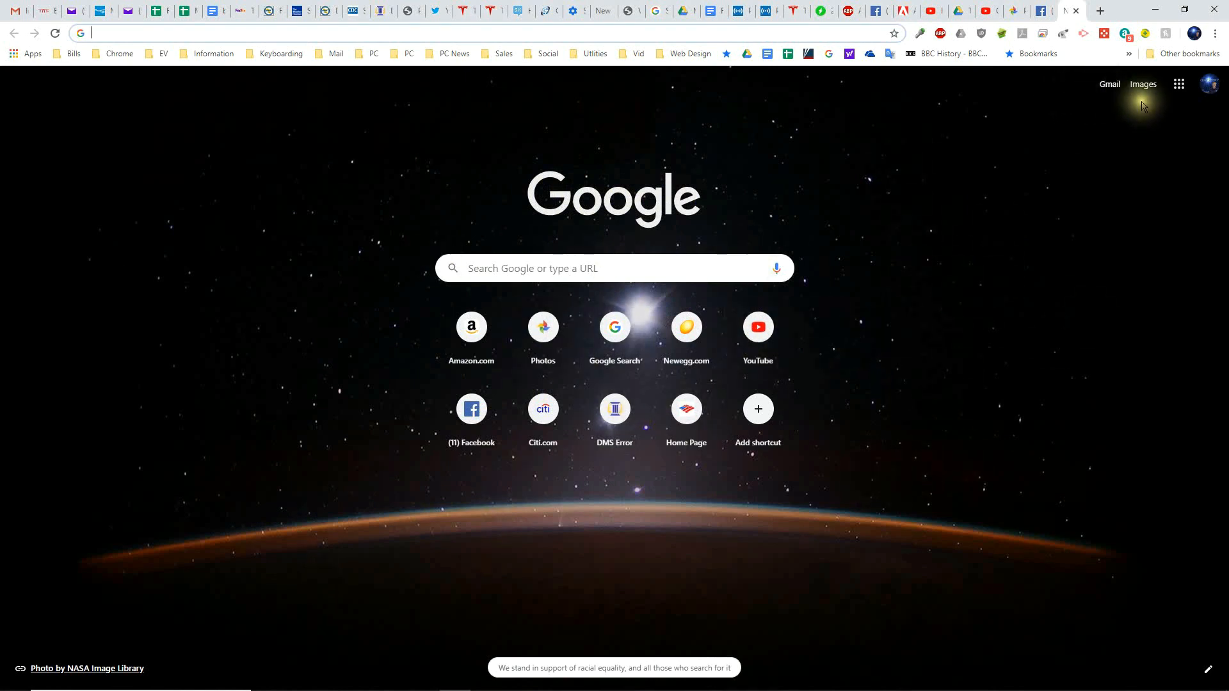
{"action": "mouse_move", "coordinate": [1178, 83]}
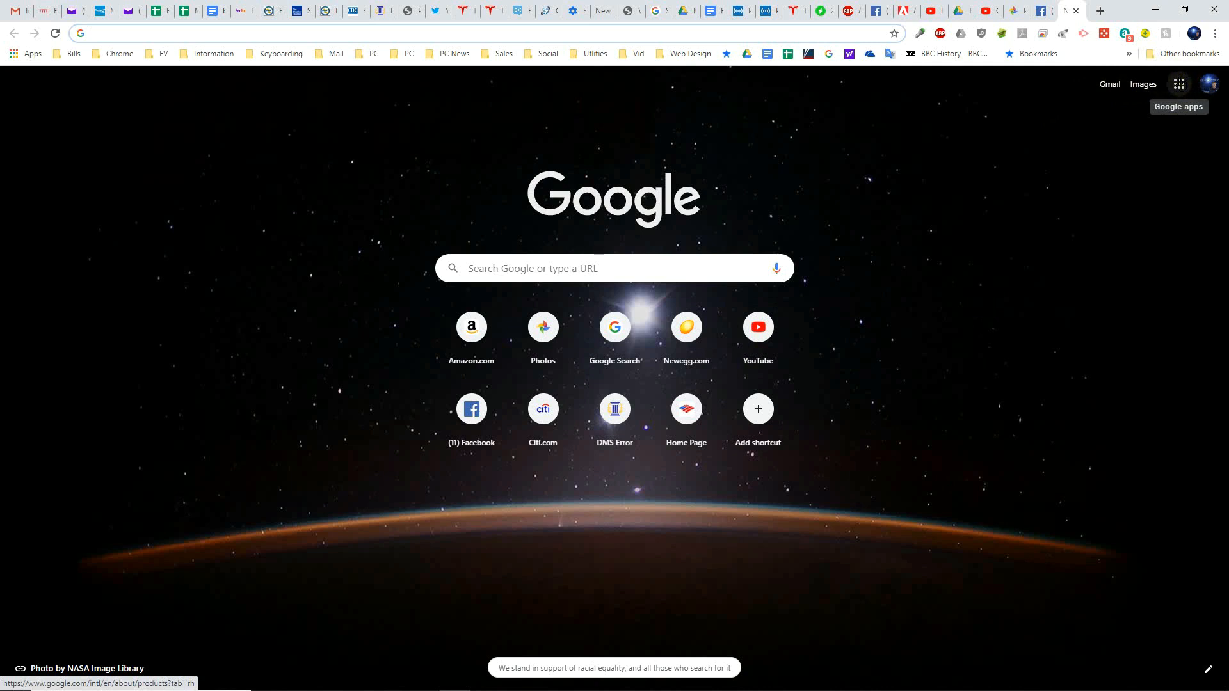
Open Google Drive from the Google apps grid.
{"action": "left_click", "coordinate": [1178, 84]}
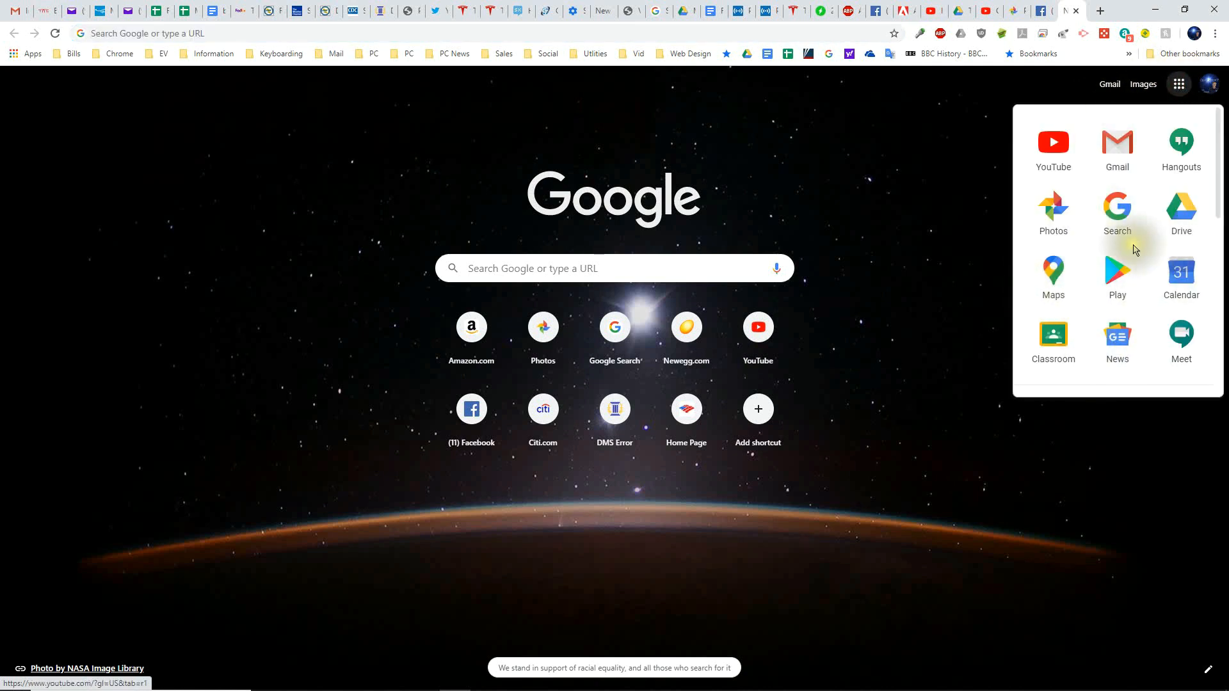
{"action": "mouse_move", "coordinate": [1128, 249]}
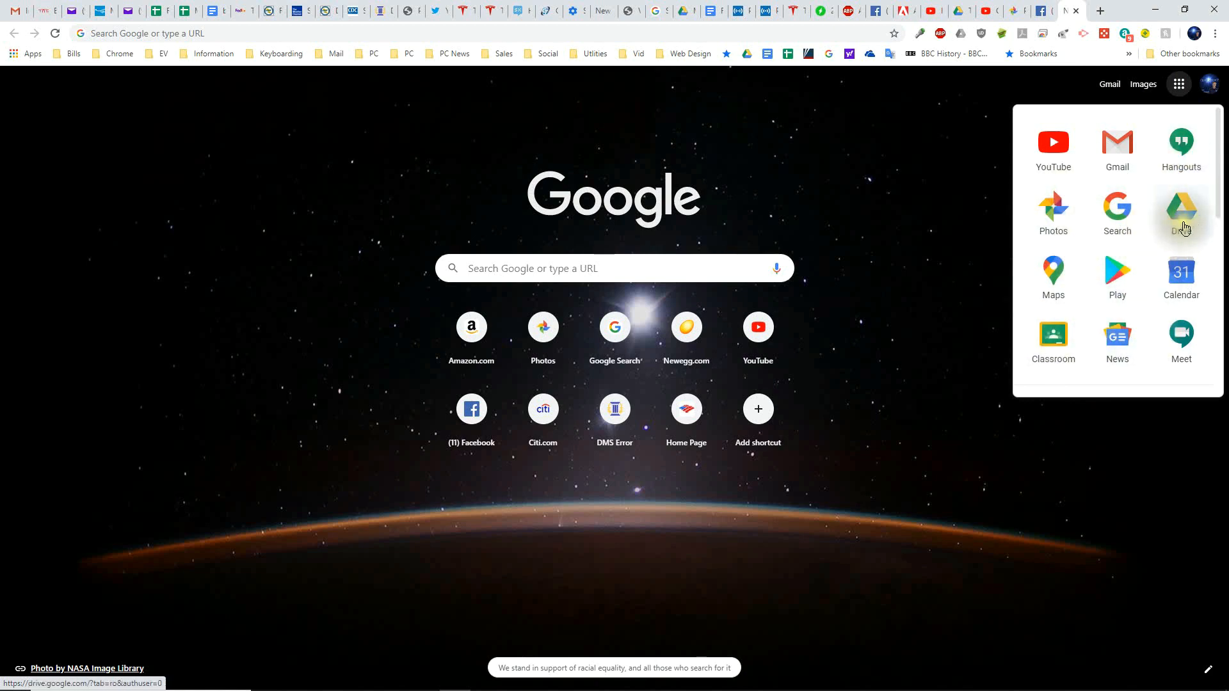
{"action": "left_click", "coordinate": [1180, 212]}
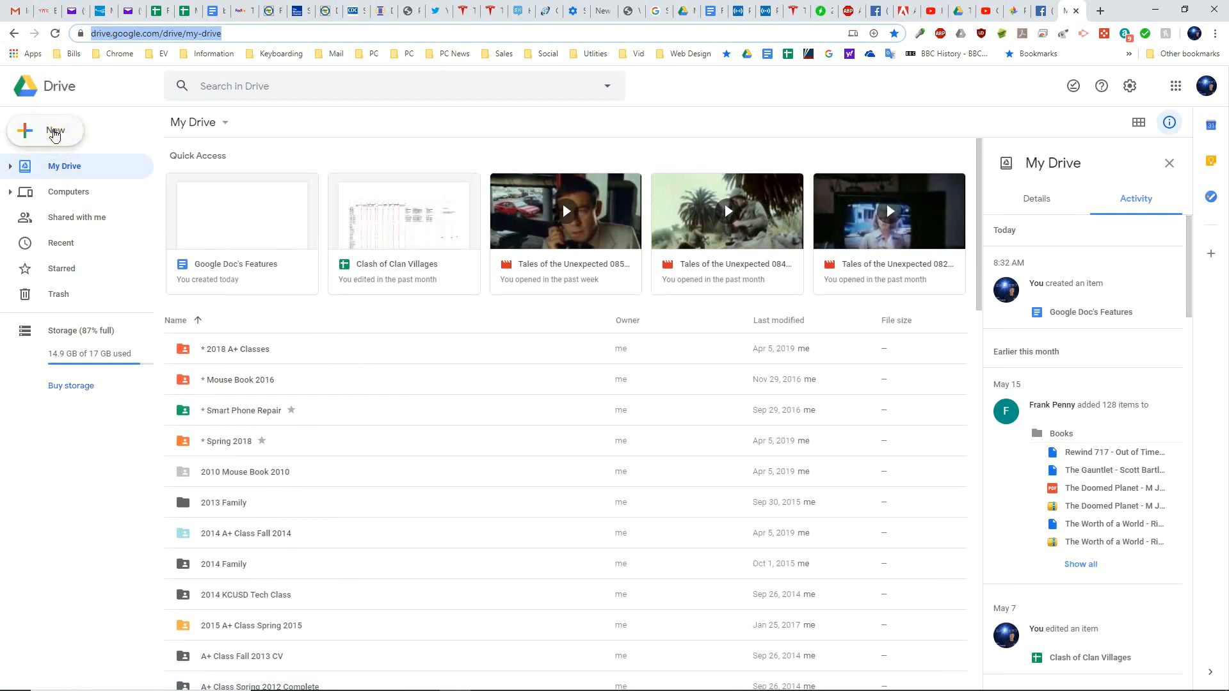
Review Drive's New menu options and bring up the Google Doc Features file's context menu.
{"action": "left_click", "coordinate": [46, 130]}
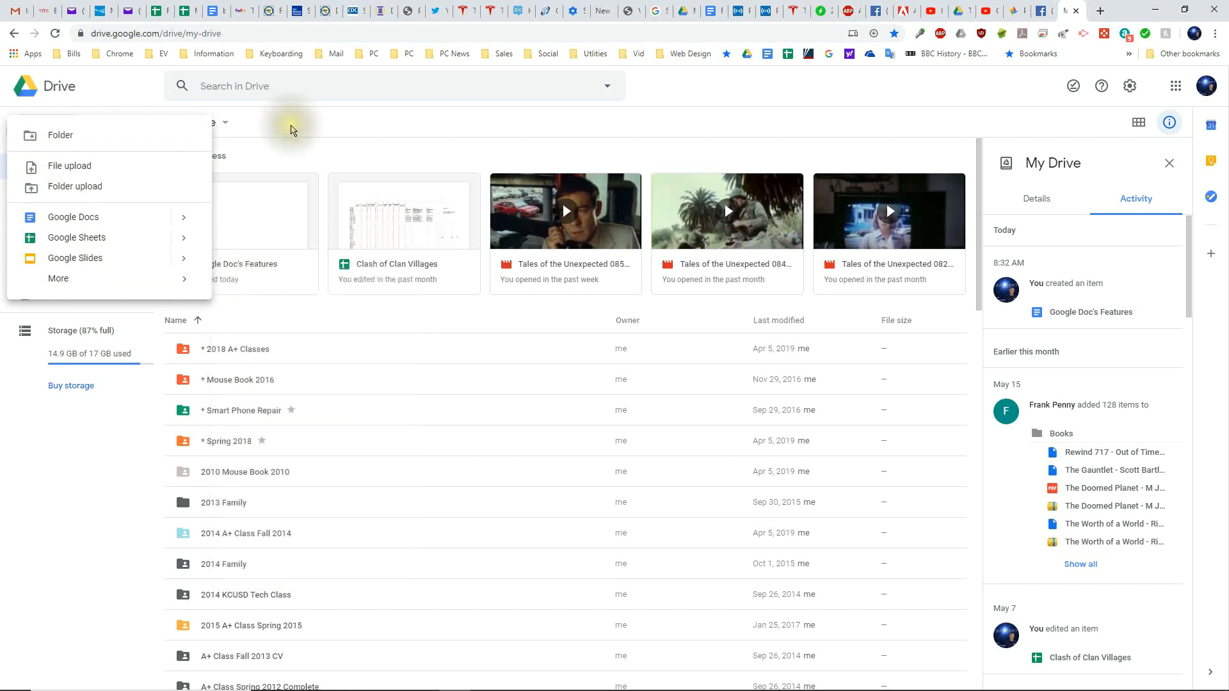
{"action": "mouse_move", "coordinate": [46, 135]}
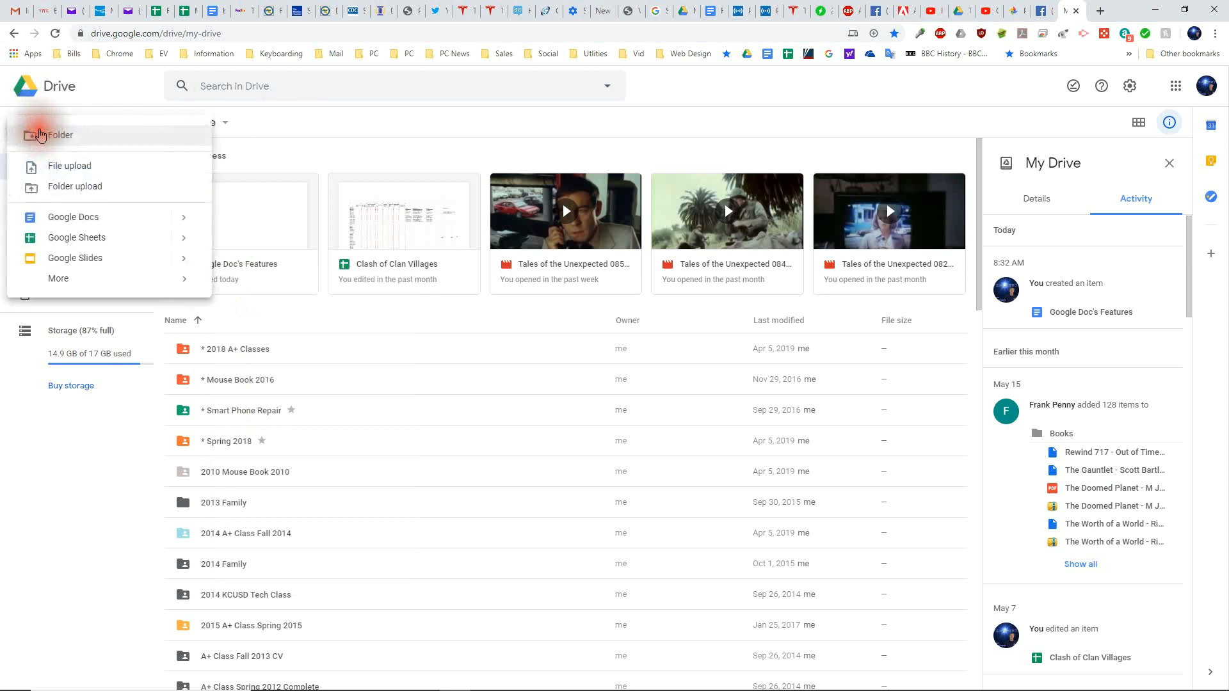
{"action": "mouse_move", "coordinate": [73, 217]}
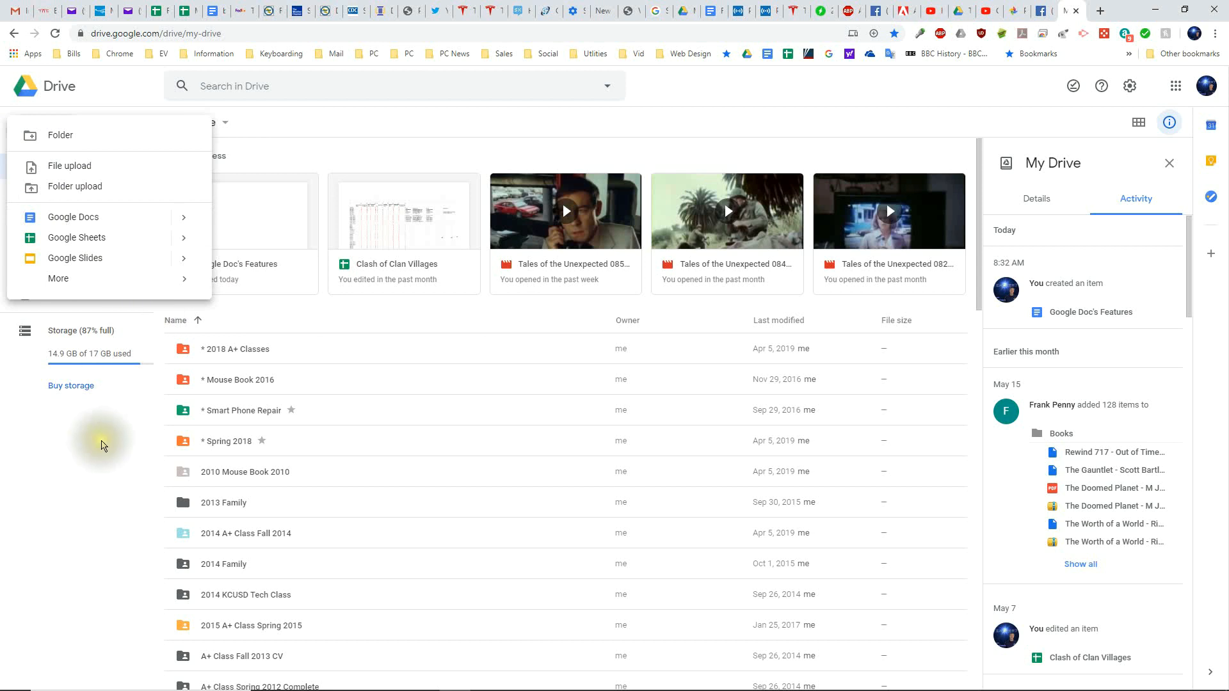
{"action": "mouse_move", "coordinate": [112, 220]}
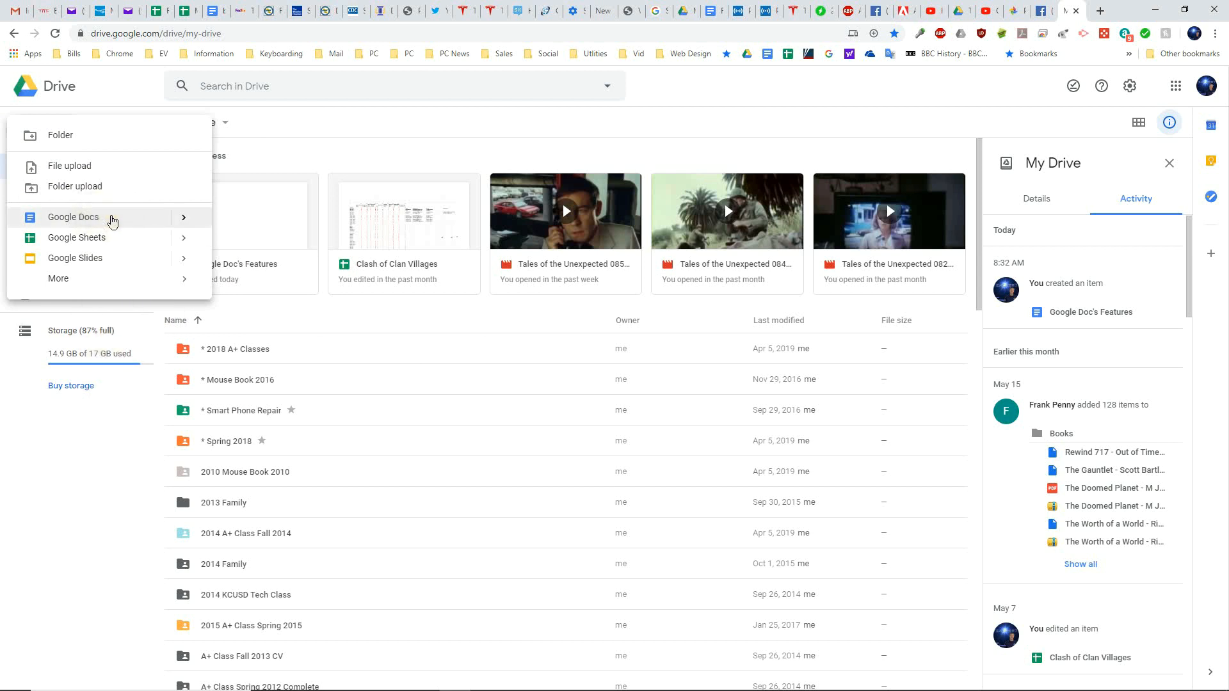
{"action": "mouse_move", "coordinate": [109, 230]}
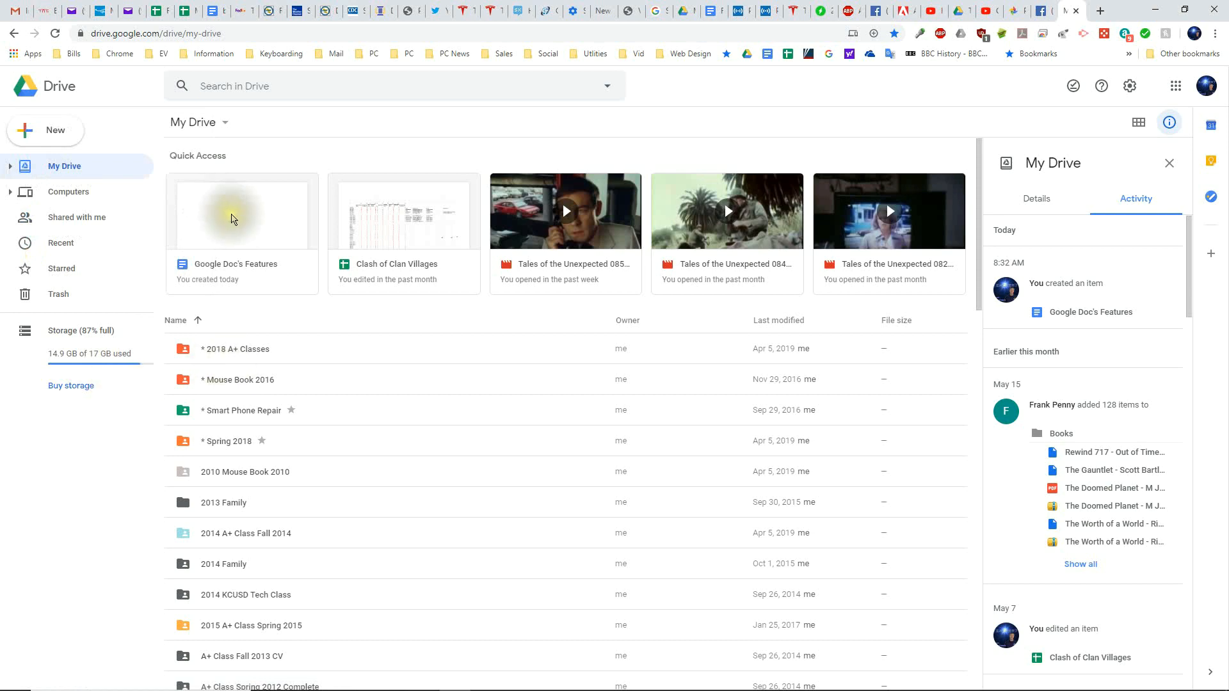
{"action": "mouse_move", "coordinate": [392, 433]}
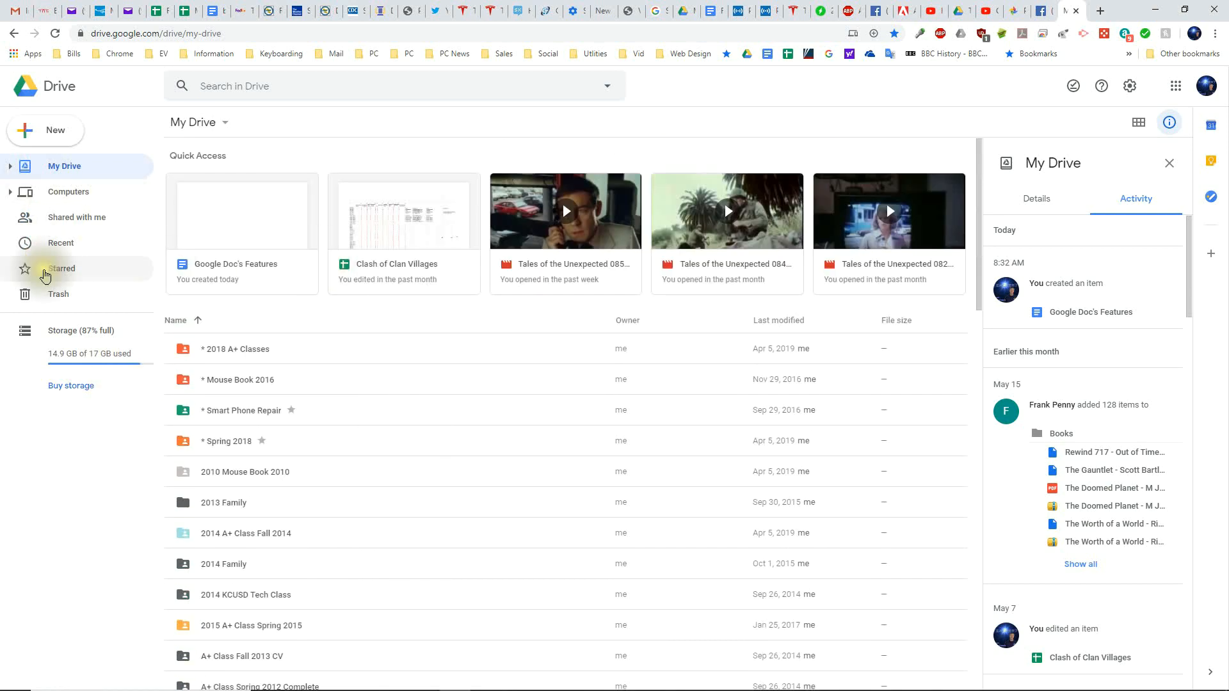
{"action": "mouse_move", "coordinate": [228, 229]}
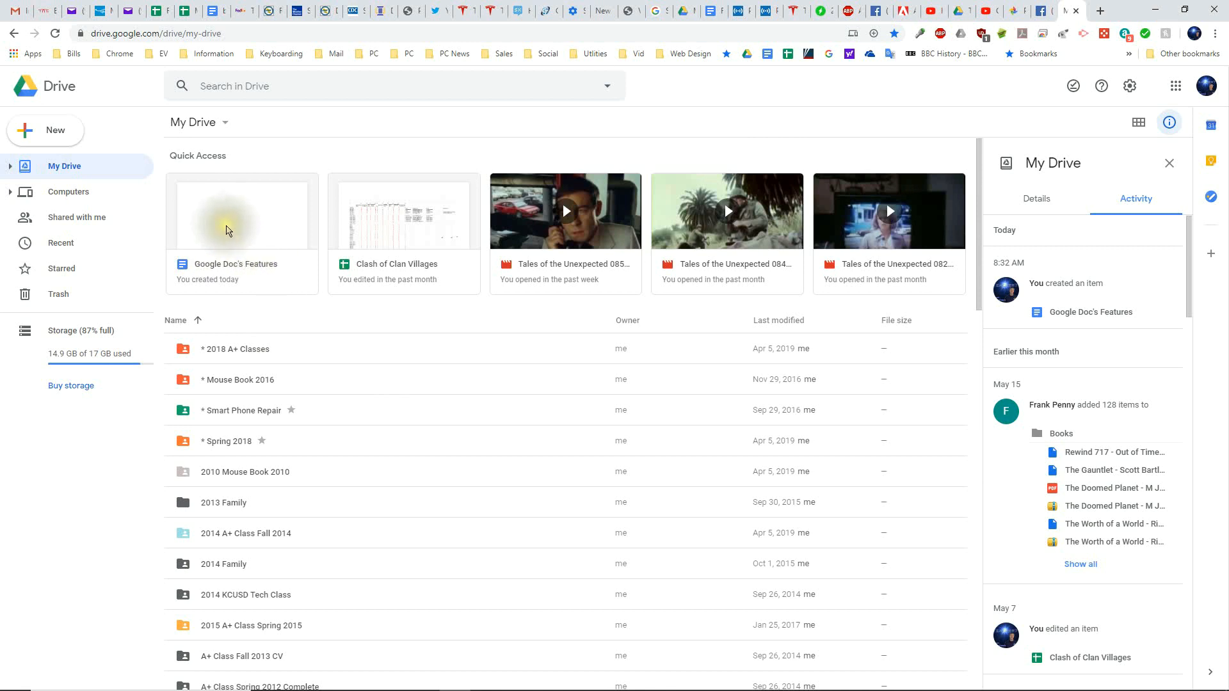
{"action": "right_click", "coordinate": [227, 231]}
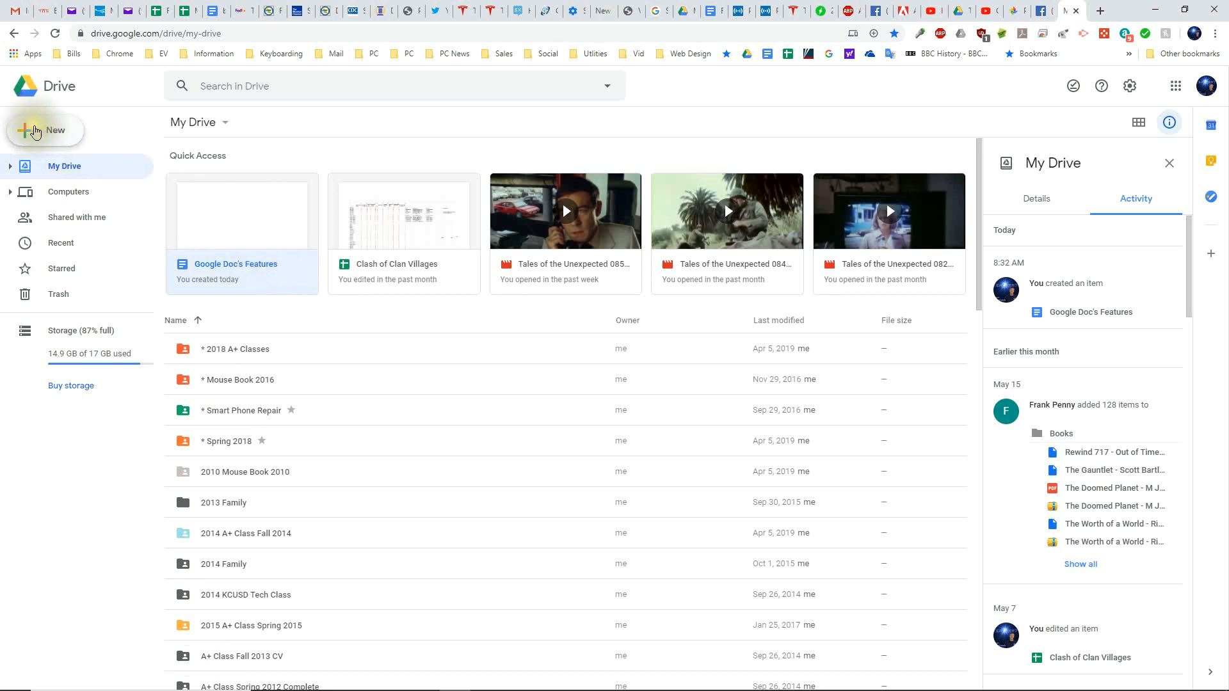
{"action": "mouse_move", "coordinate": [52, 136]}
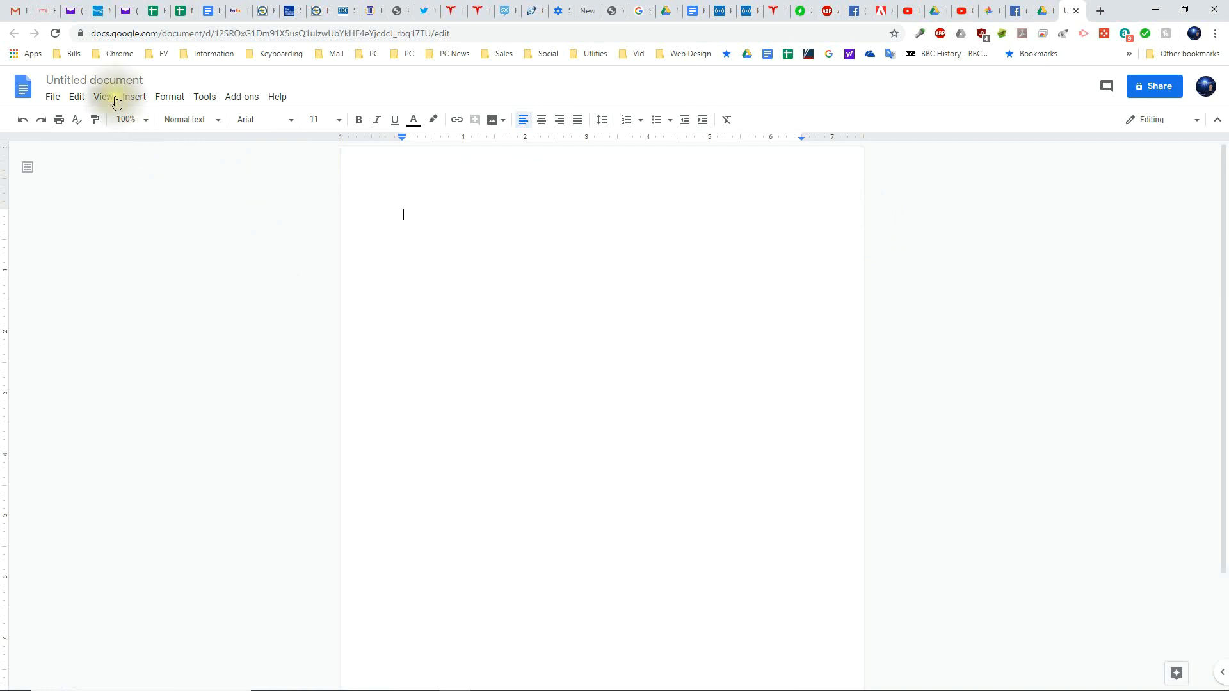
Rename the untitled document to 'Google Doc Features'.
{"action": "left_click", "coordinate": [94, 80]}
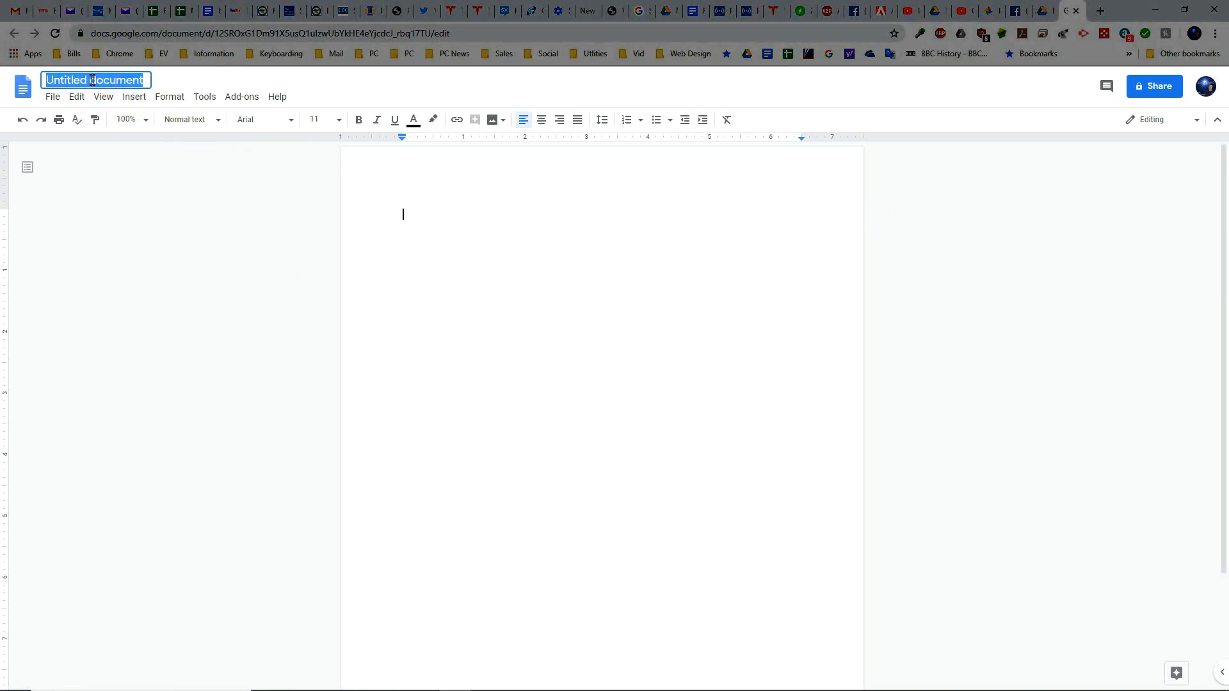
{"action": "type", "text": "Google Doc Feat"}
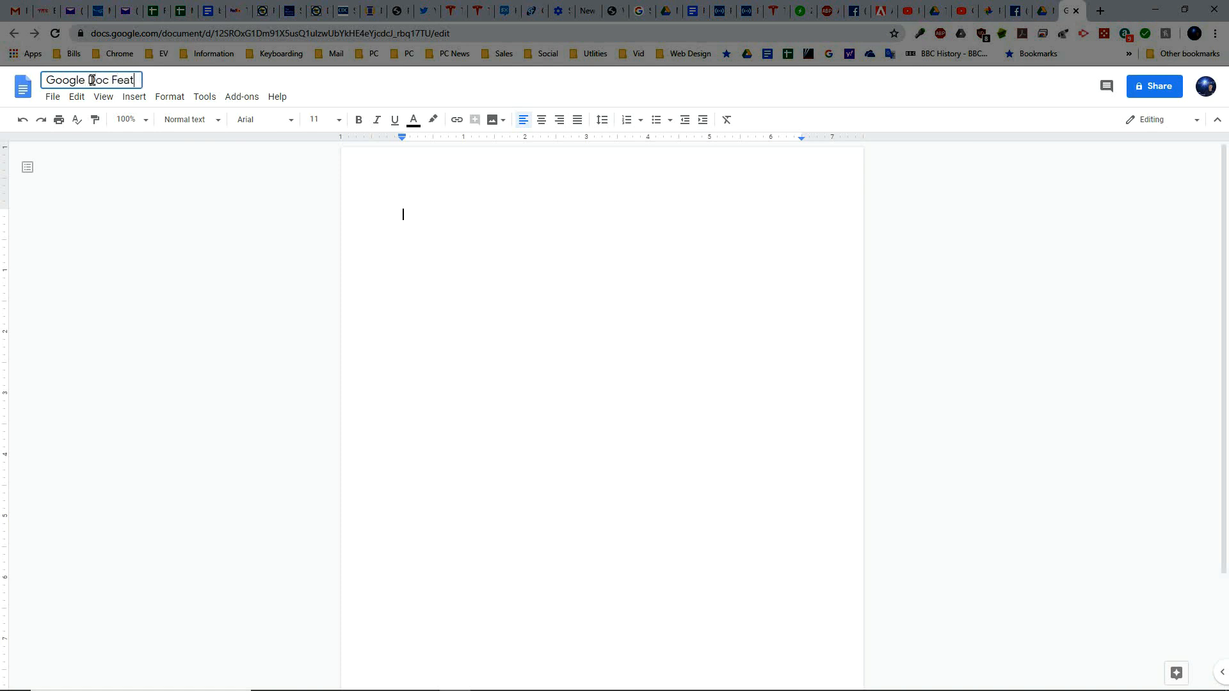
{"action": "type", "text": "ures"}
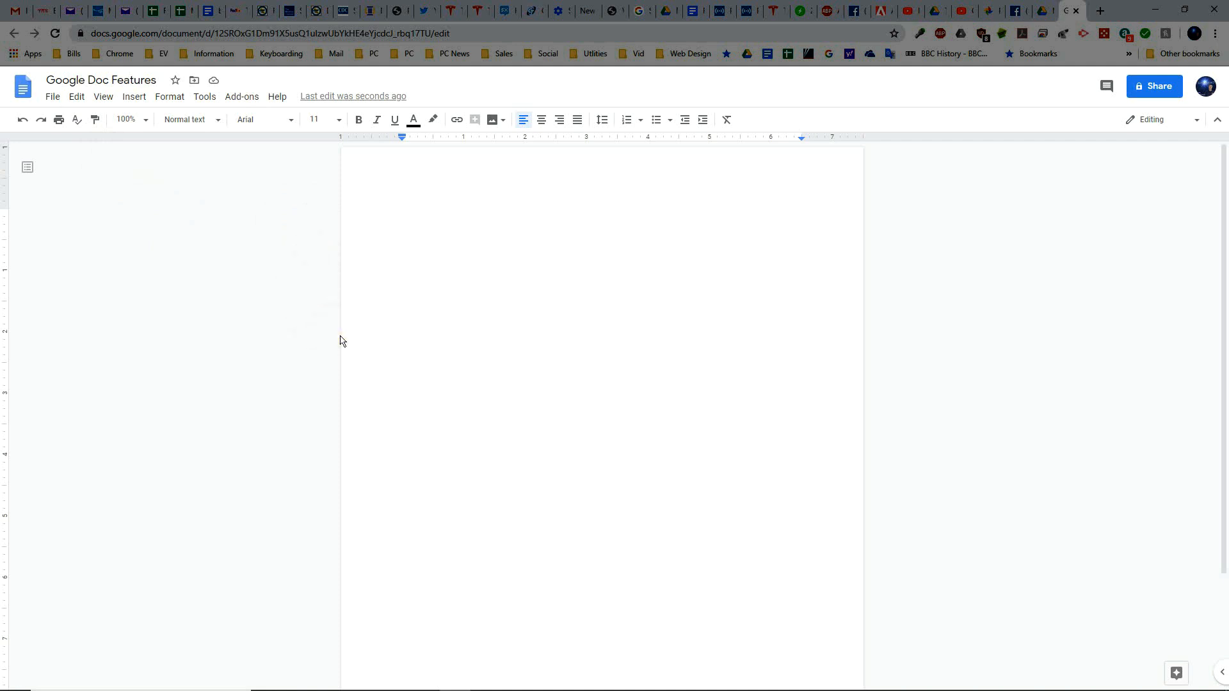
{"action": "left_click", "coordinate": [251, 263]}
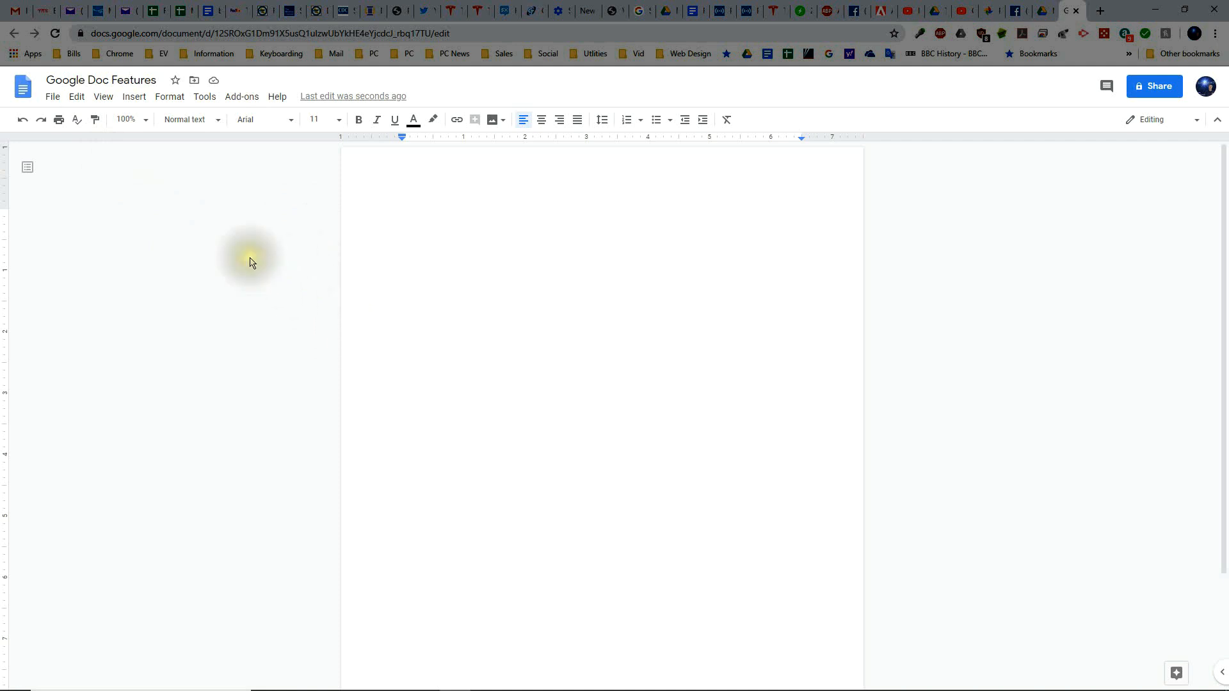
{"action": "mouse_move", "coordinate": [290, 260]}
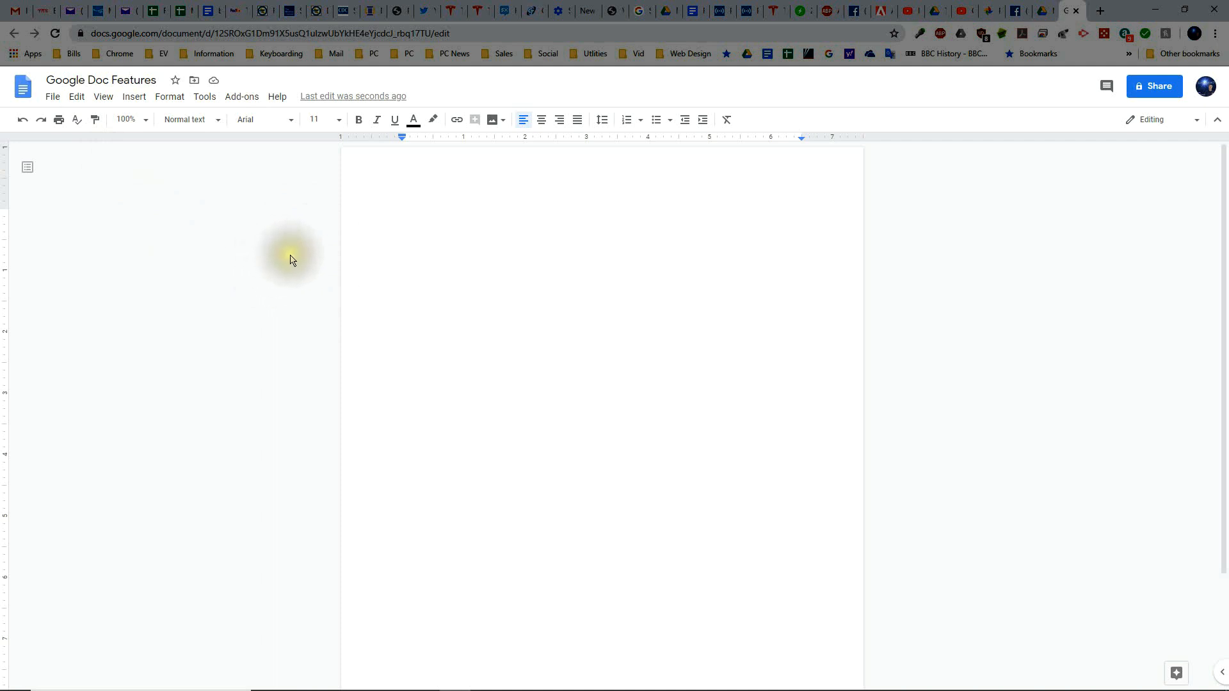
{"action": "mouse_move", "coordinate": [555, 277]}
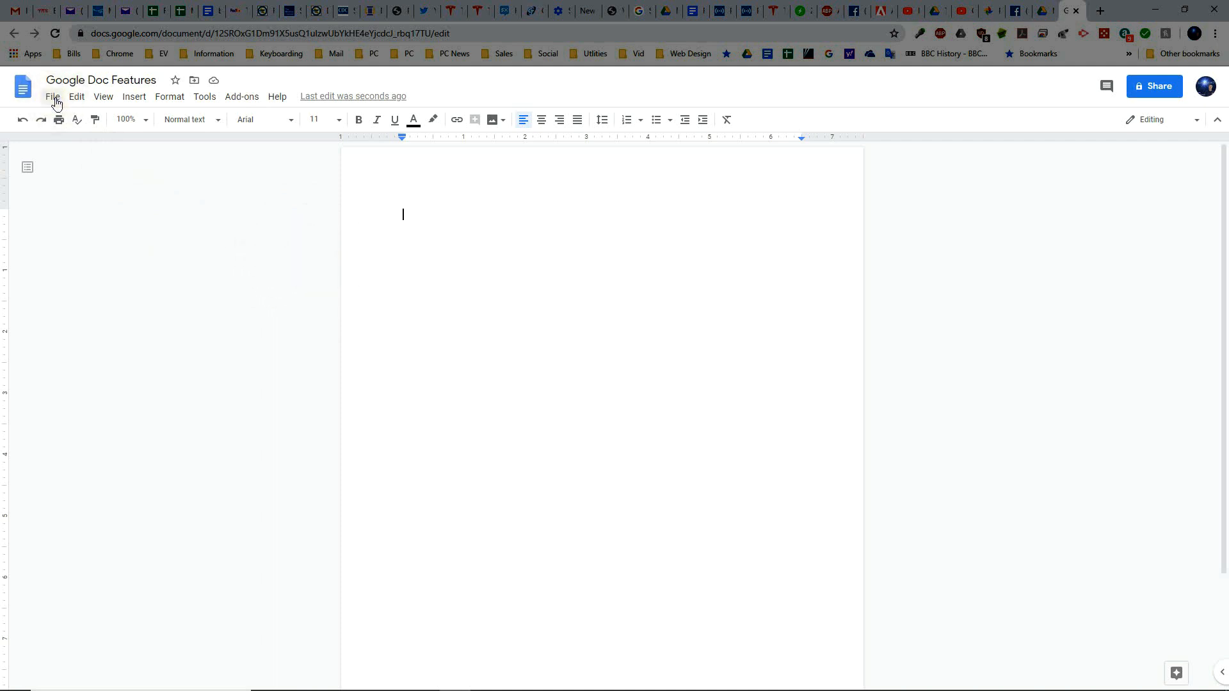
Open the File menu of the Google Doc Features document.
{"action": "left_click", "coordinate": [52, 97]}
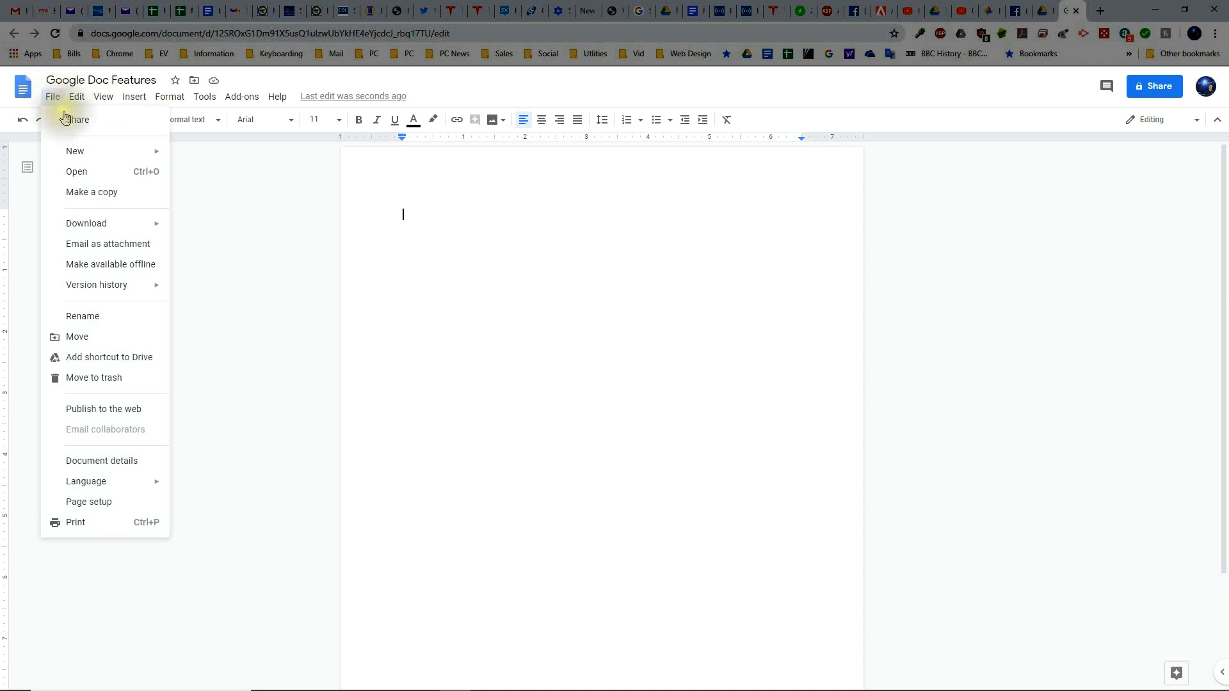
{"action": "mouse_move", "coordinate": [76, 151]}
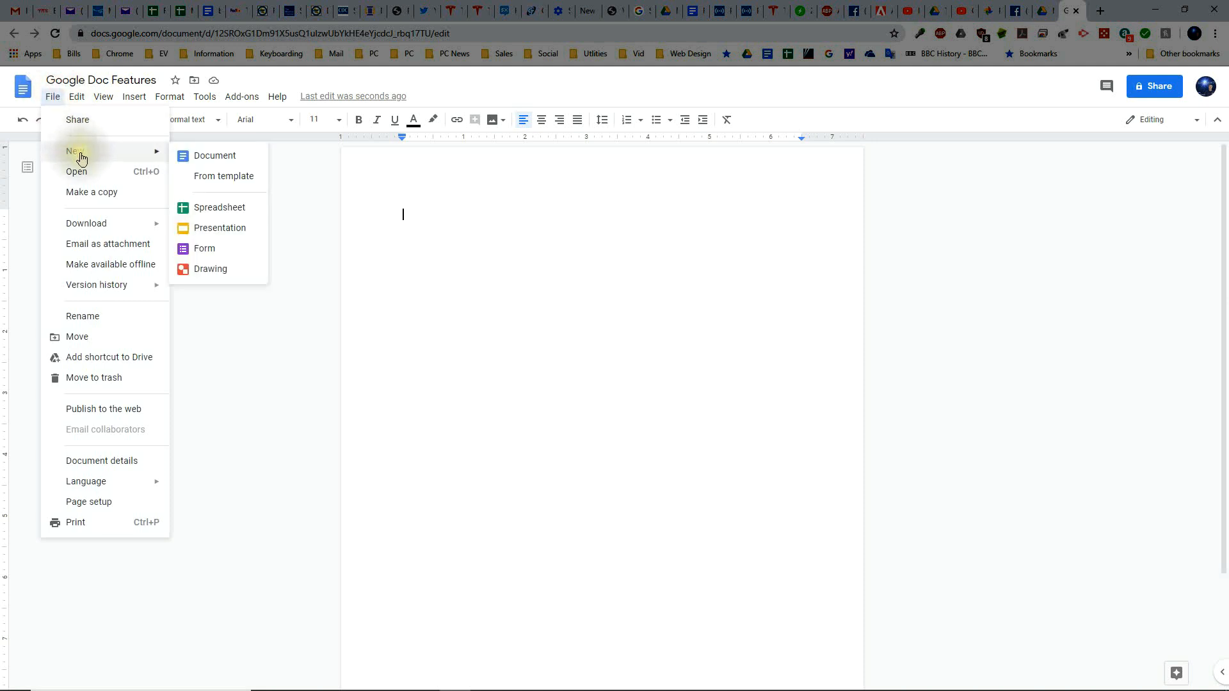
{"action": "mouse_move", "coordinate": [77, 174]}
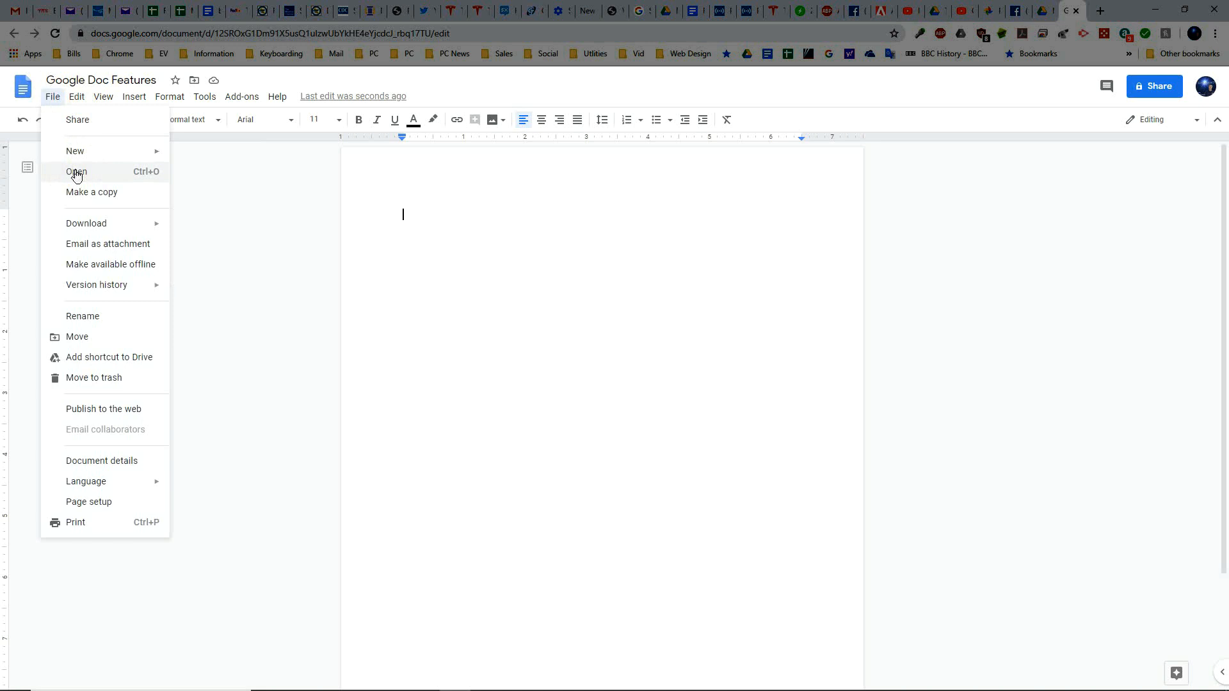
{"action": "mouse_move", "coordinate": [83, 196]}
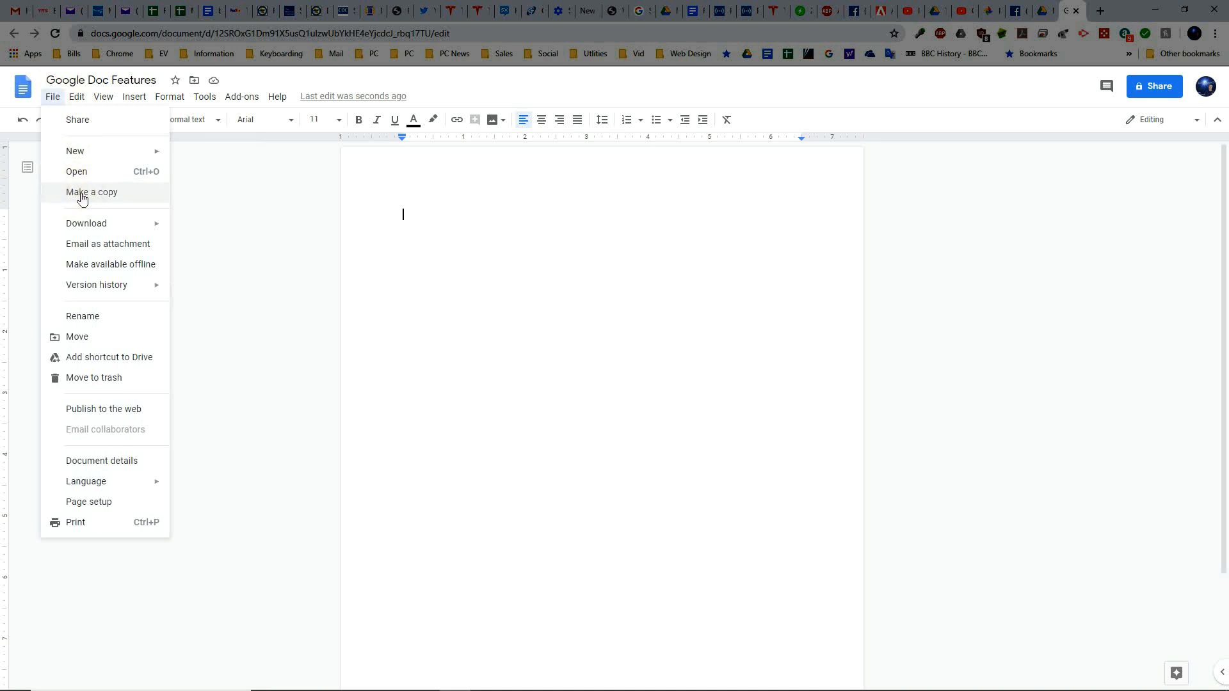
{"action": "mouse_move", "coordinate": [94, 227]}
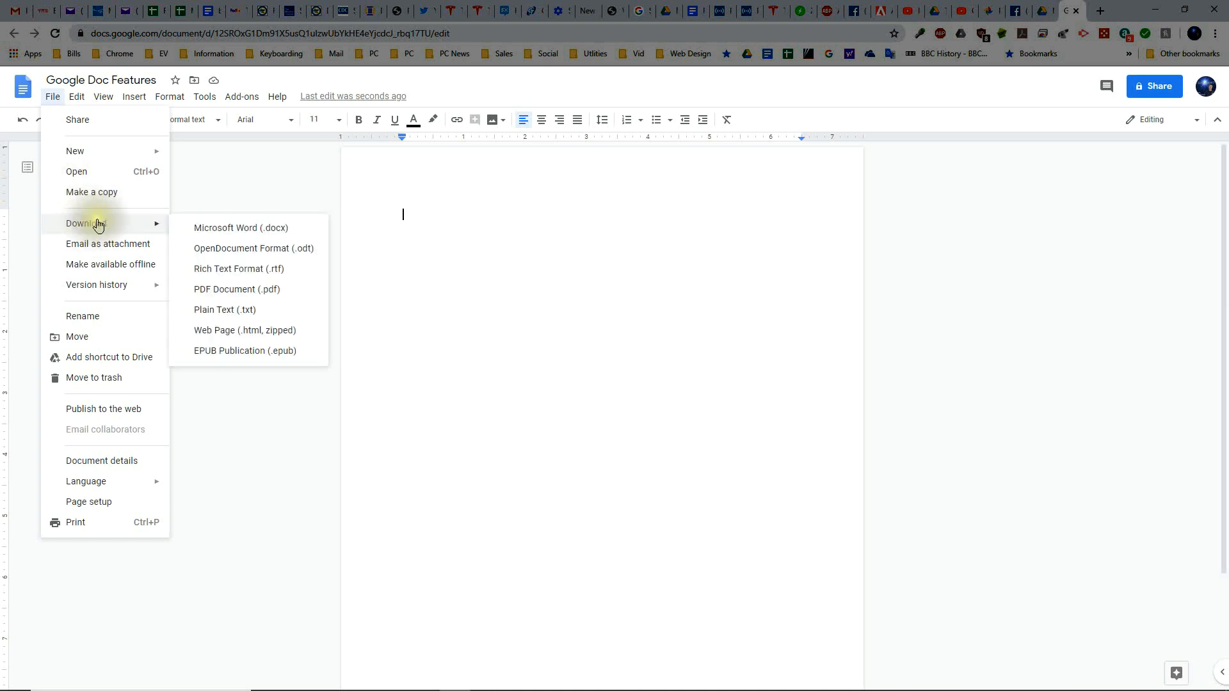
{"action": "mouse_move", "coordinate": [206, 227]}
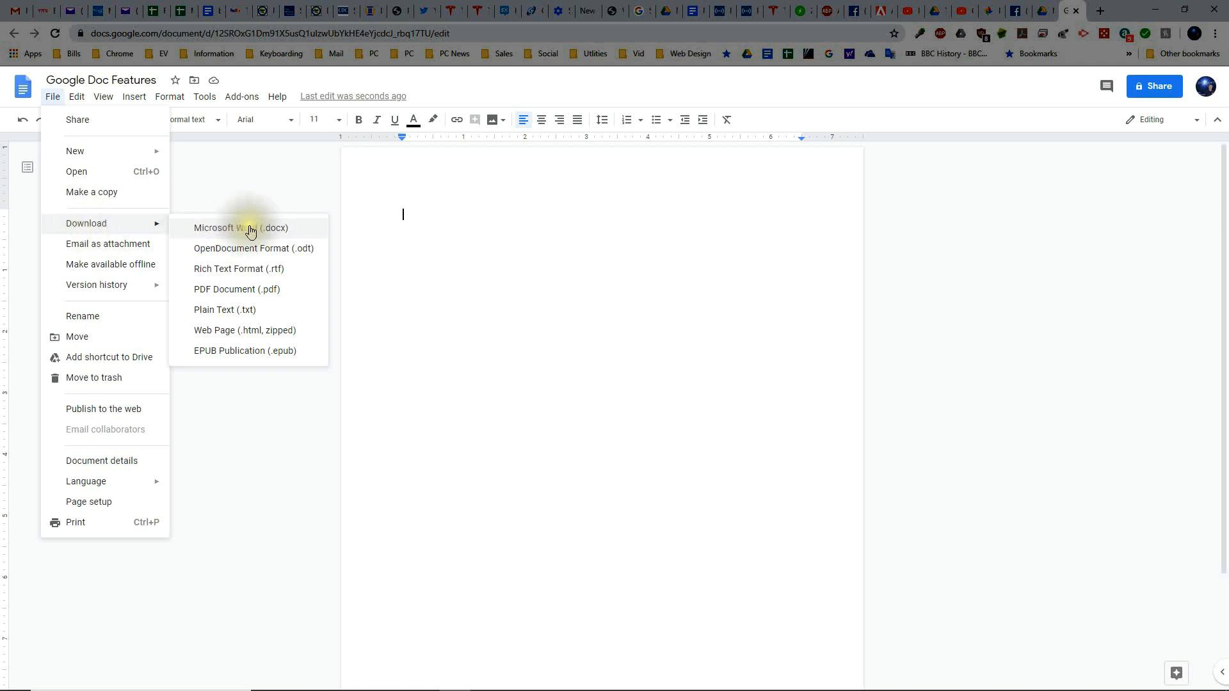
{"action": "mouse_move", "coordinate": [261, 237]}
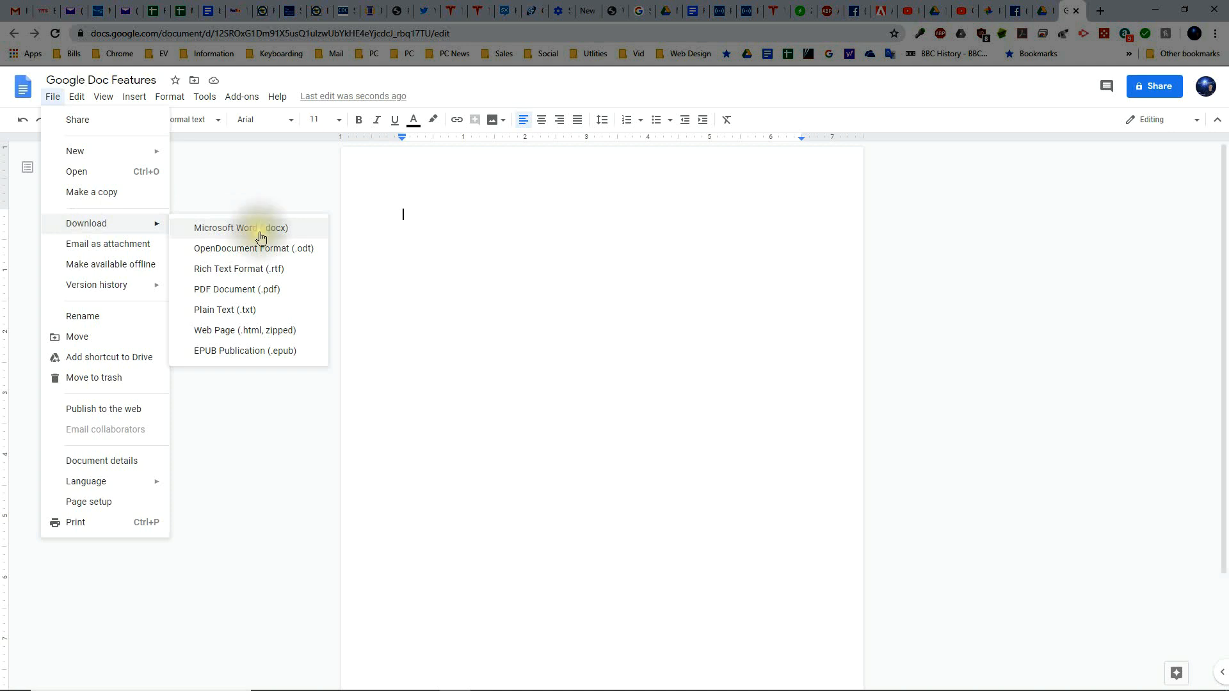
{"action": "mouse_move", "coordinate": [261, 290]}
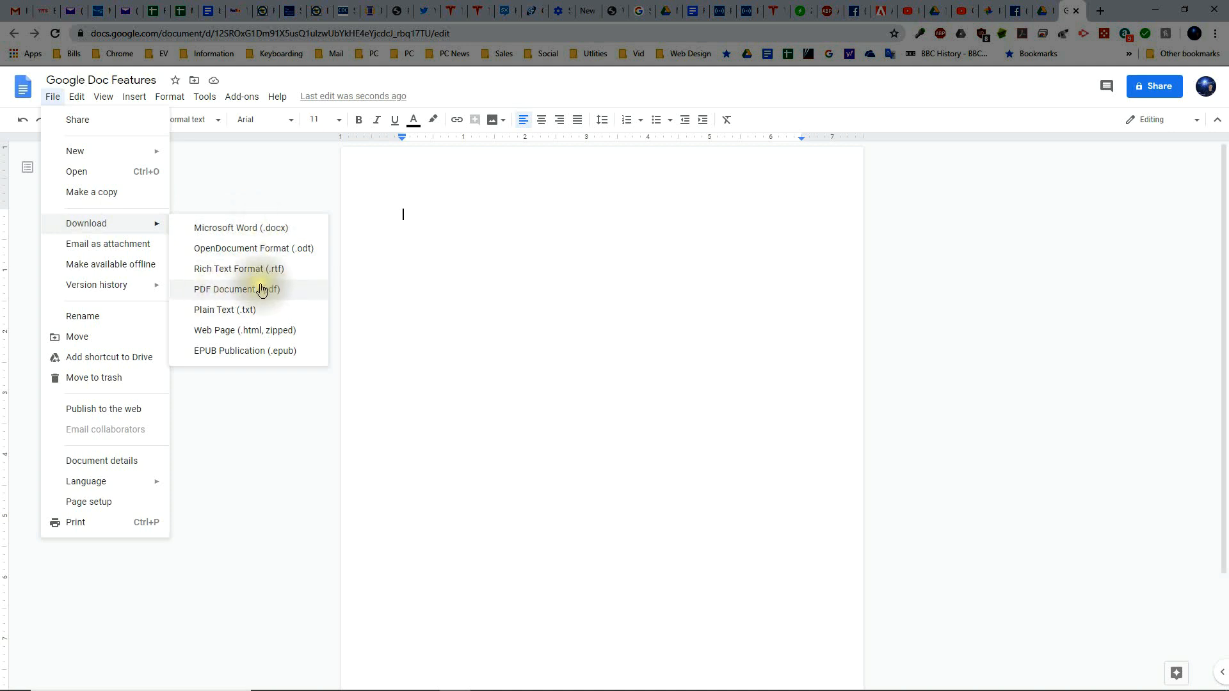
{"action": "mouse_move", "coordinate": [48, 213]}
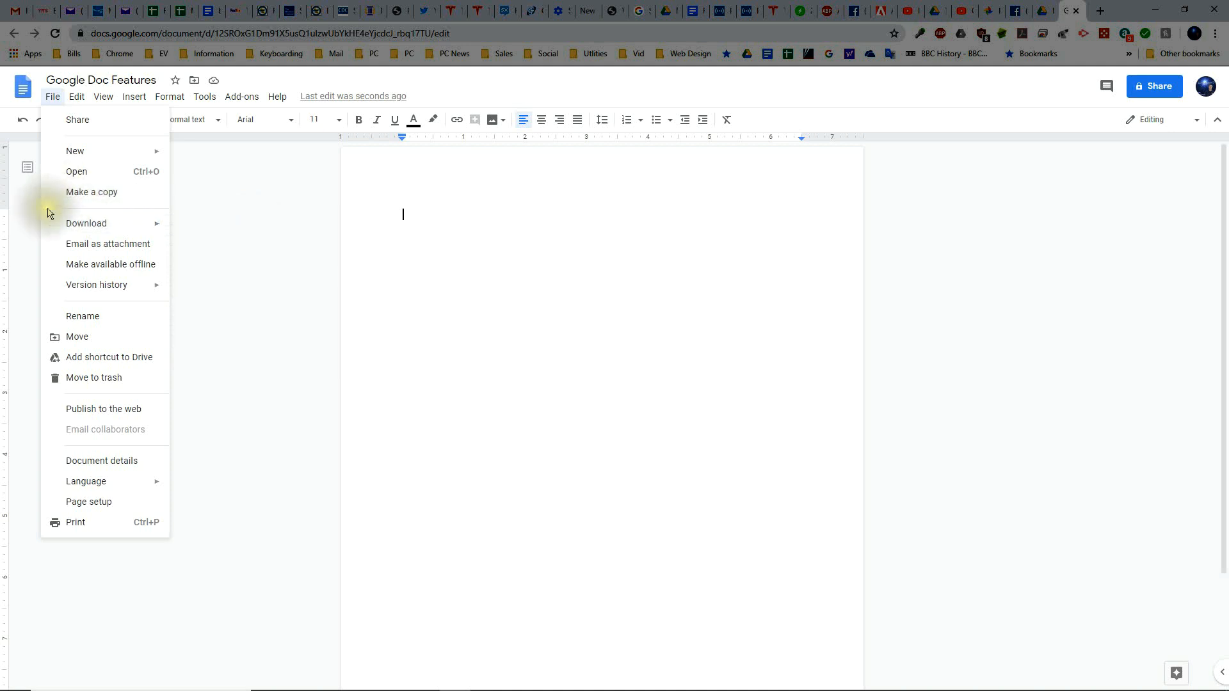
{"action": "mouse_move", "coordinate": [108, 243]}
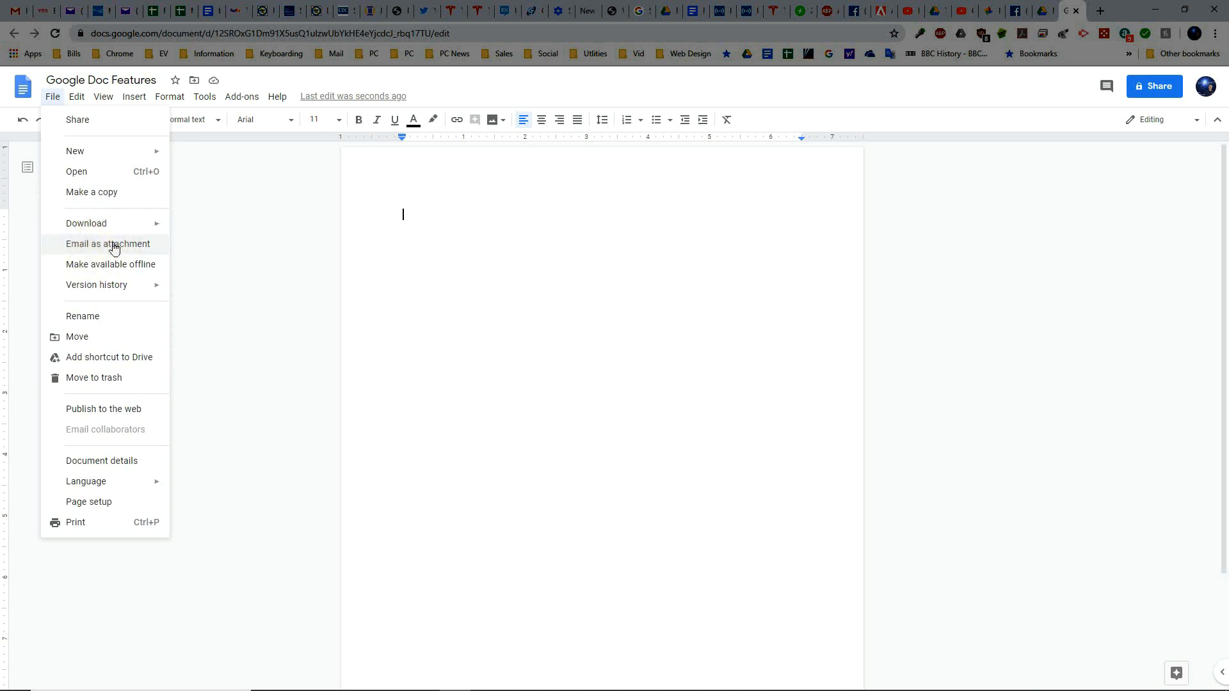
{"action": "mouse_move", "coordinate": [77, 264]}
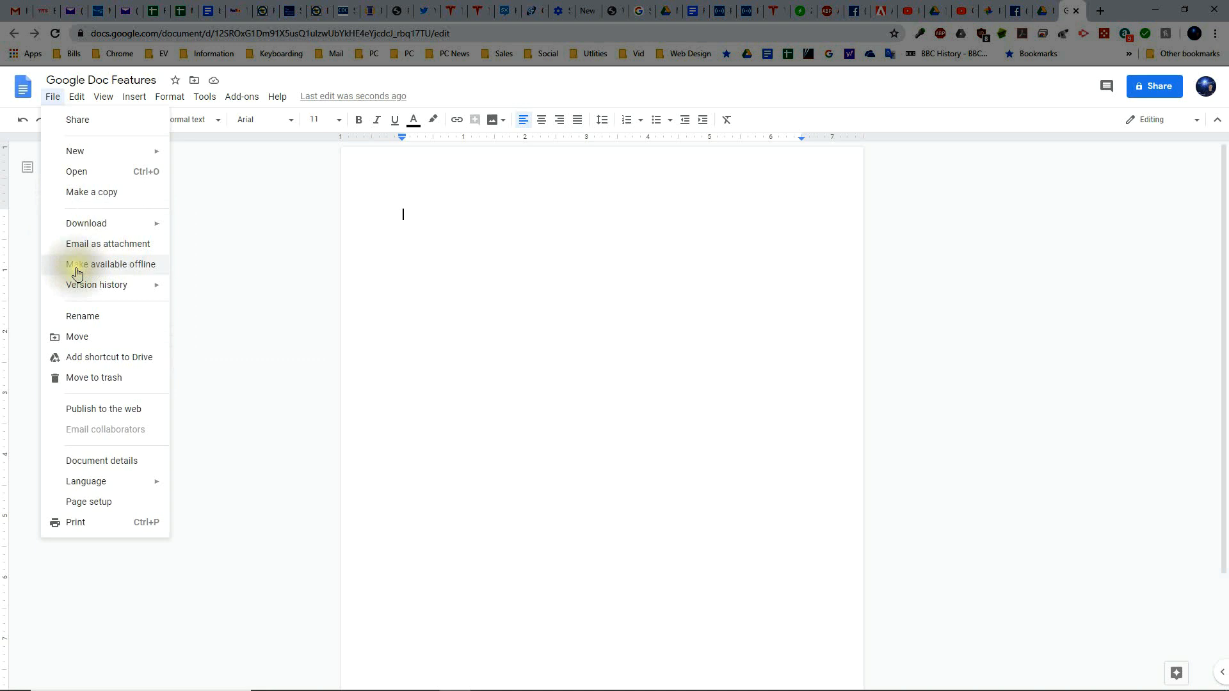
{"action": "mouse_move", "coordinate": [122, 270]}
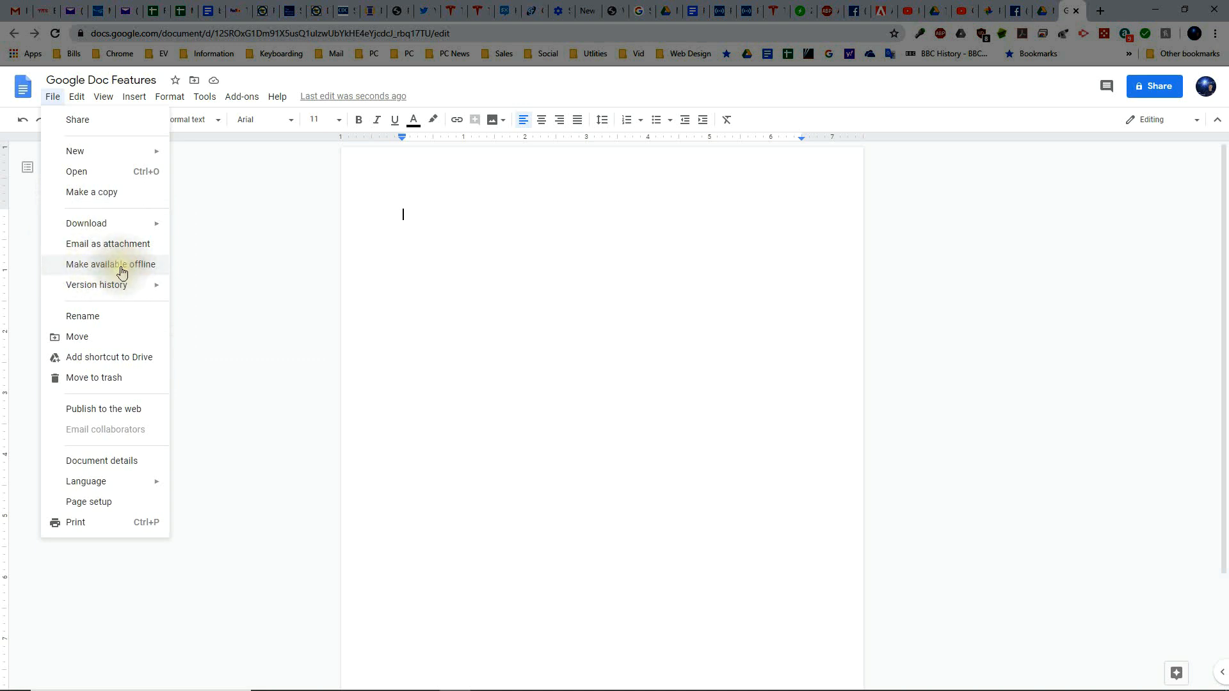
{"action": "mouse_move", "coordinate": [96, 285]}
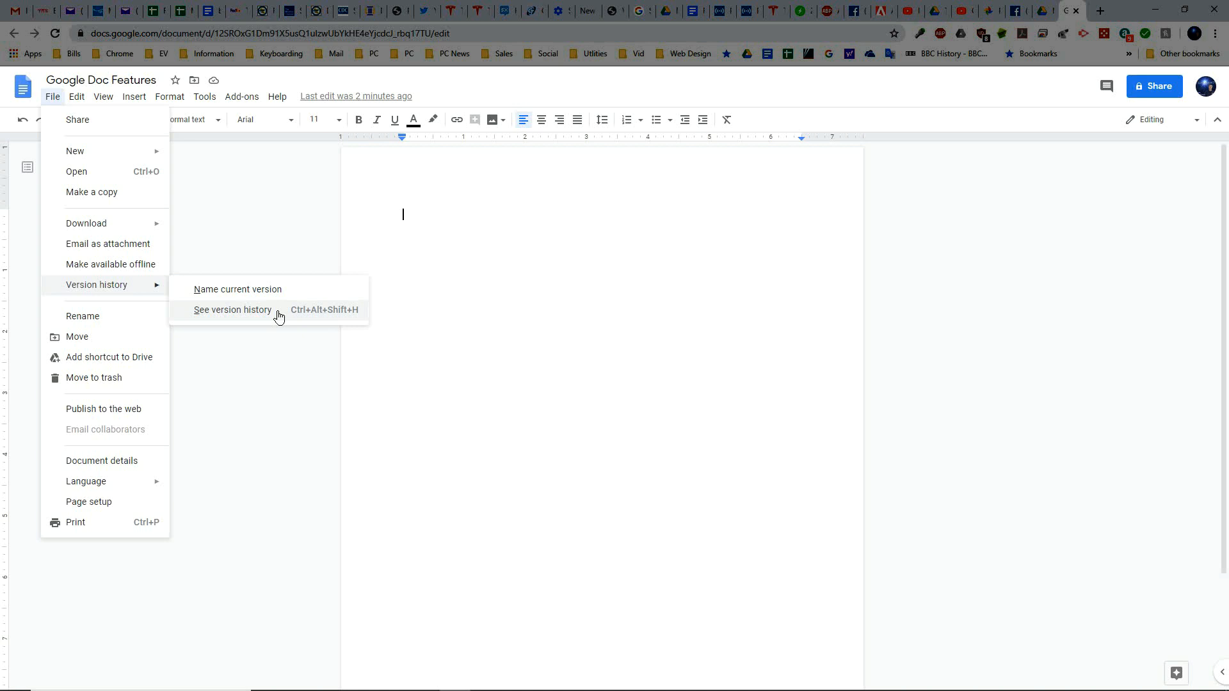
{"action": "mouse_move", "coordinate": [105, 321]}
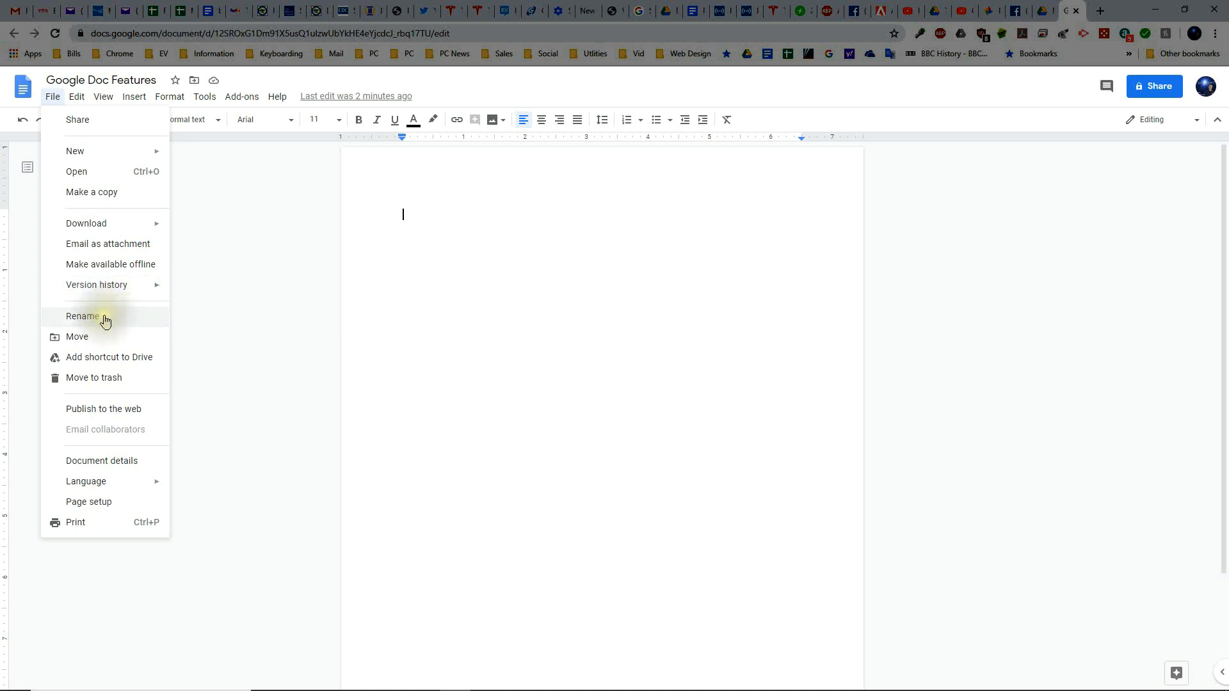
{"action": "mouse_move", "coordinate": [73, 342]}
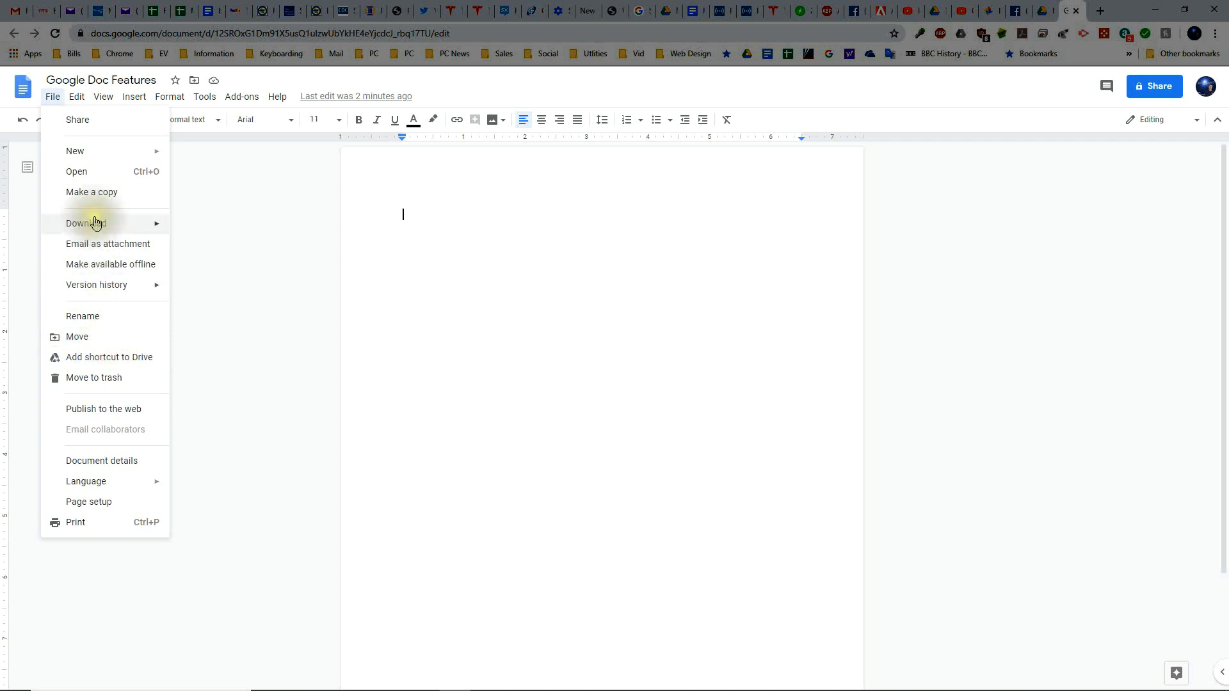
{"action": "left_click", "coordinate": [85, 223]}
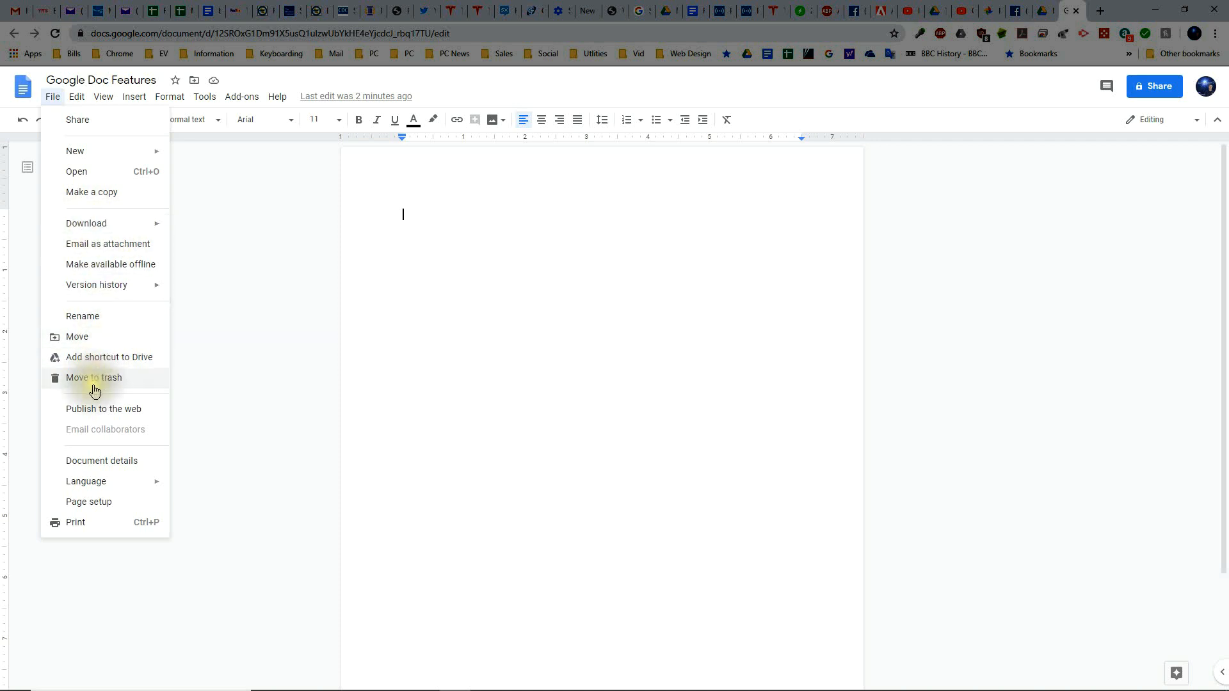
{"action": "mouse_move", "coordinate": [100, 380]}
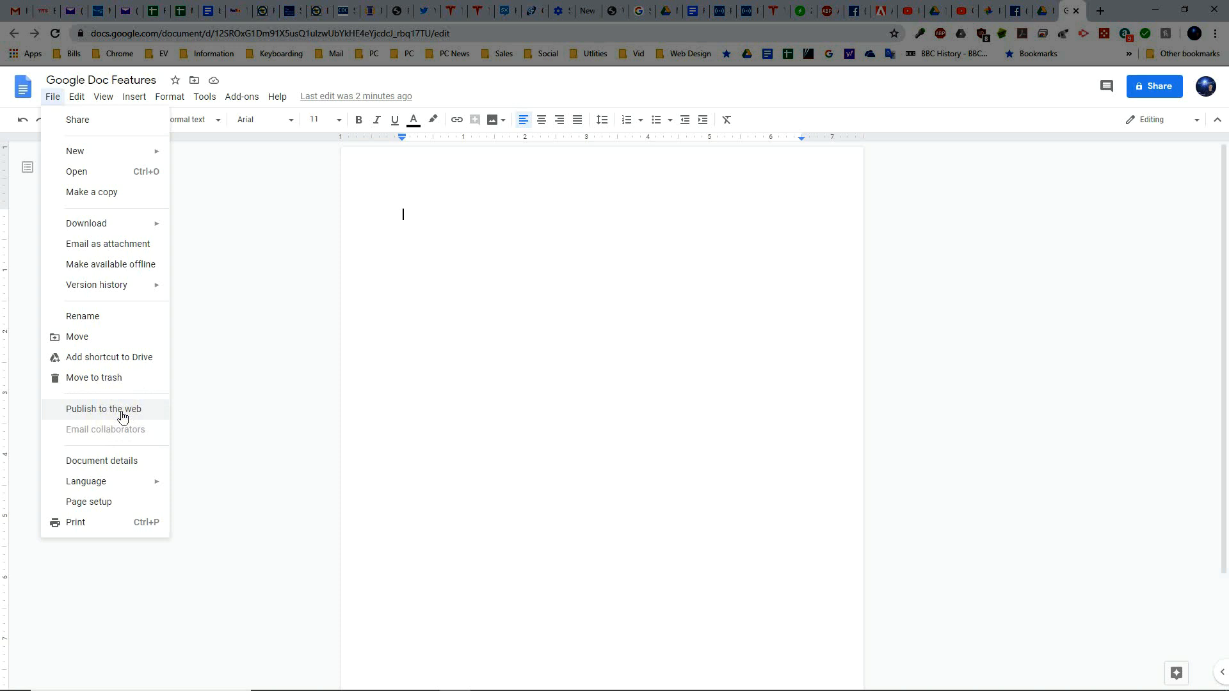
{"action": "mouse_move", "coordinate": [132, 466]}
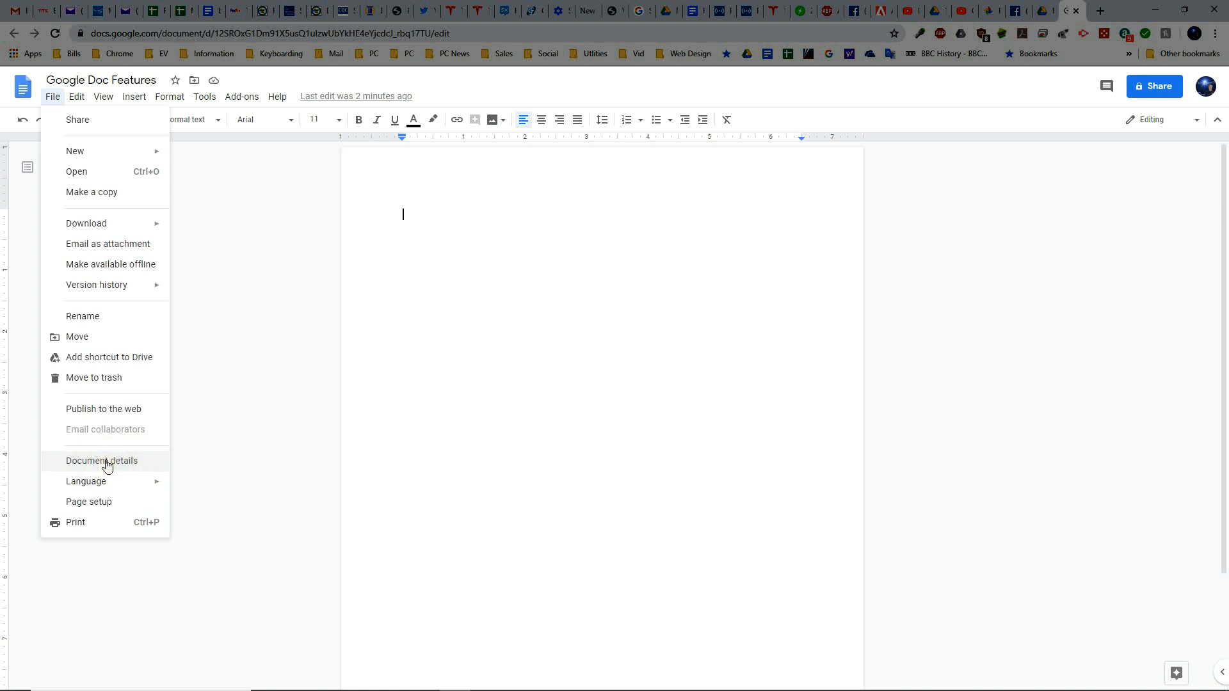
{"action": "mouse_move", "coordinate": [86, 482]}
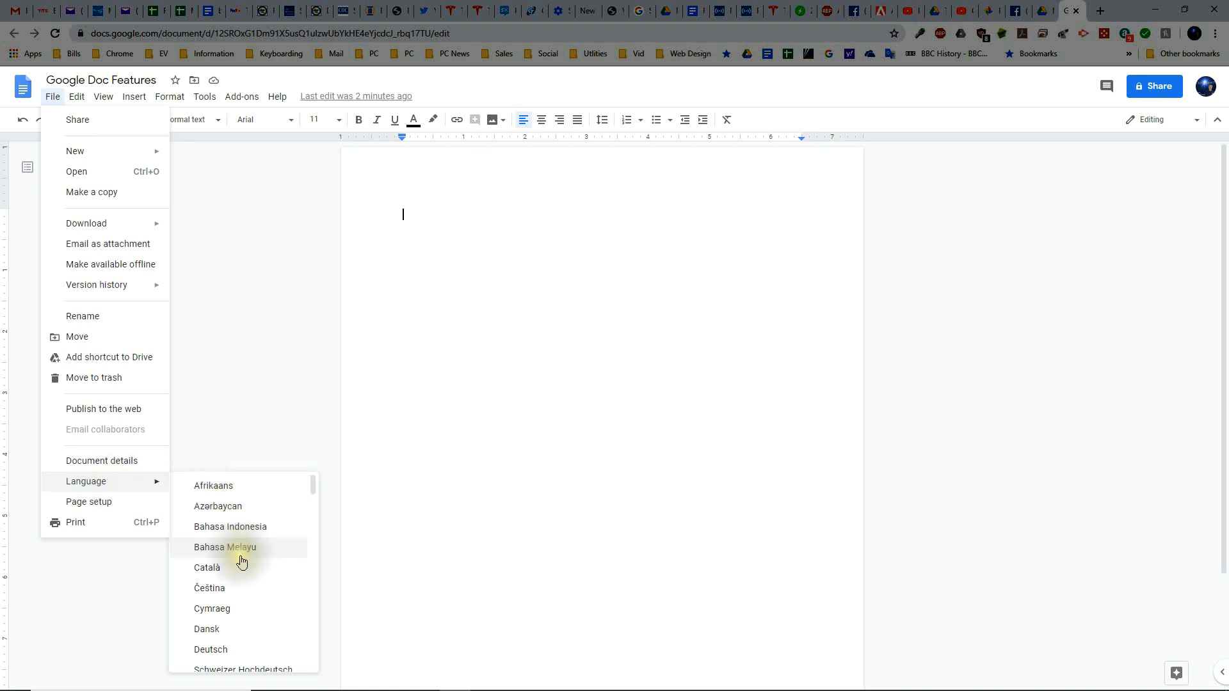
Scroll down through the document's File menu options.
{"action": "scroll", "scroll_direction": "down", "scroll_amount": 3}
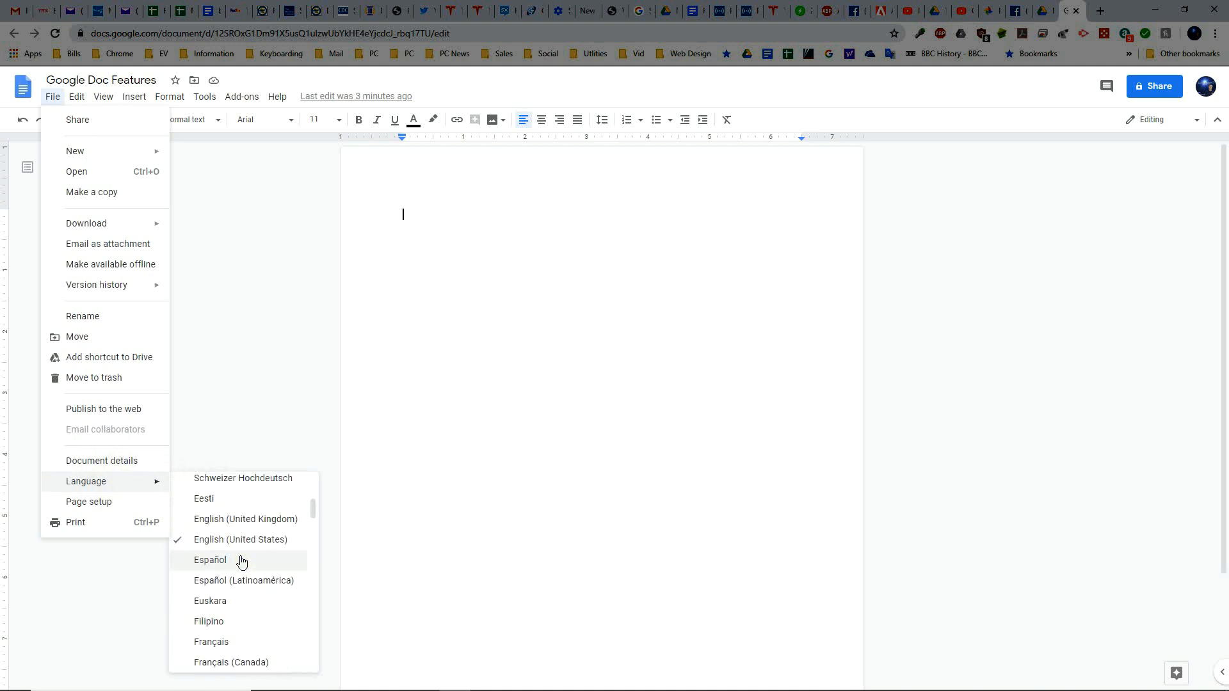
{"action": "mouse_move", "coordinate": [237, 547]}
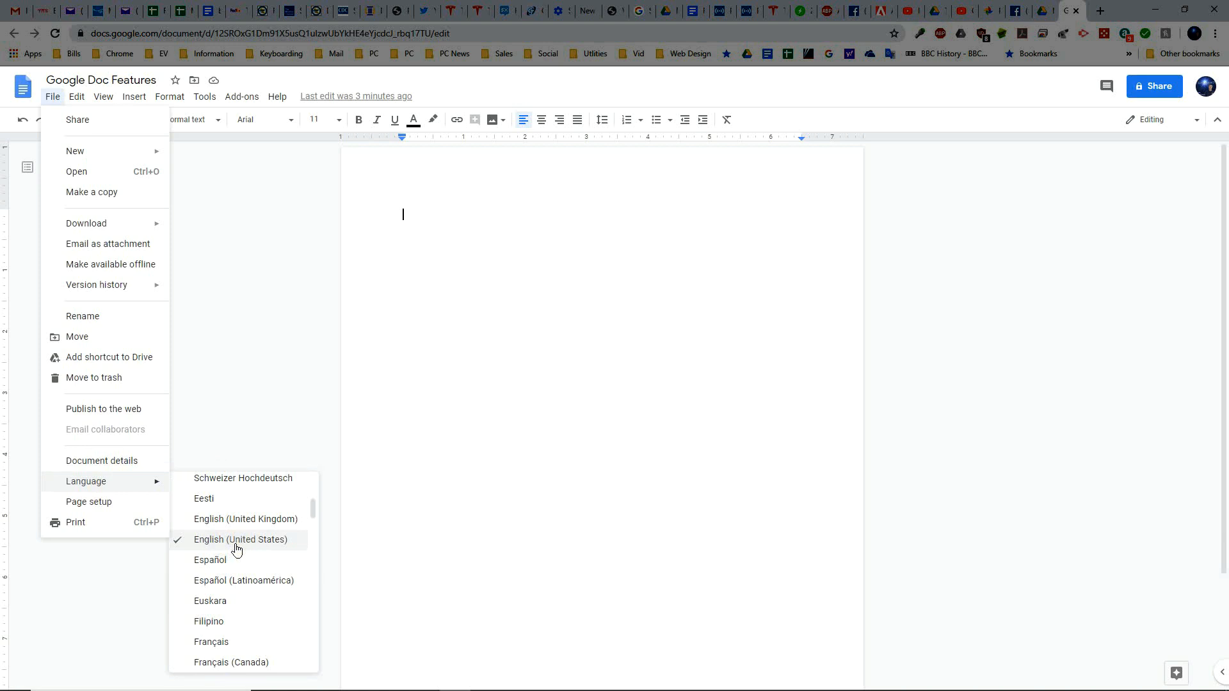
{"action": "mouse_move", "coordinate": [210, 559]}
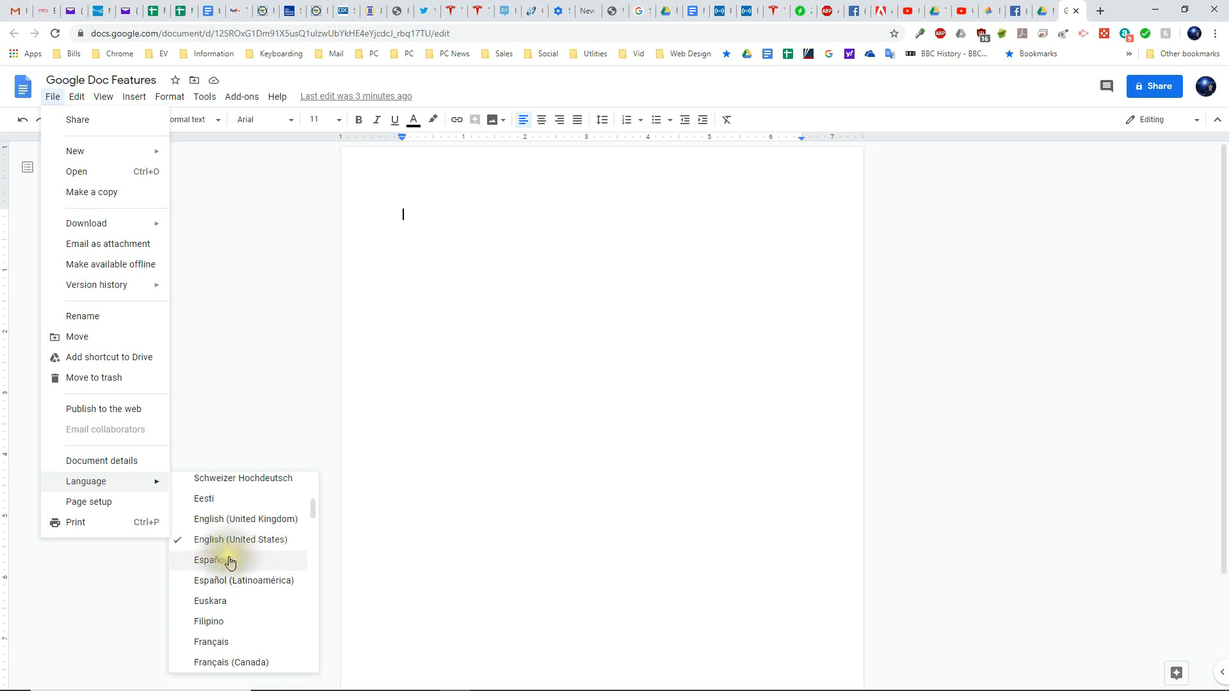
{"action": "mouse_move", "coordinate": [231, 539]}
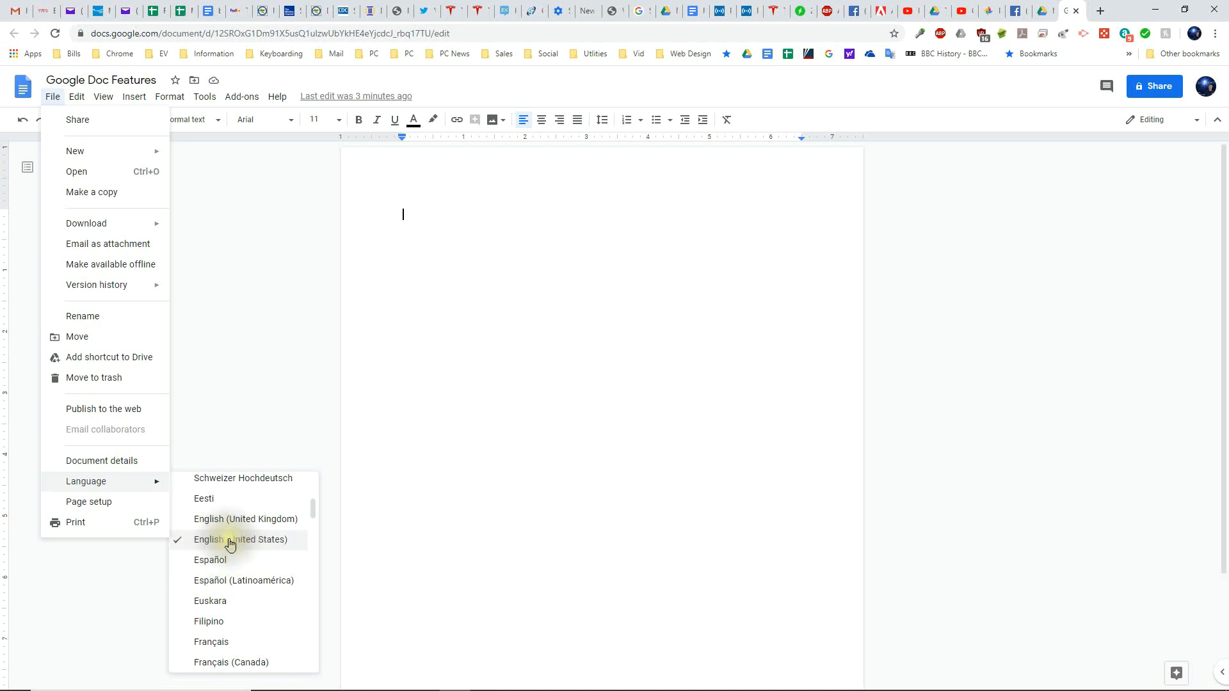
{"action": "mouse_move", "coordinate": [88, 501]}
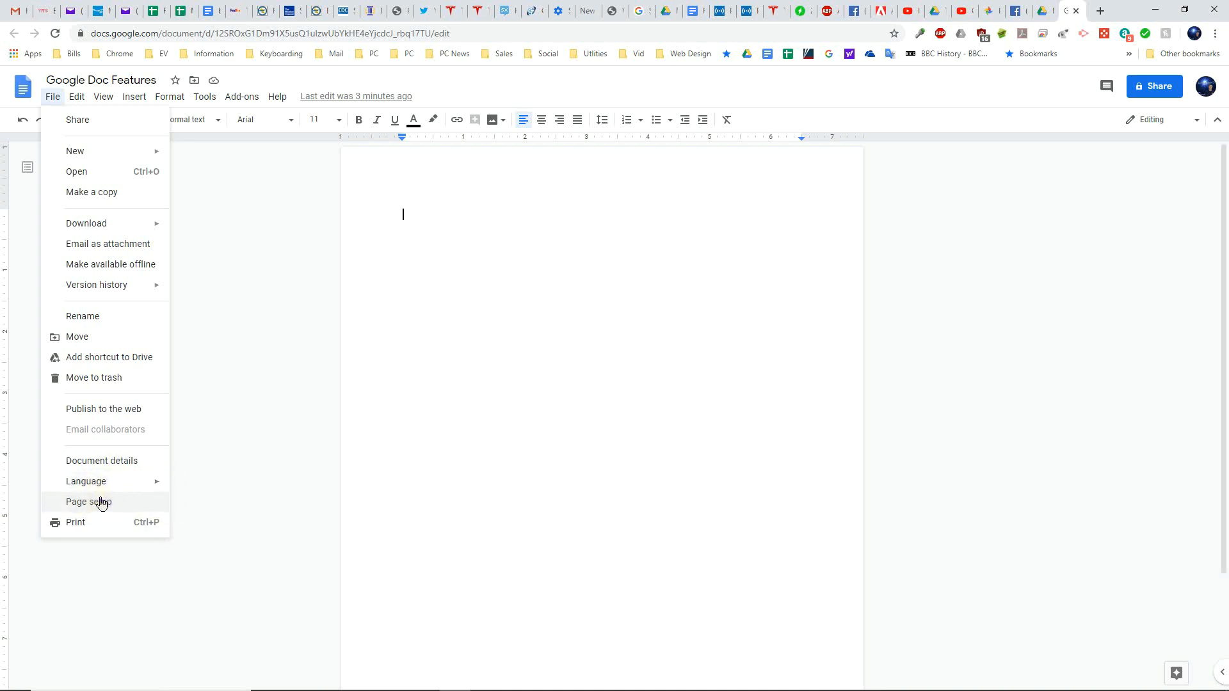
{"action": "left_click", "coordinate": [88, 501]}
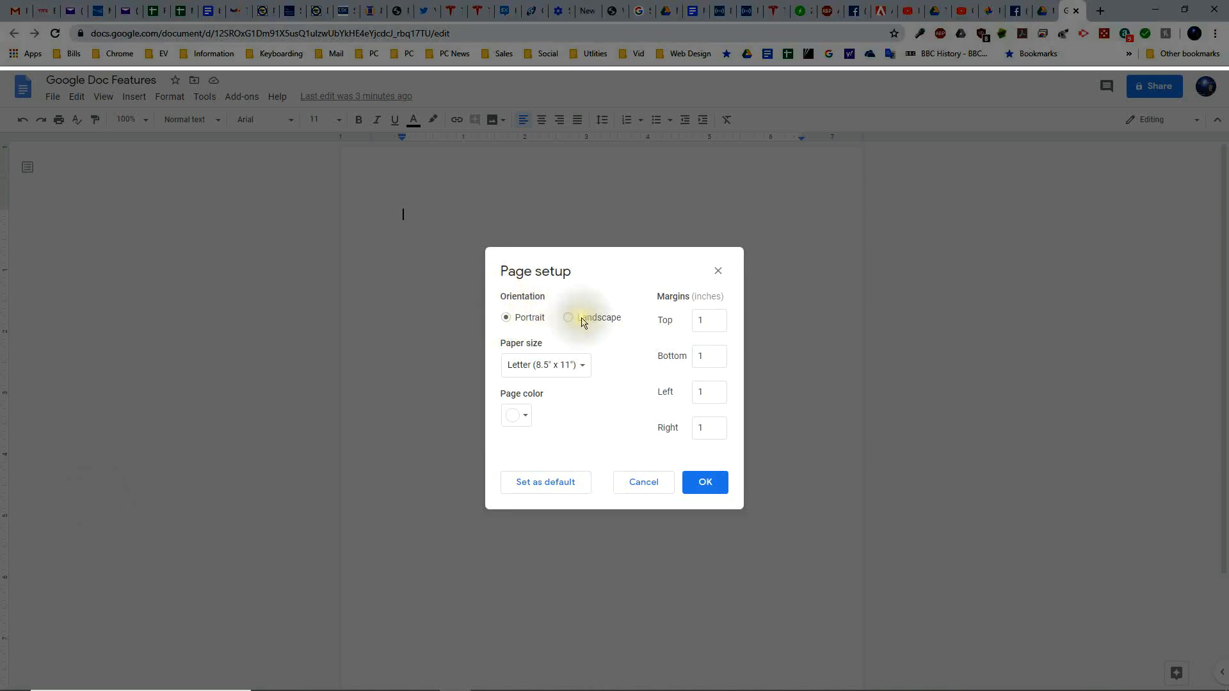
{"action": "left_click", "coordinate": [568, 317]}
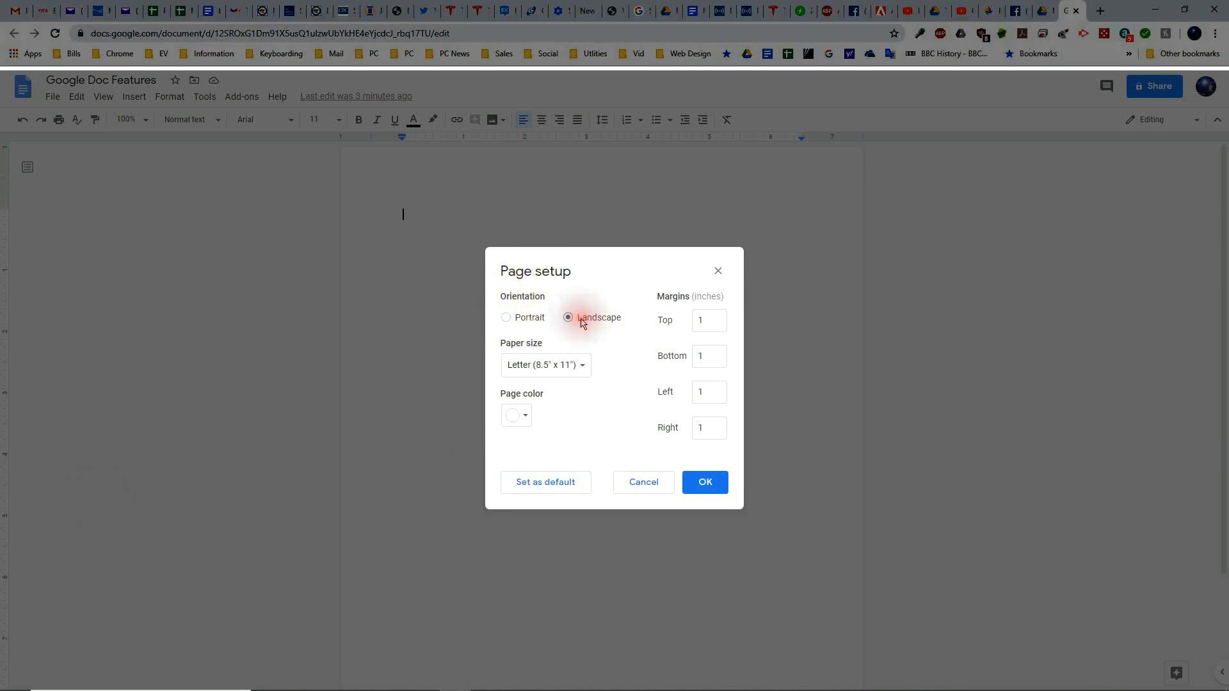
{"action": "left_click", "coordinate": [506, 316]}
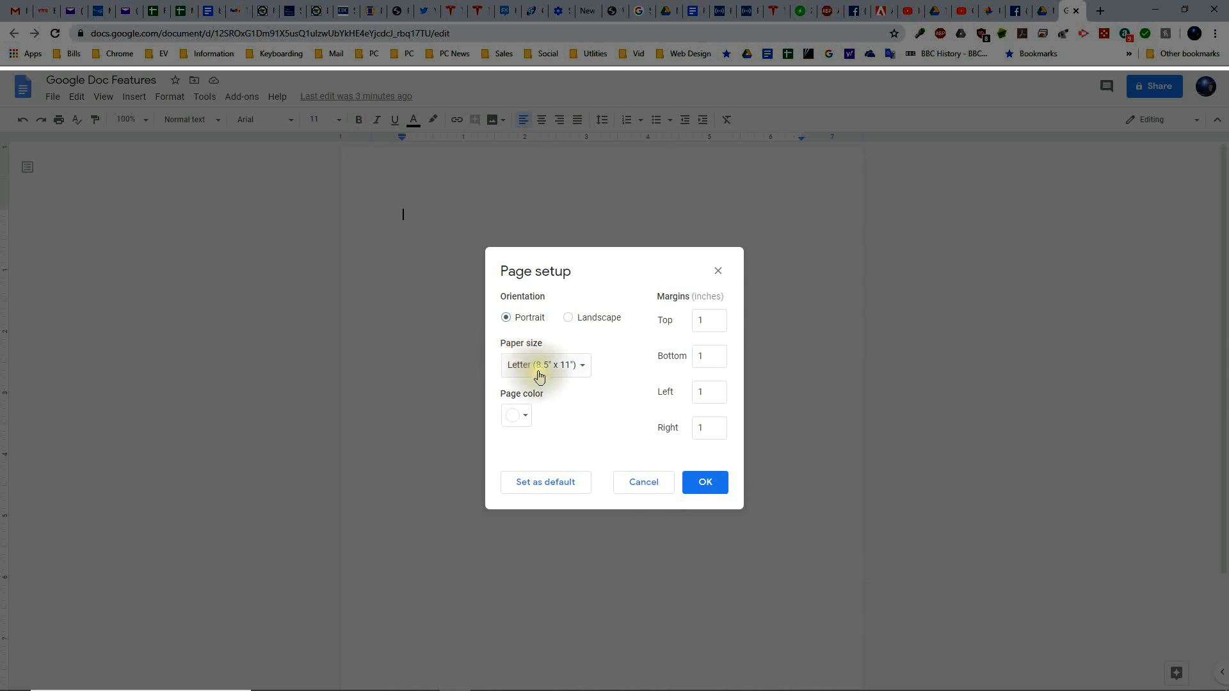
{"action": "mouse_move", "coordinate": [546, 374]}
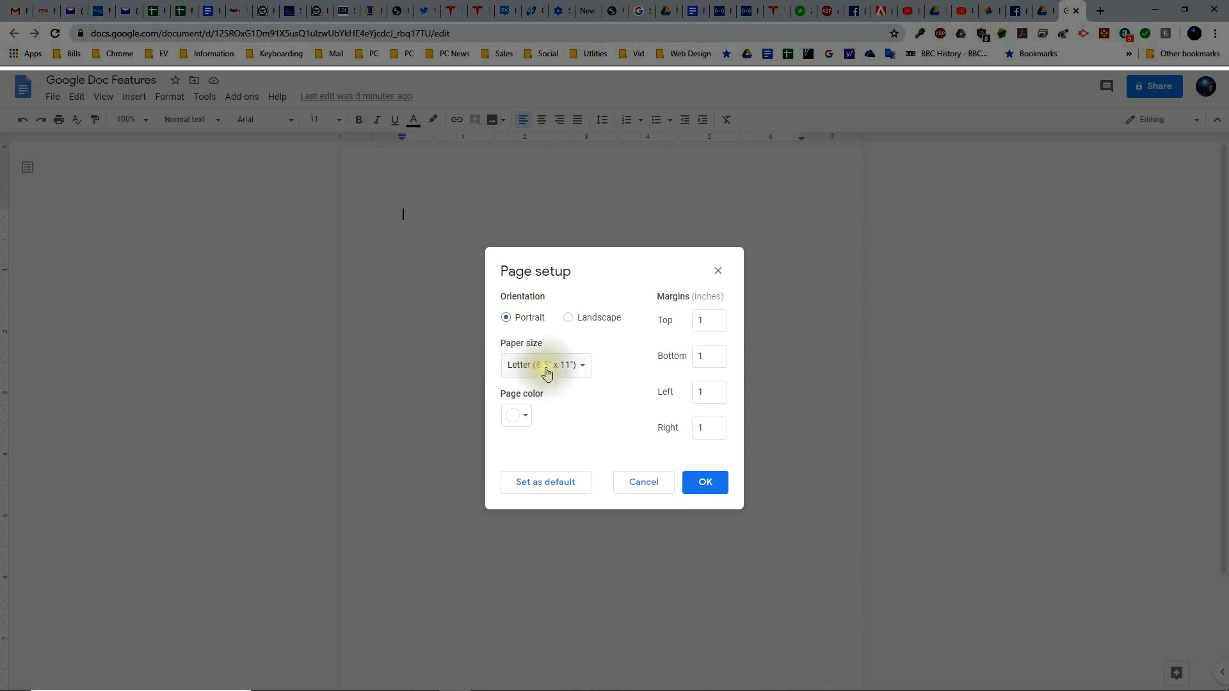
{"action": "left_click", "coordinate": [544, 364]}
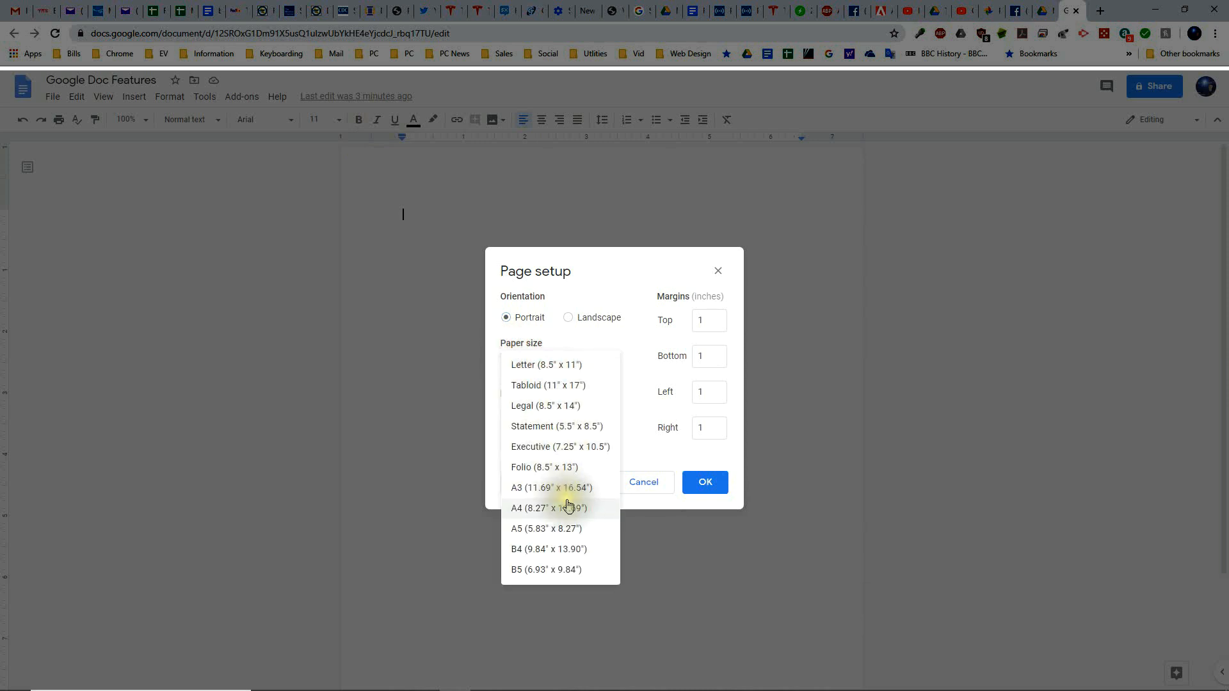
{"action": "left_click", "coordinate": [545, 364]}
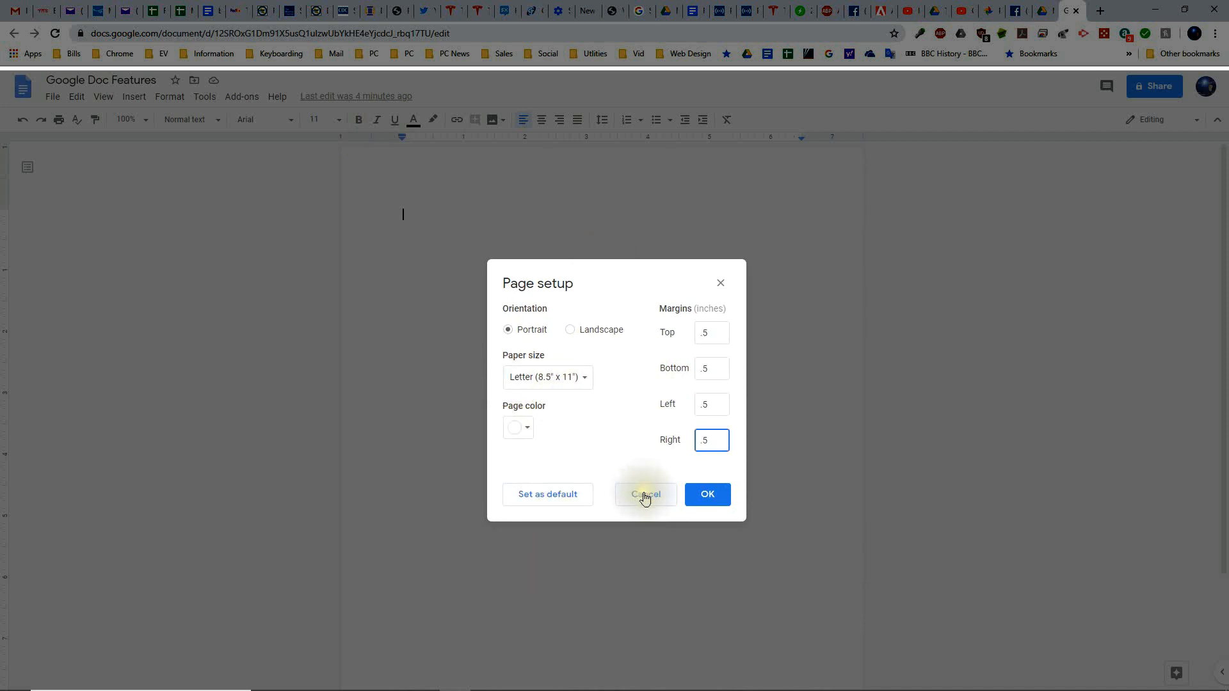
{"action": "left_click", "coordinate": [644, 494]}
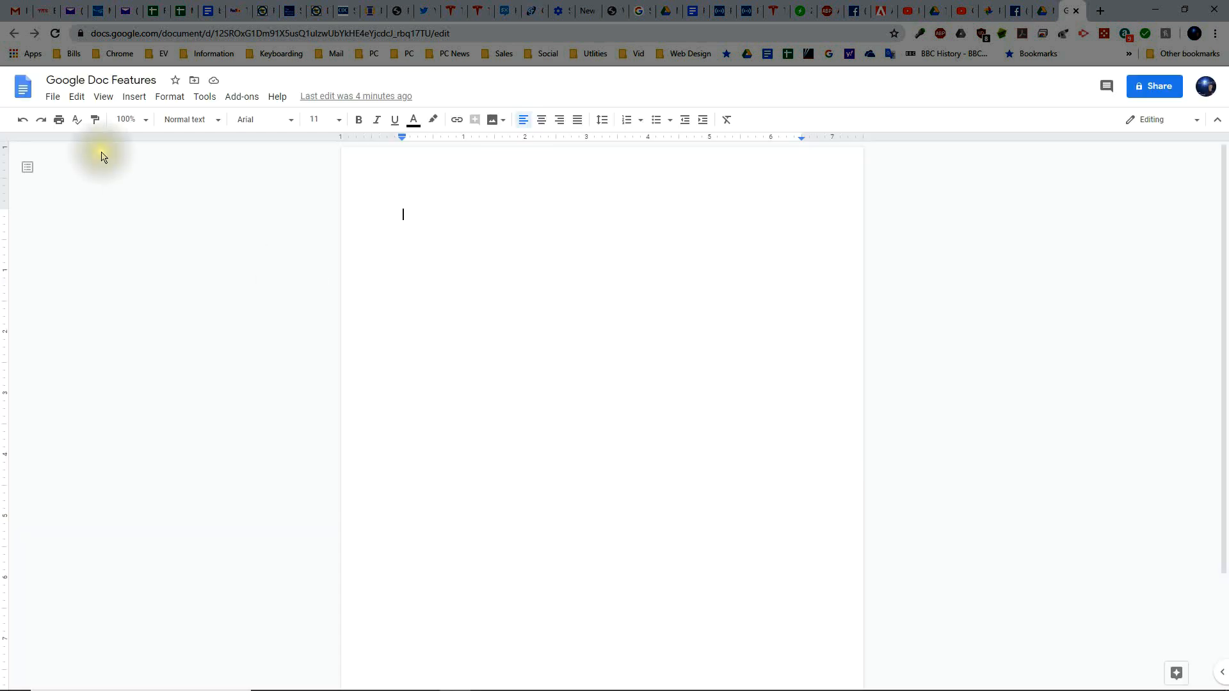
{"action": "left_click", "coordinate": [52, 96]}
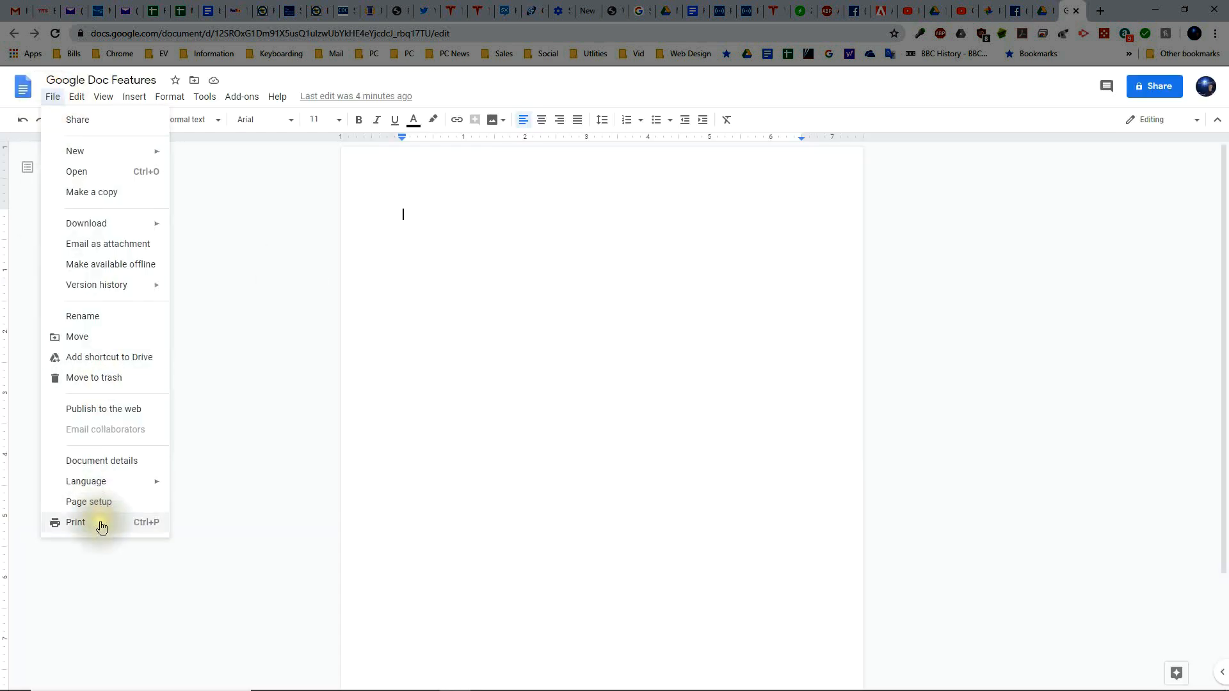
{"action": "left_click", "coordinate": [76, 522]}
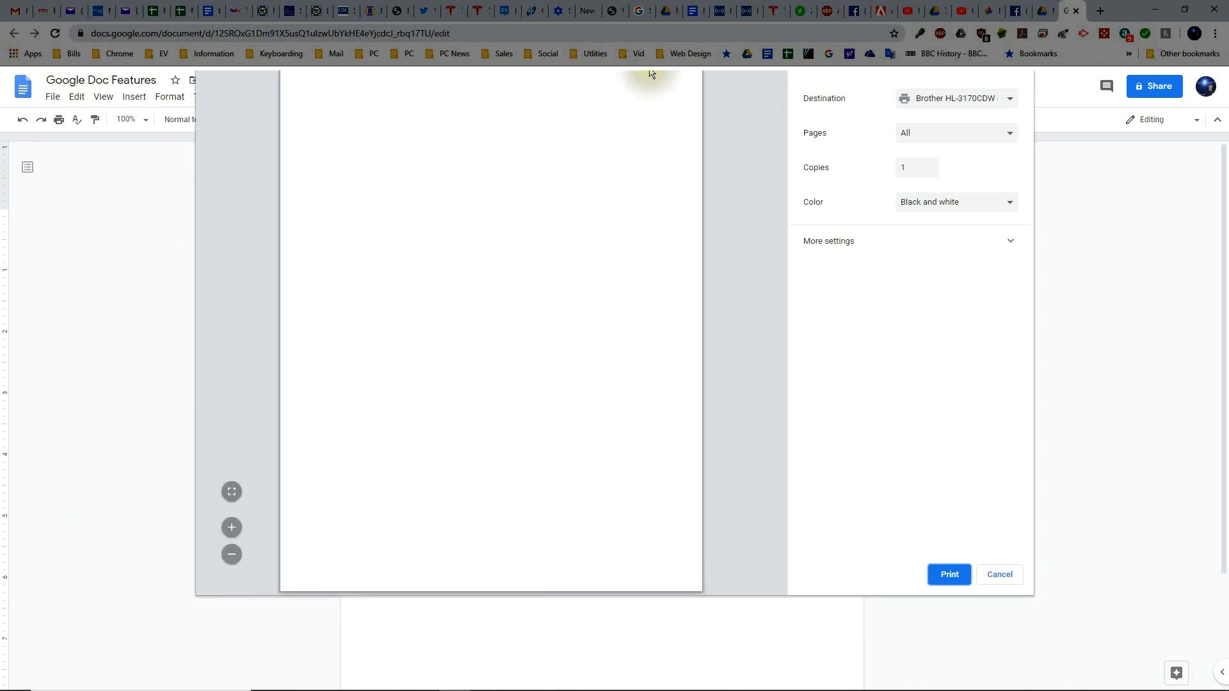
{"action": "mouse_move", "coordinate": [335, 86]}
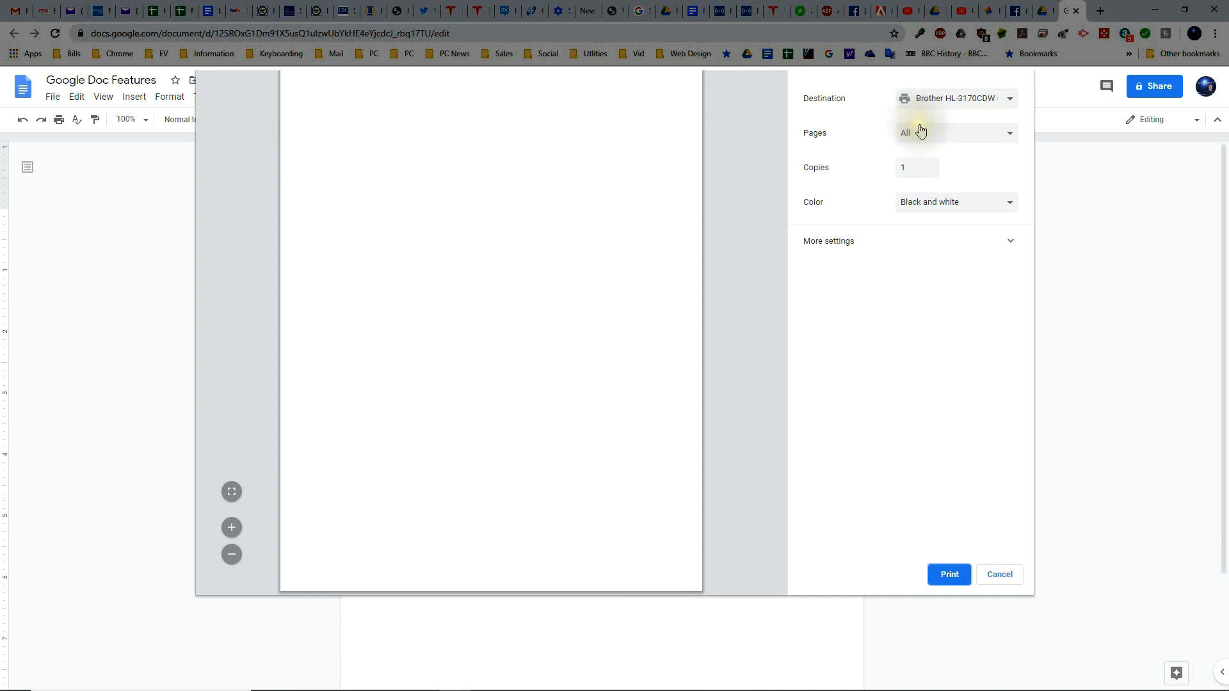
{"action": "mouse_move", "coordinate": [963, 105]}
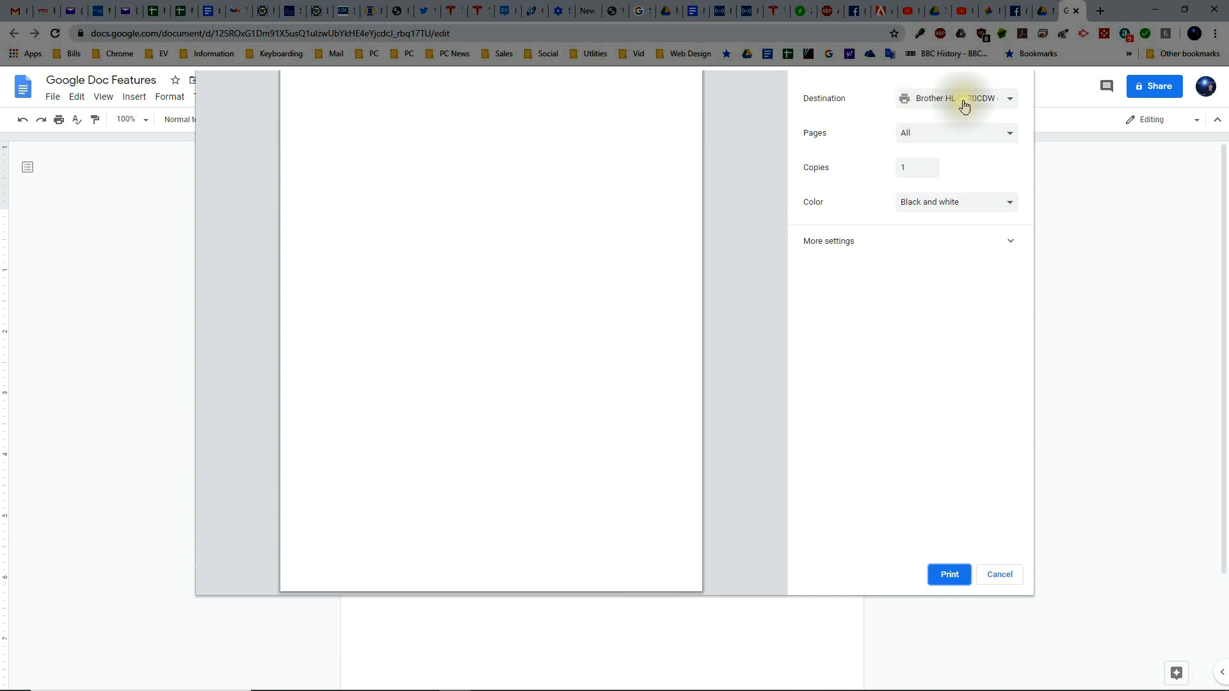
{"action": "left_click", "coordinate": [954, 98]}
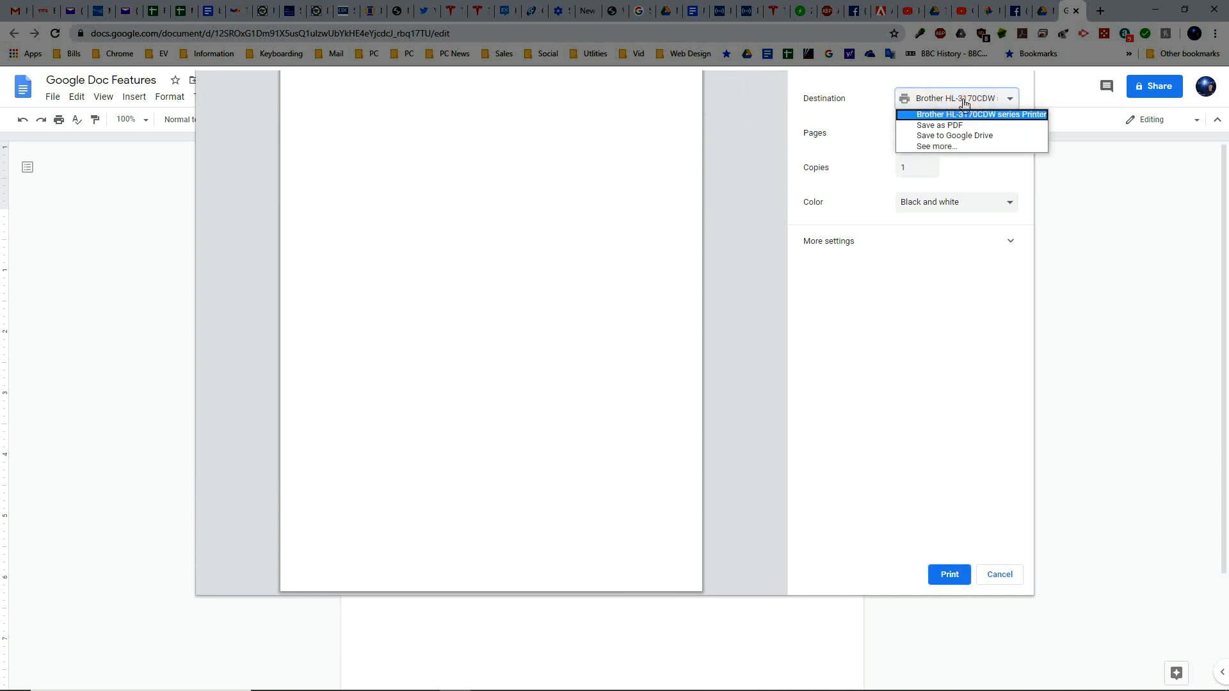
{"action": "left_click", "coordinate": [977, 114]}
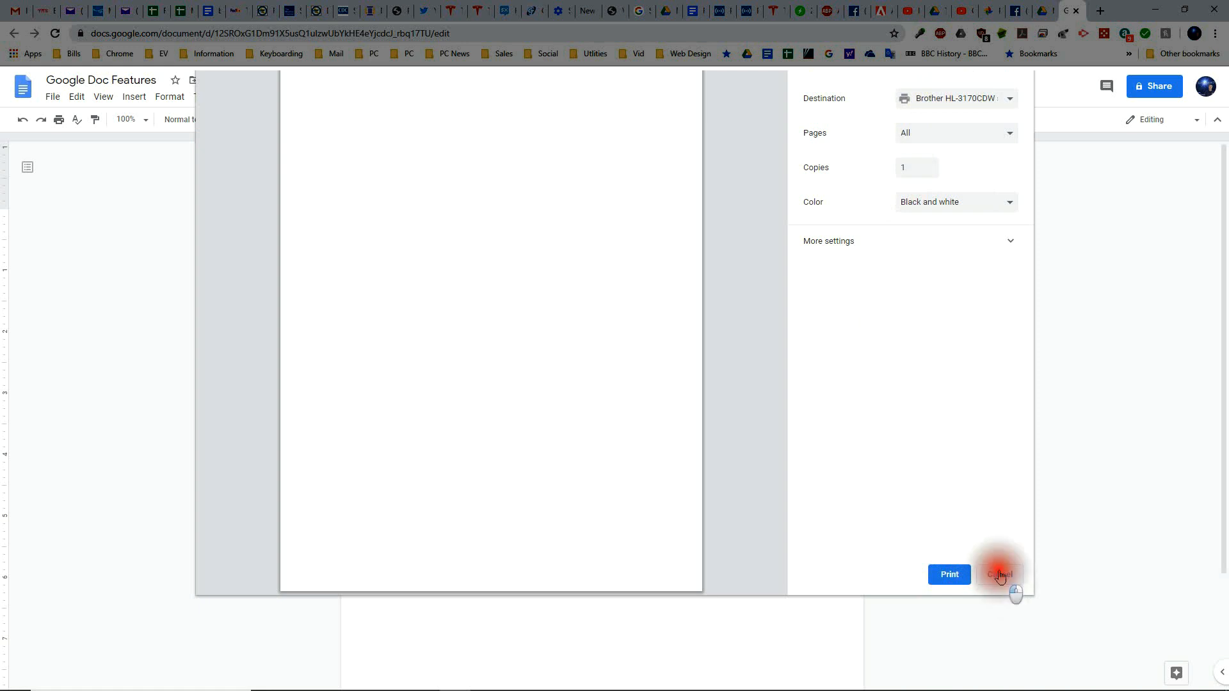
{"action": "left_click", "coordinate": [998, 575]}
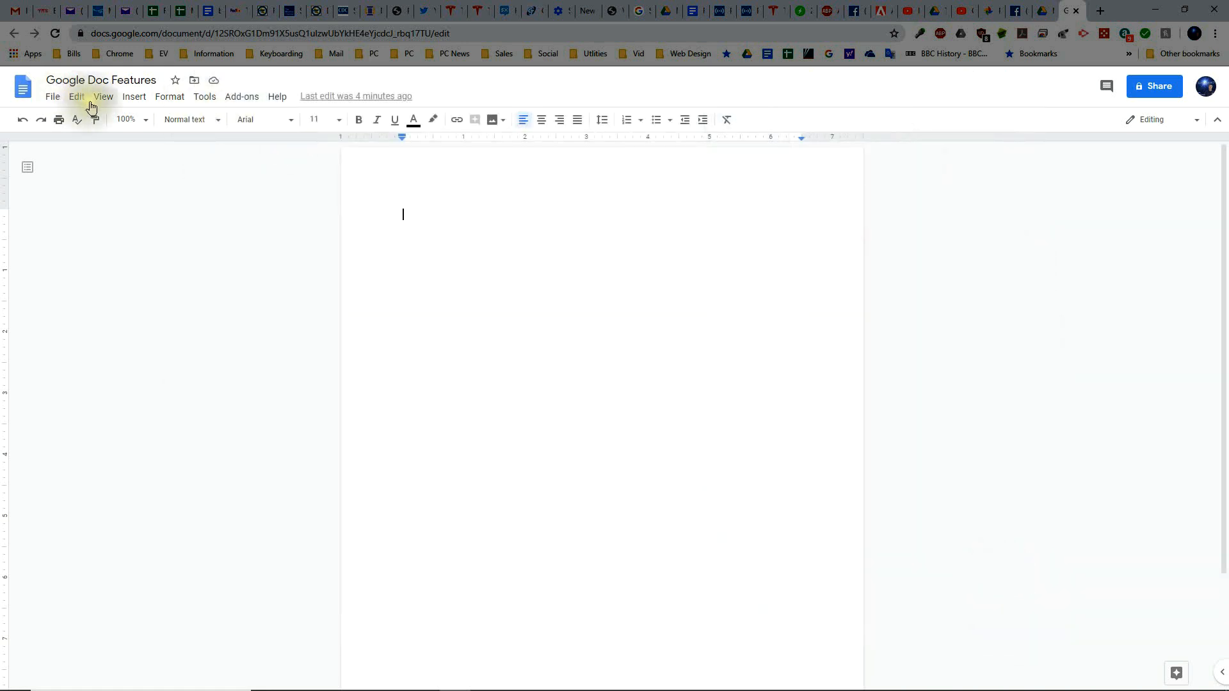
Browse the Edit and View menus, then open the Insert menu.
{"action": "left_click", "coordinate": [76, 97]}
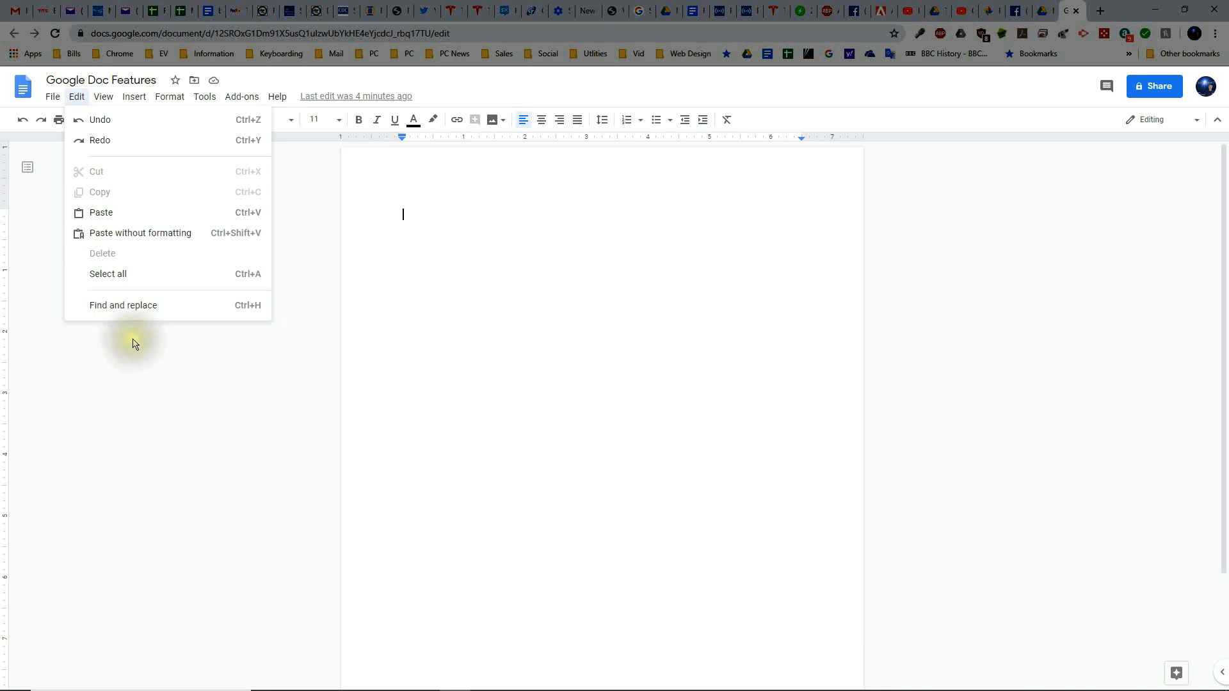
{"action": "mouse_move", "coordinate": [105, 112]}
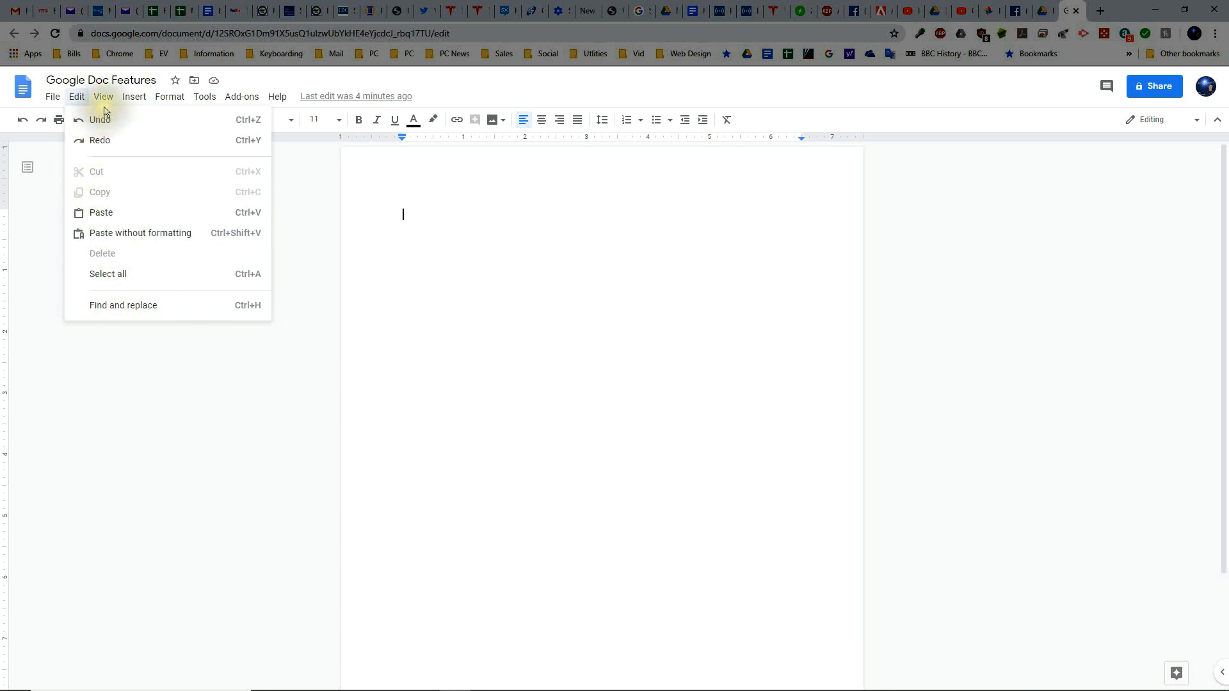
{"action": "left_click", "coordinate": [102, 96]}
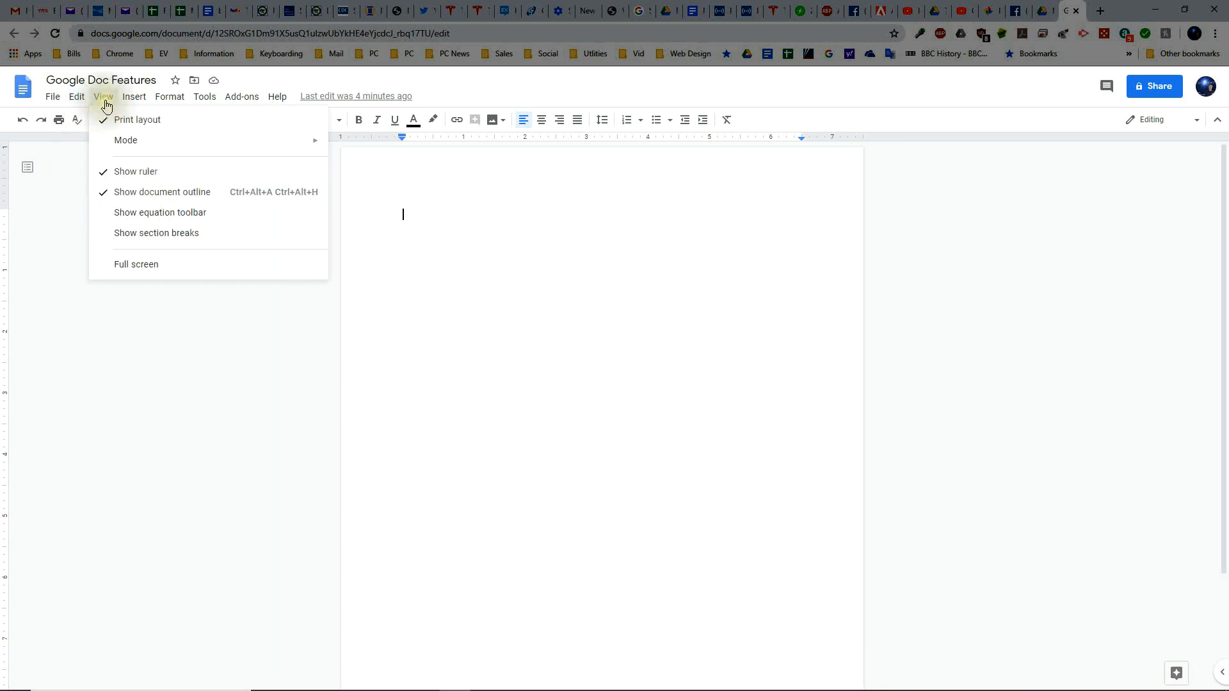
{"action": "left_click", "coordinate": [133, 96]}
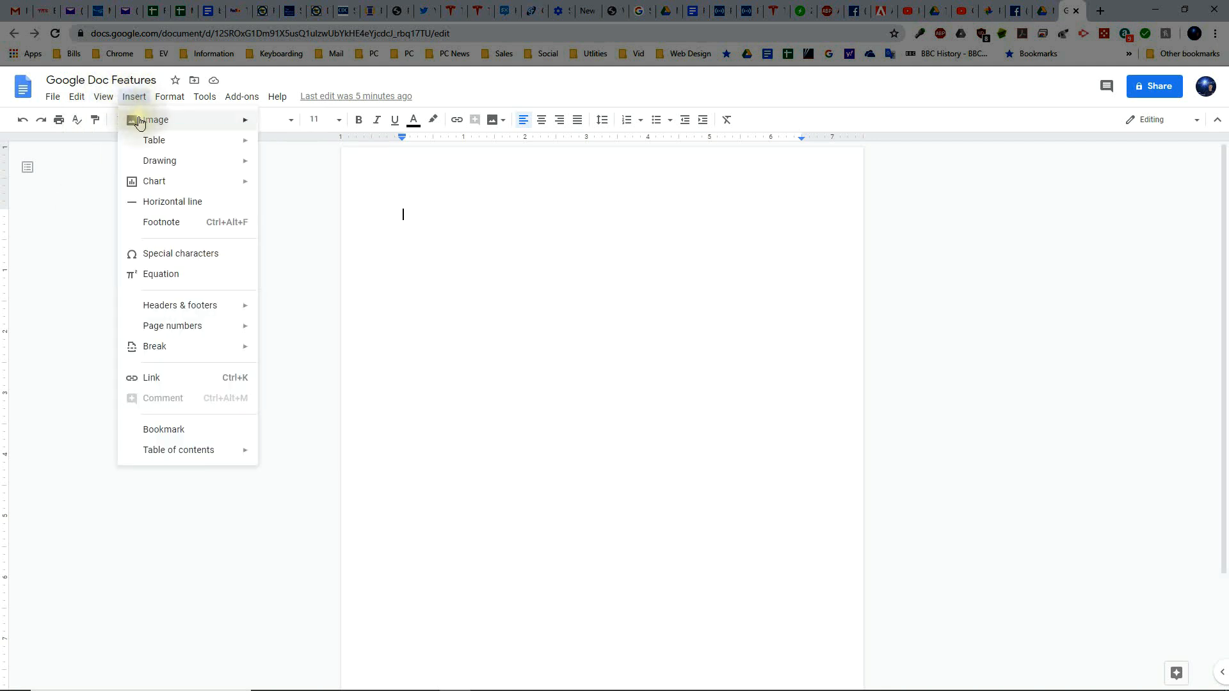
{"action": "mouse_move", "coordinate": [155, 120]}
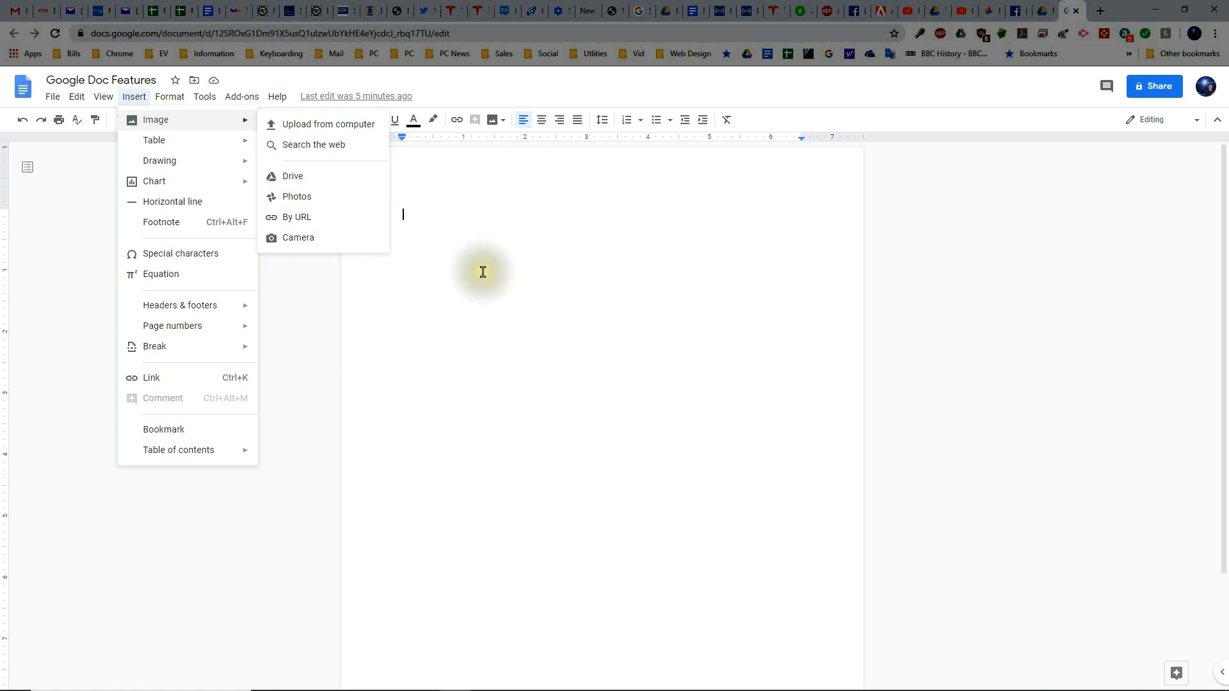
{"action": "mouse_move", "coordinate": [153, 140]}
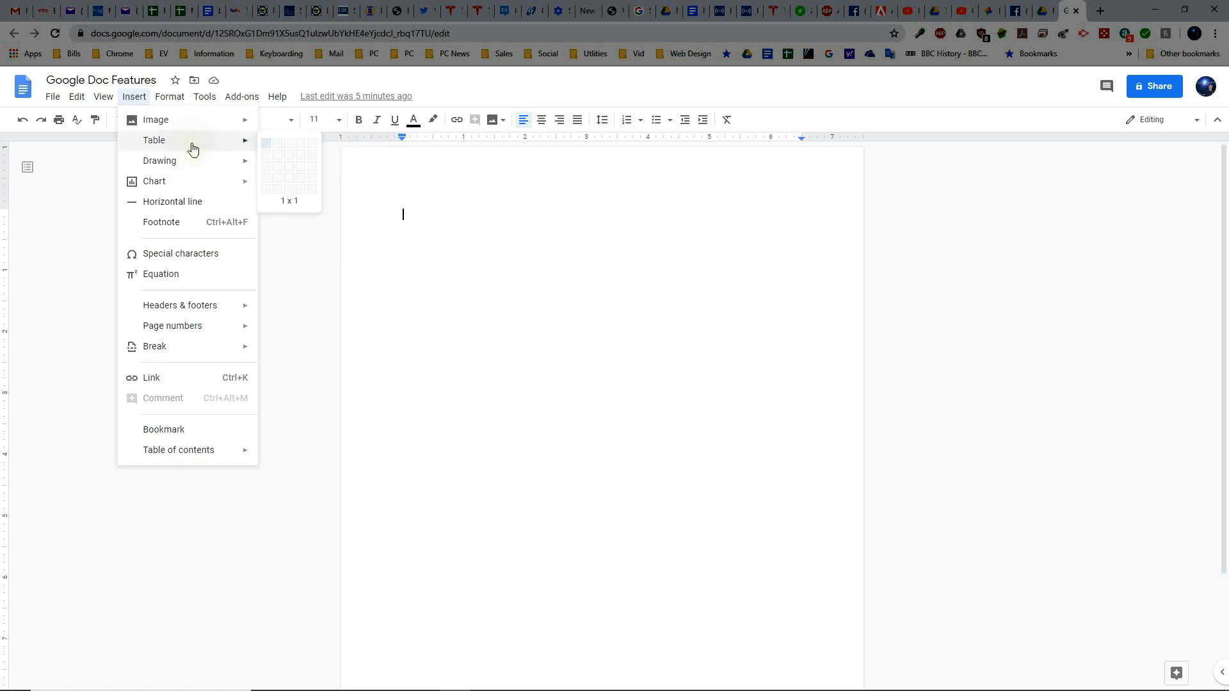
{"action": "mouse_move", "coordinate": [160, 161]}
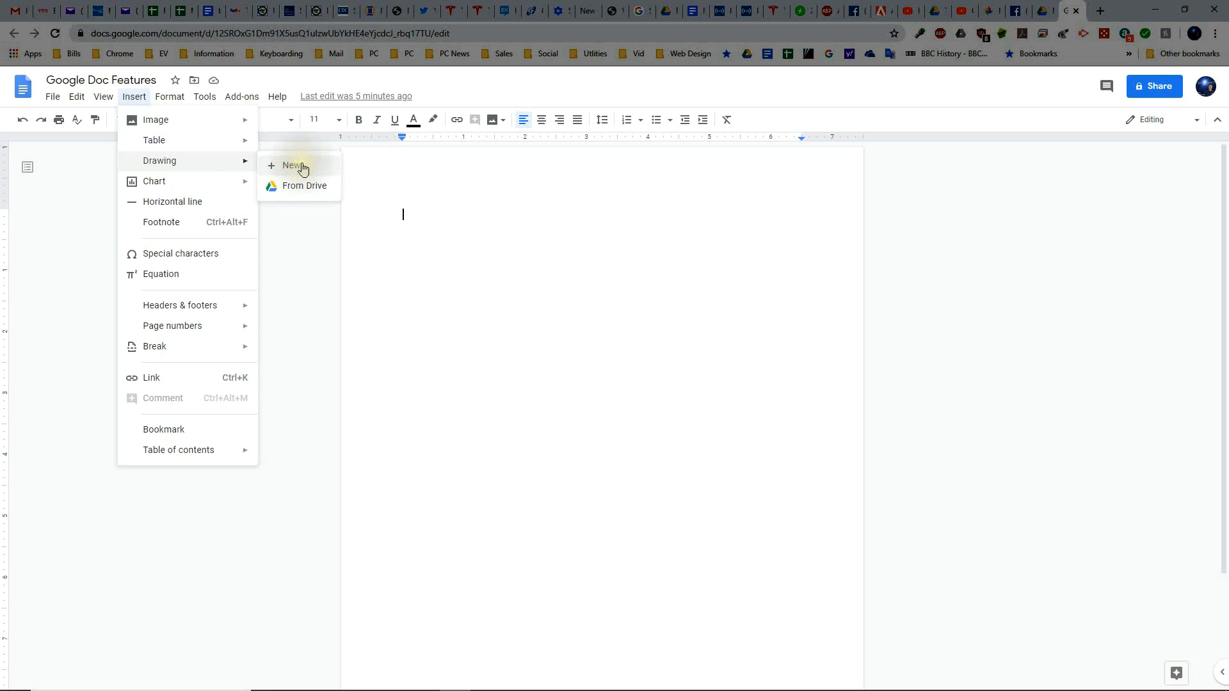
Start a new drawing, add 'Word Art' text, and tilt it diagonally upward.
{"action": "left_click", "coordinate": [292, 165]}
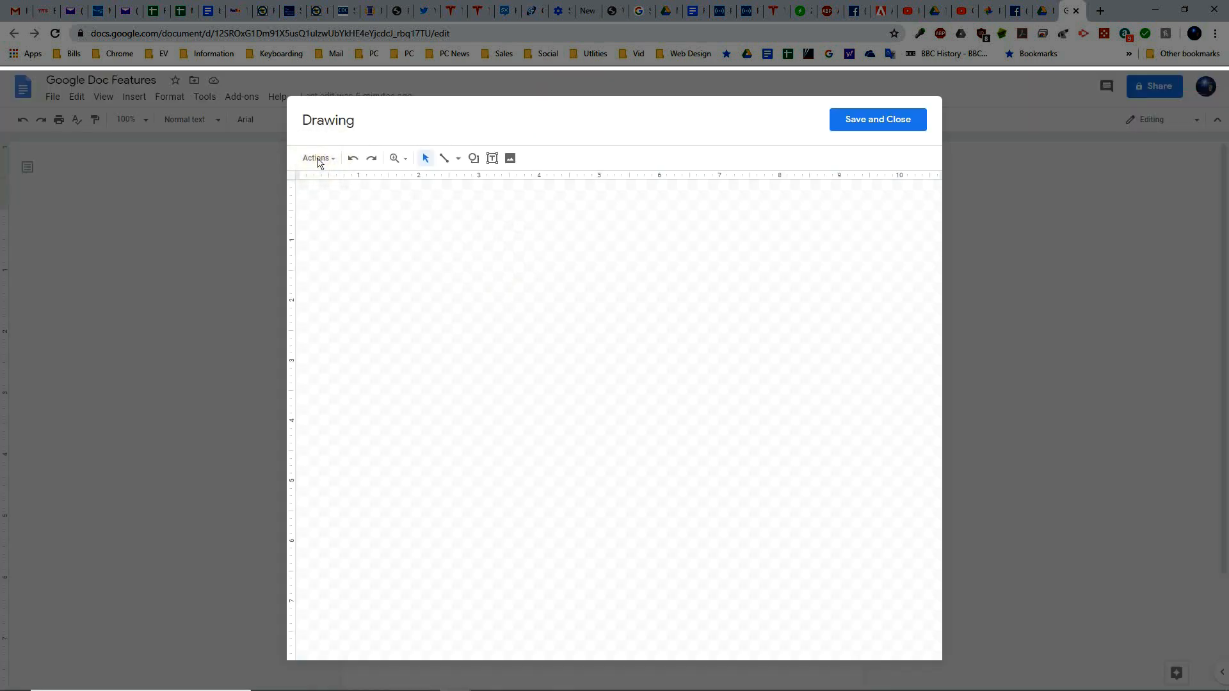
{"action": "left_click", "coordinate": [315, 157]}
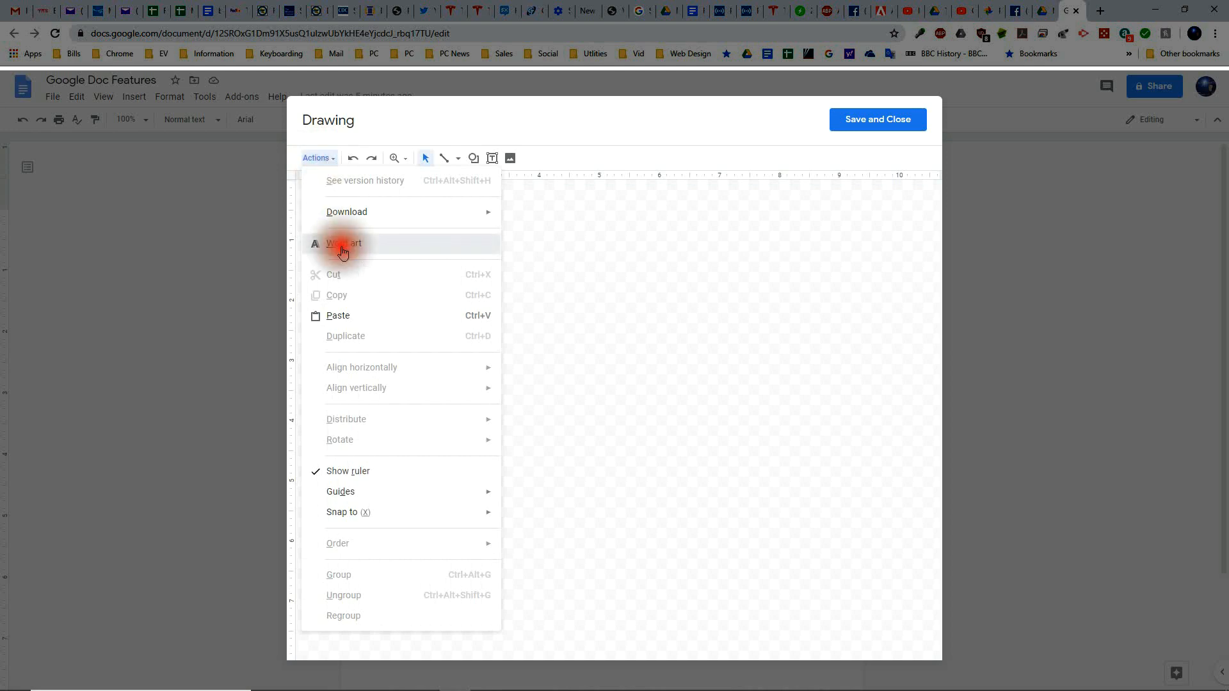
{"action": "left_click", "coordinate": [343, 244]}
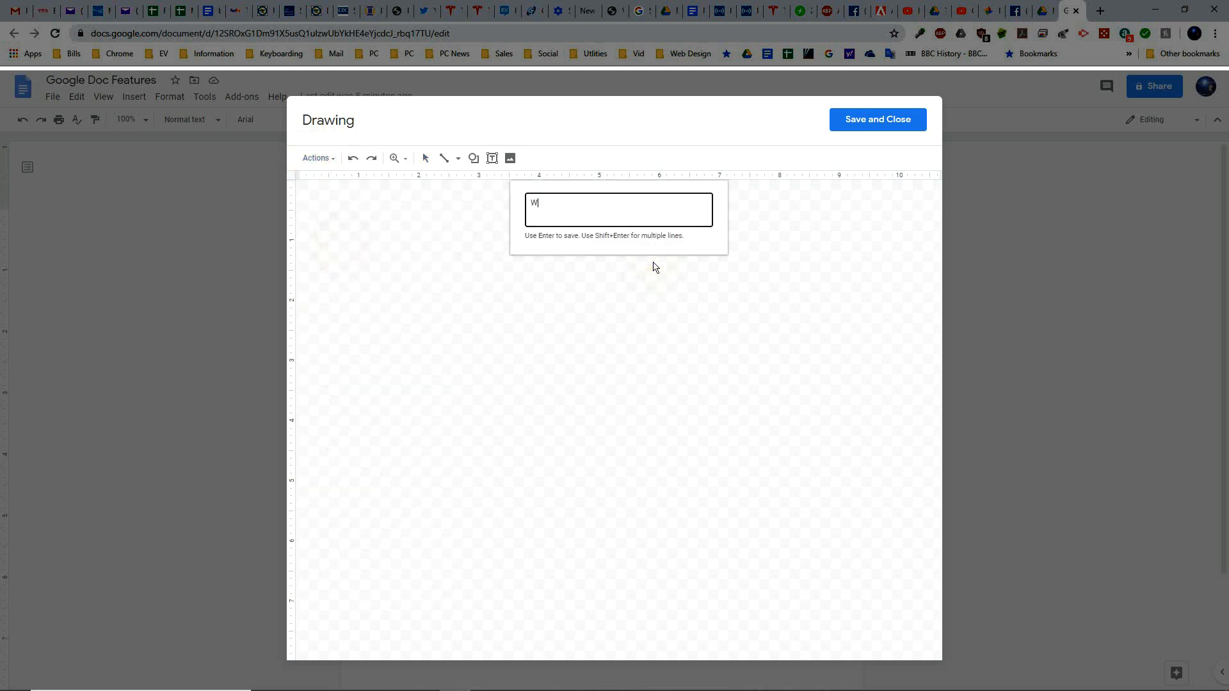
{"action": "type", "text": "ord Art"}
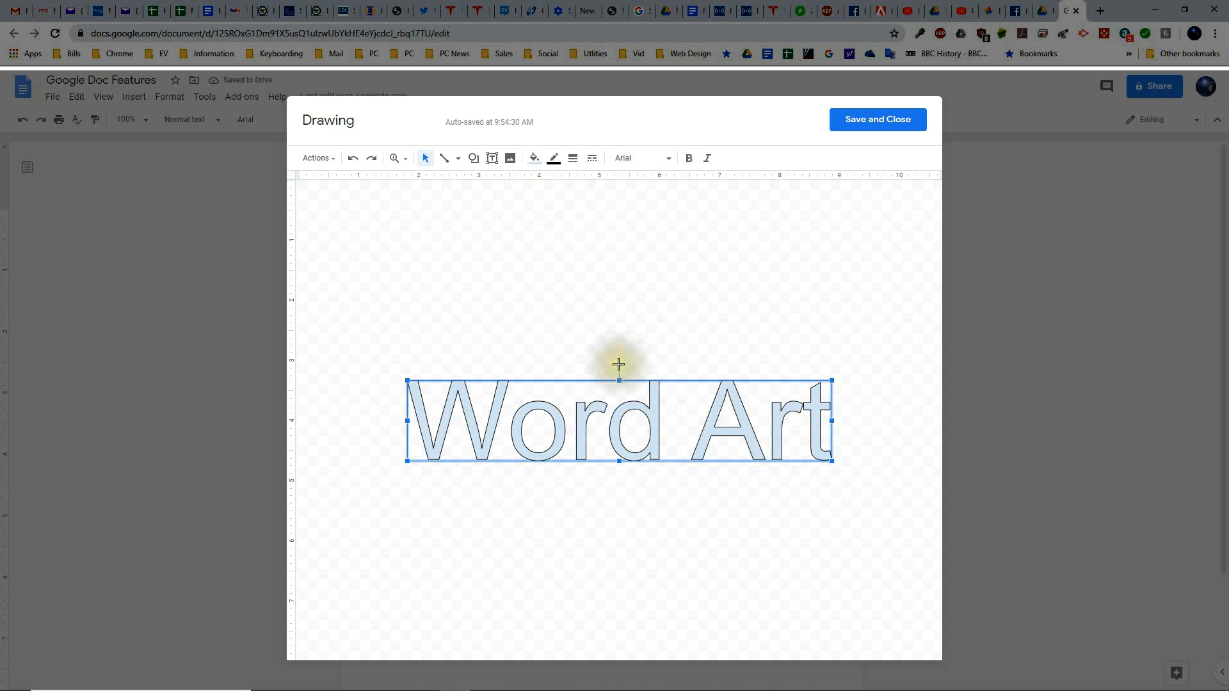
{"action": "left_click_drag", "start_coordinate": [619, 364], "coordinate": [615, 372]}
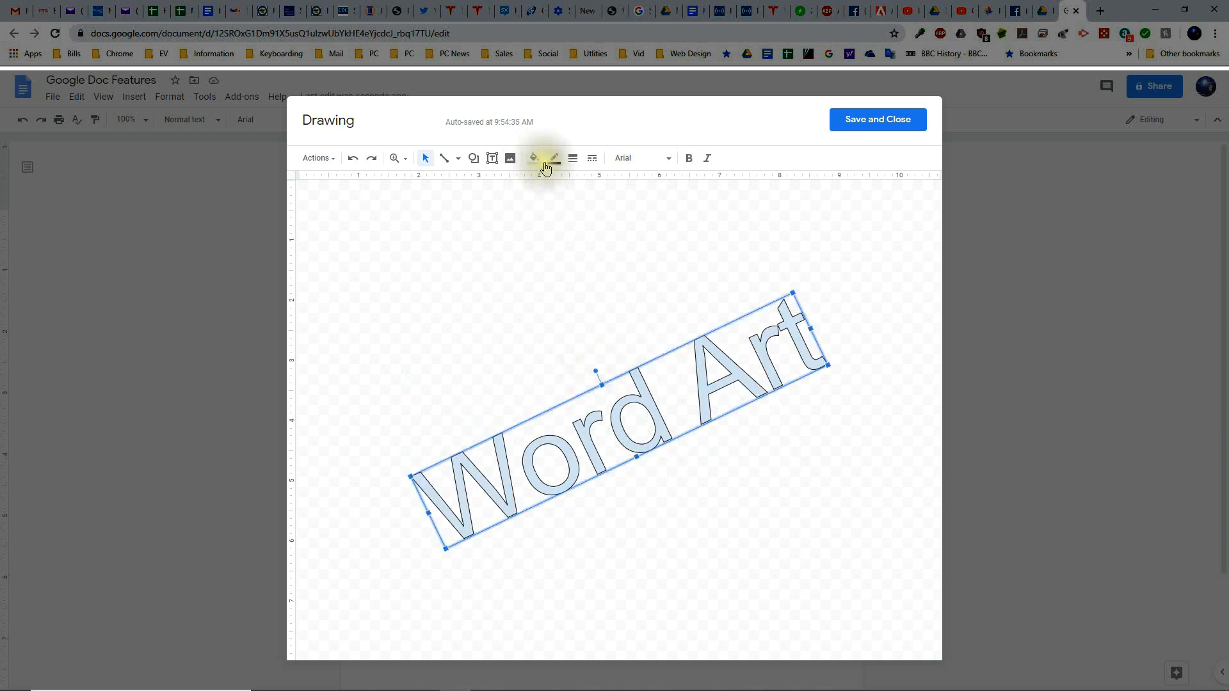
Give the Word Art cyan fill, a thick black outline and Lobster font, then save.
{"action": "left_click", "coordinate": [532, 157]}
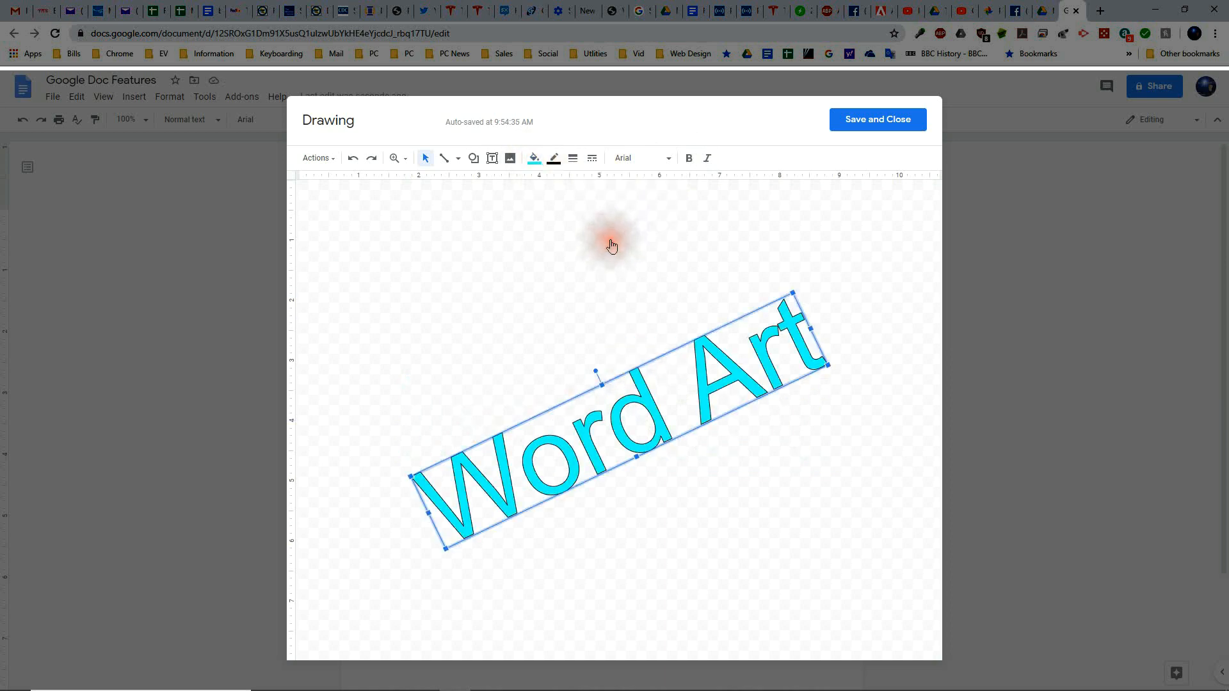
{"action": "left_click", "coordinate": [555, 158]}
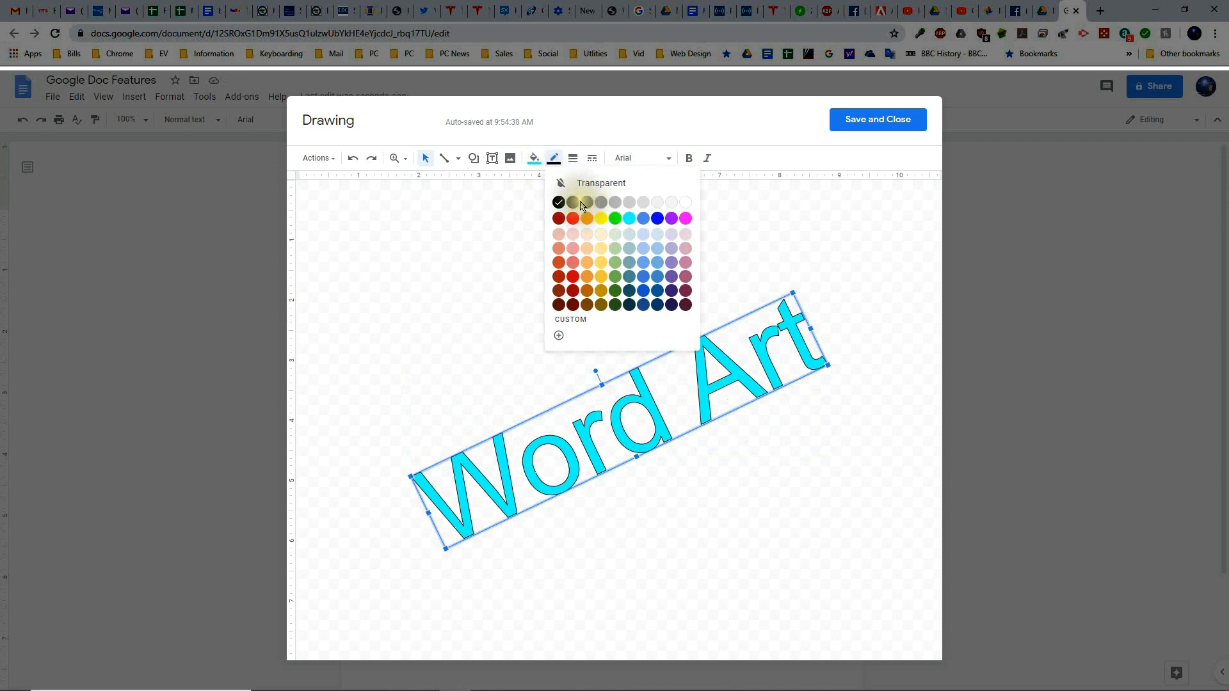
{"action": "left_click", "coordinate": [600, 182]}
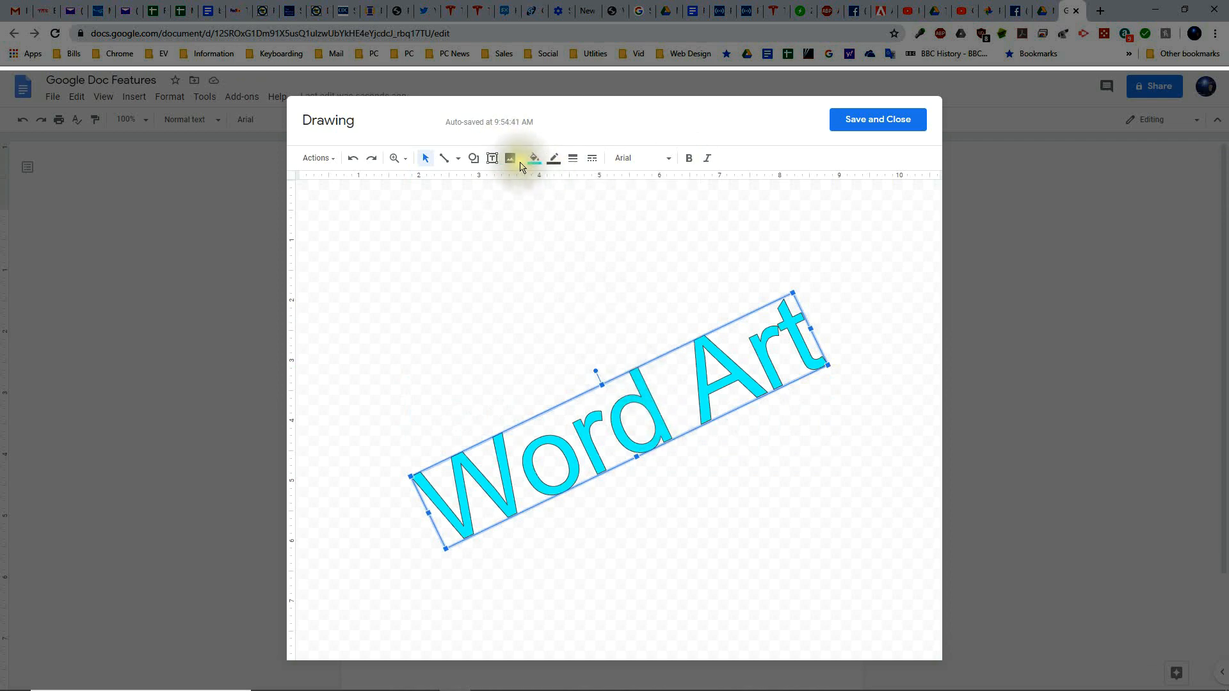
{"action": "left_click", "coordinate": [572, 158]}
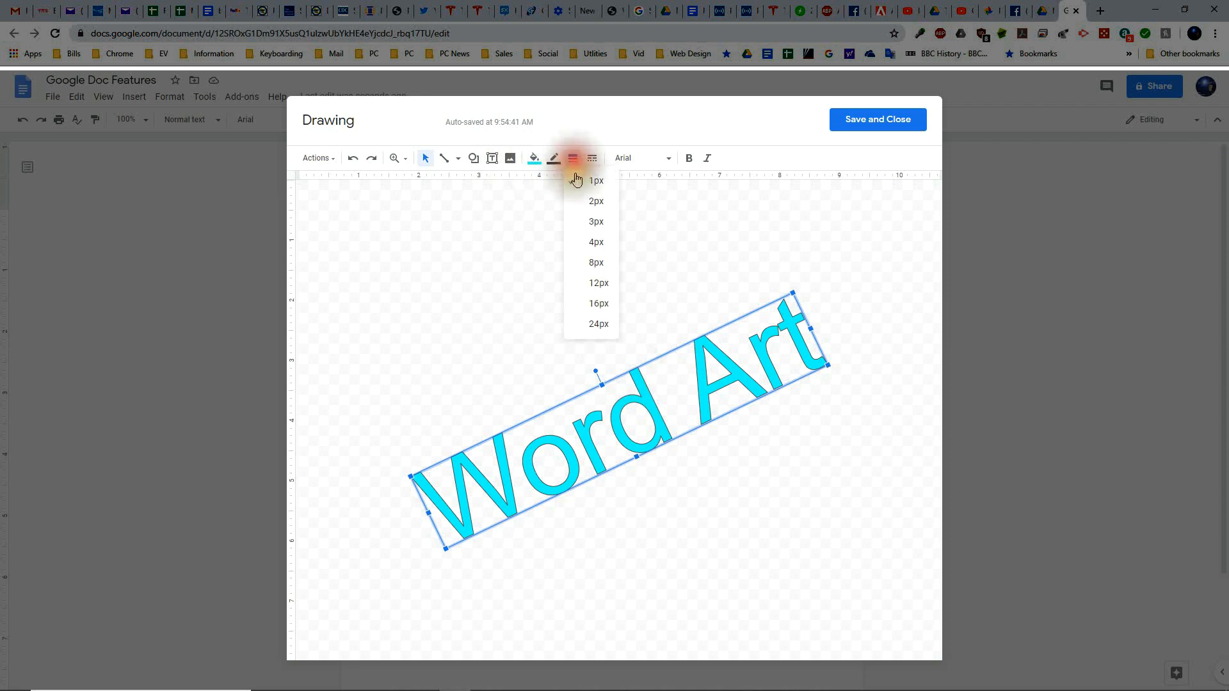
{"action": "left_click", "coordinate": [595, 262]}
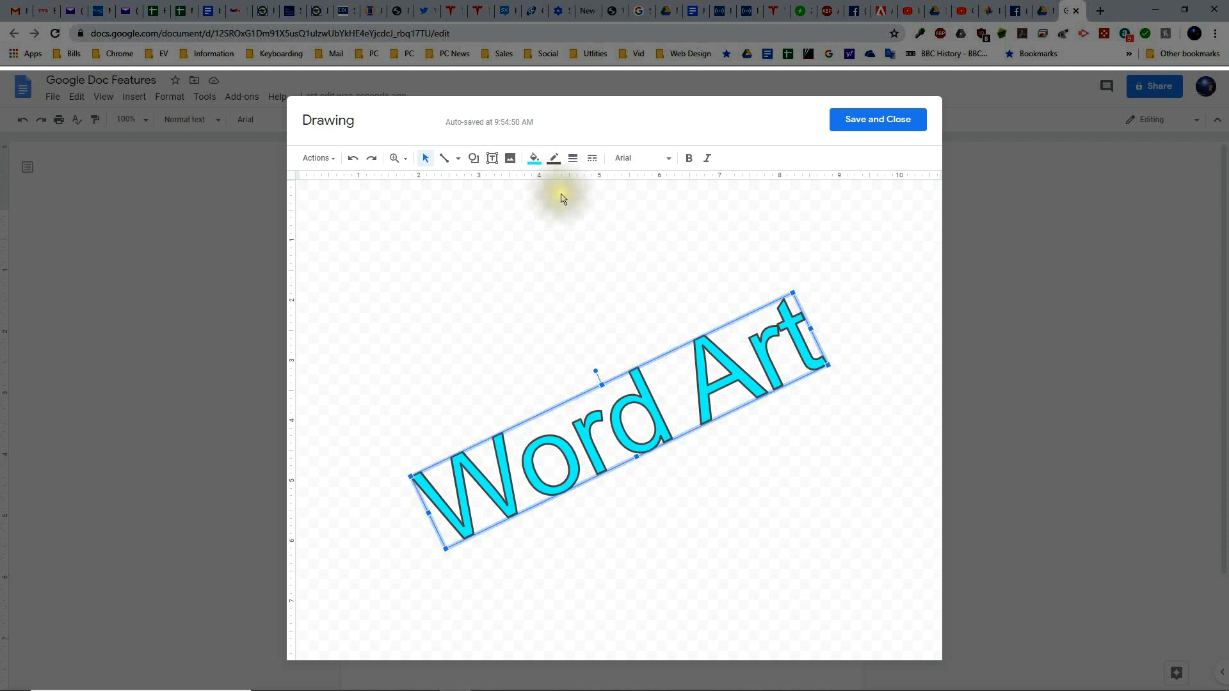
{"action": "left_click", "coordinate": [638, 157]}
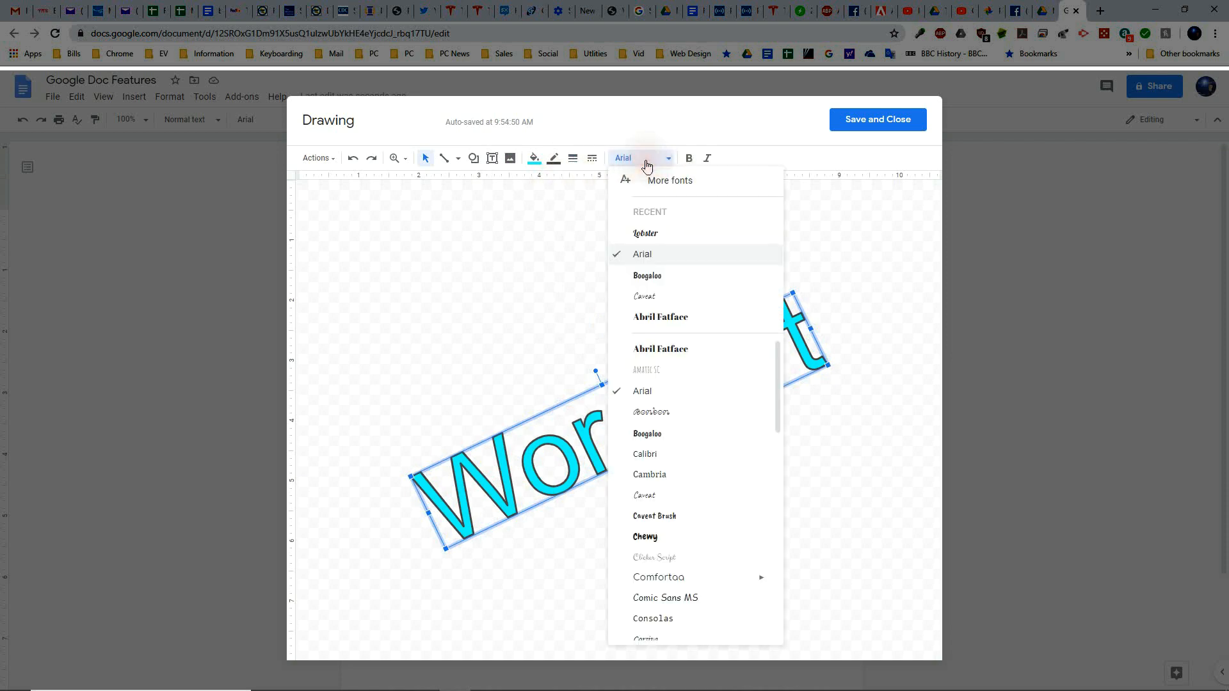
{"action": "left_click", "coordinate": [645, 233]}
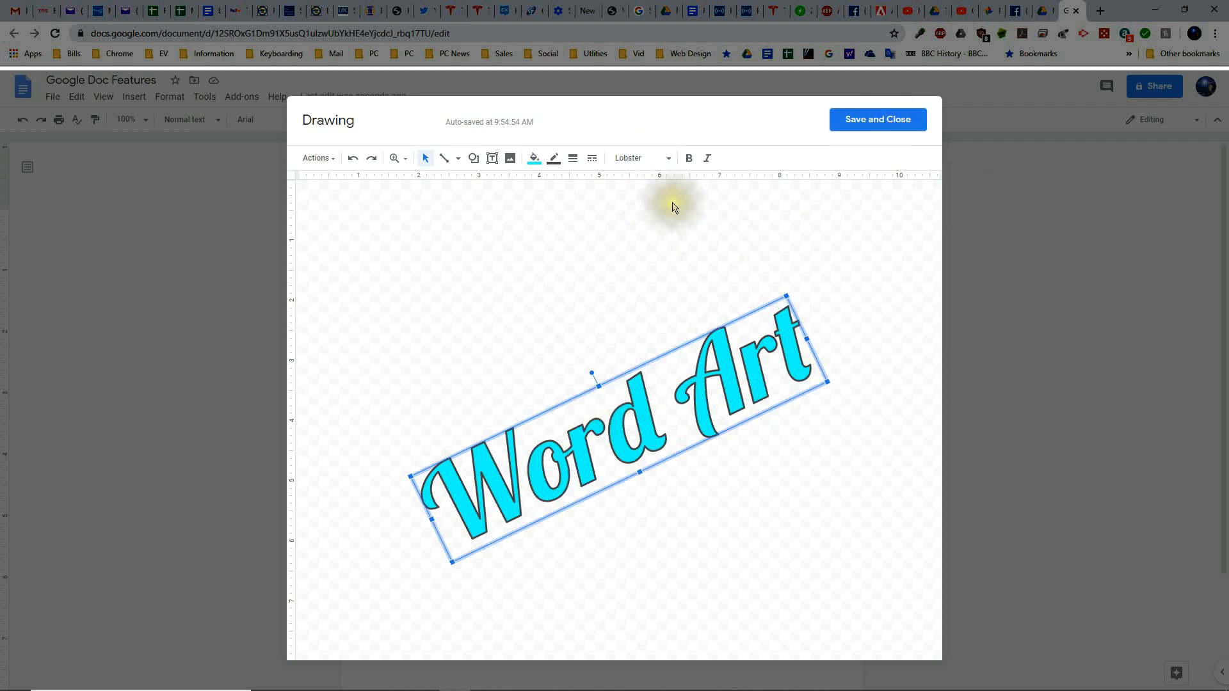
{"action": "left_click", "coordinate": [876, 119]}
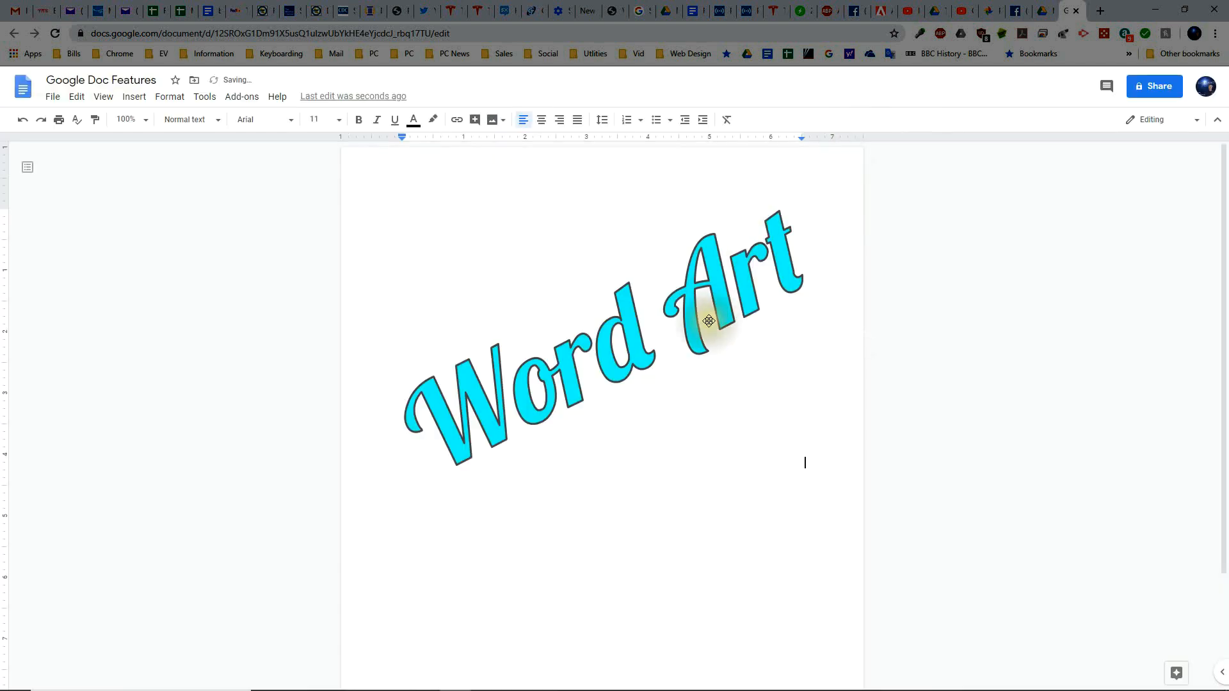
Select the Word Art drawing and drag its corner inward to shrink it.
{"action": "left_click", "coordinate": [708, 321]}
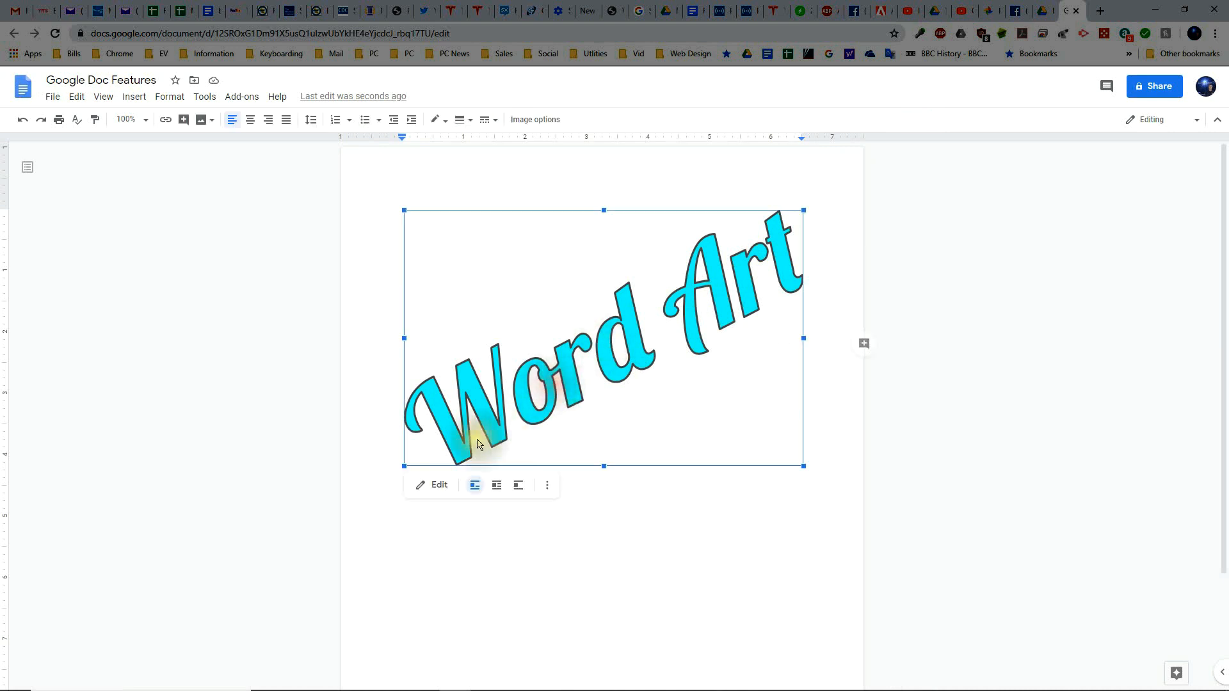
{"action": "left_click_drag", "start_coordinate": [802, 465], "coordinate": [558, 307]}
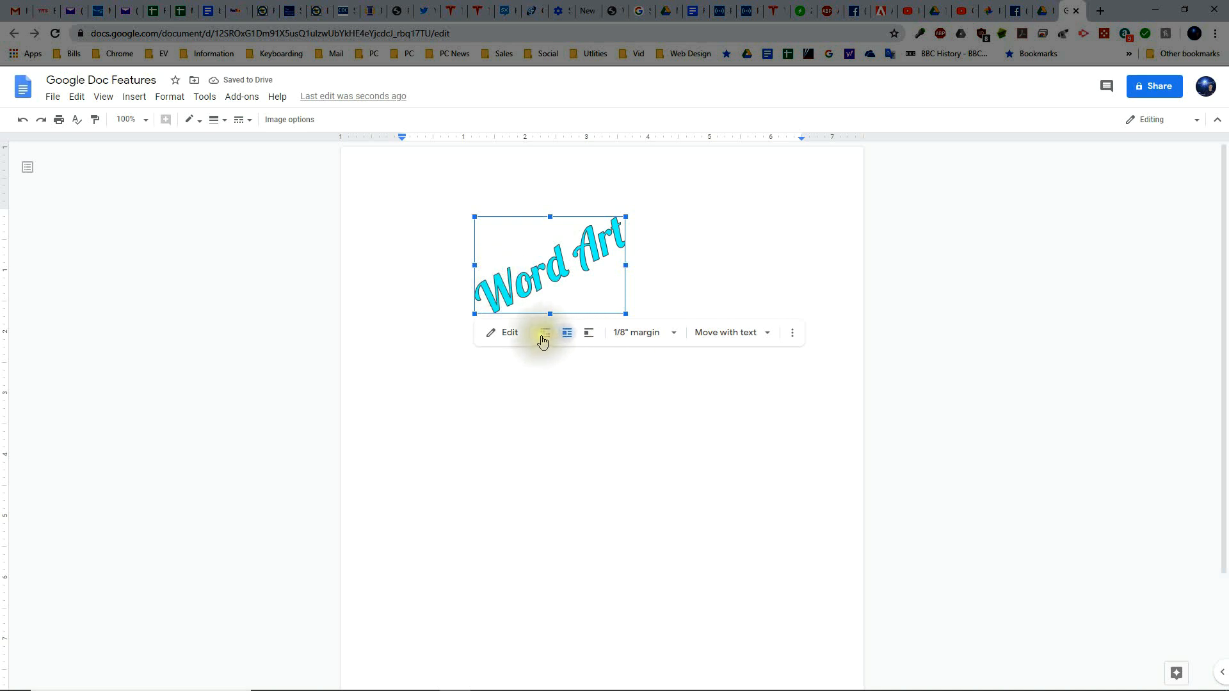
{"action": "mouse_move", "coordinate": [544, 332]}
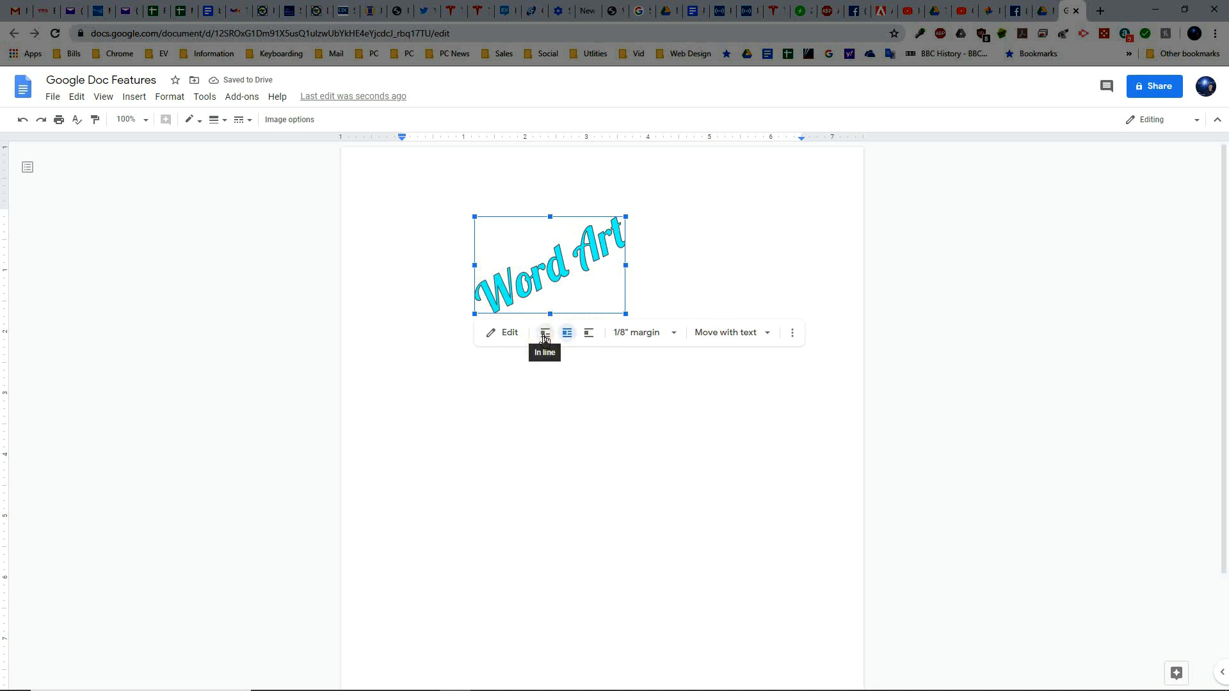
{"action": "mouse_move", "coordinate": [587, 332]}
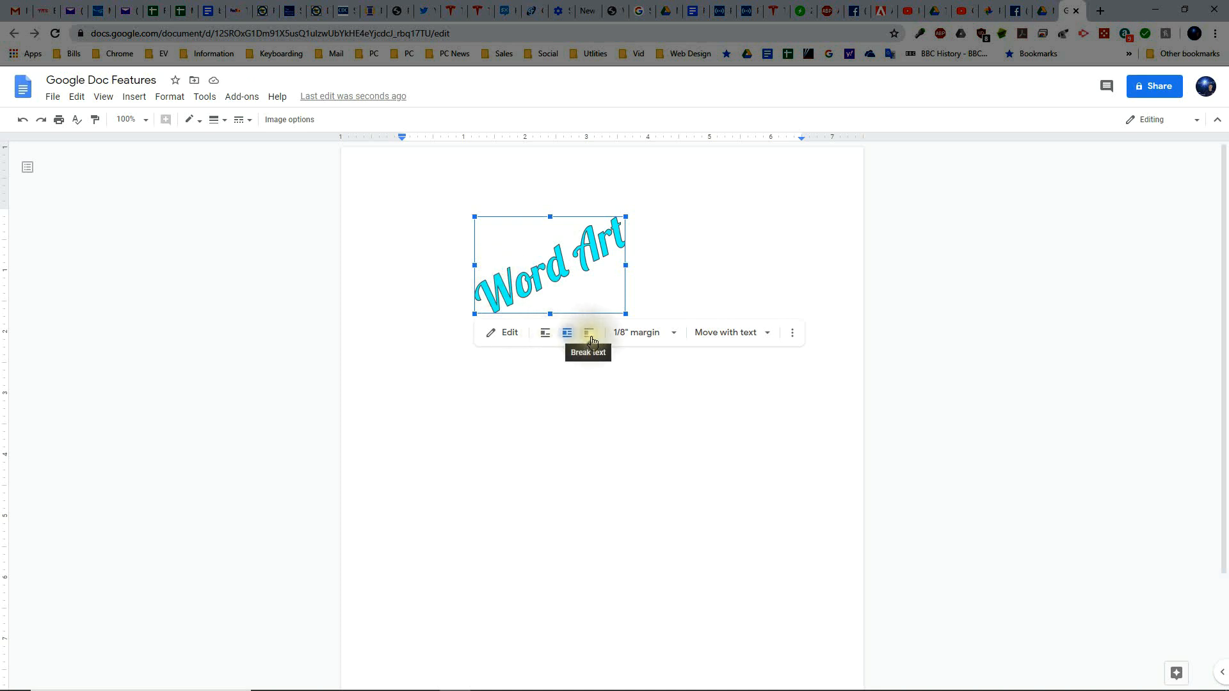
Browse the Insert menu's entries, then move on to the Format menu.
{"action": "left_click", "coordinate": [133, 95]}
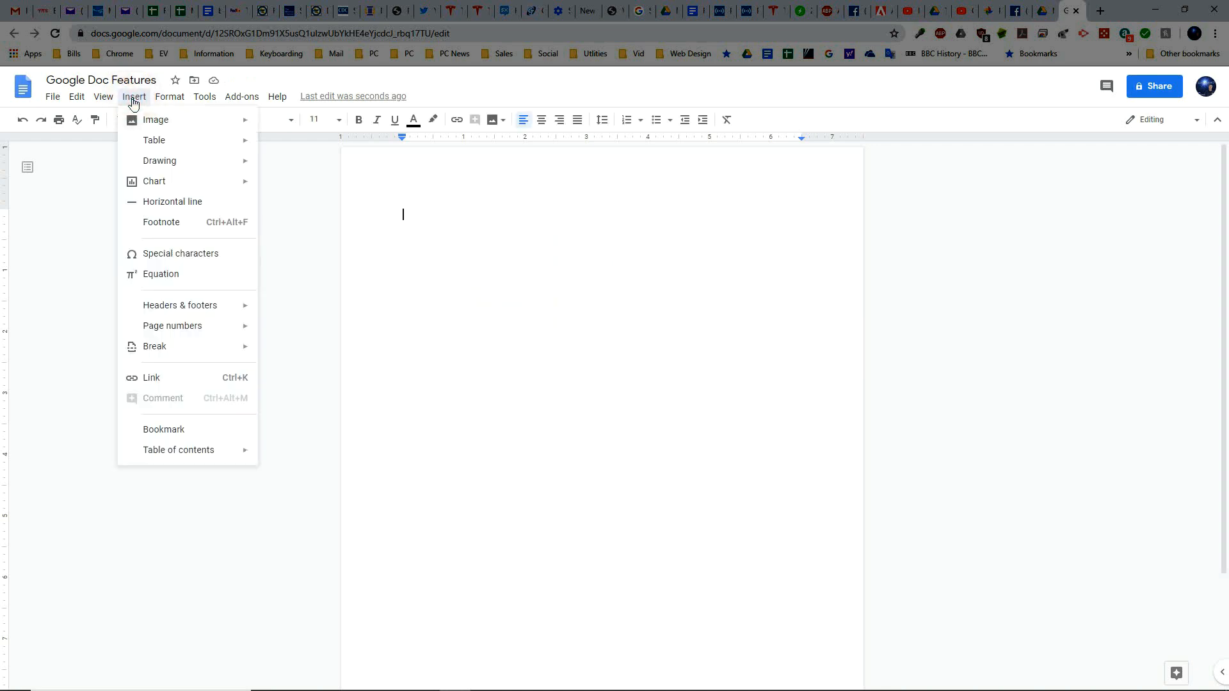
{"action": "mouse_move", "coordinate": [161, 273]}
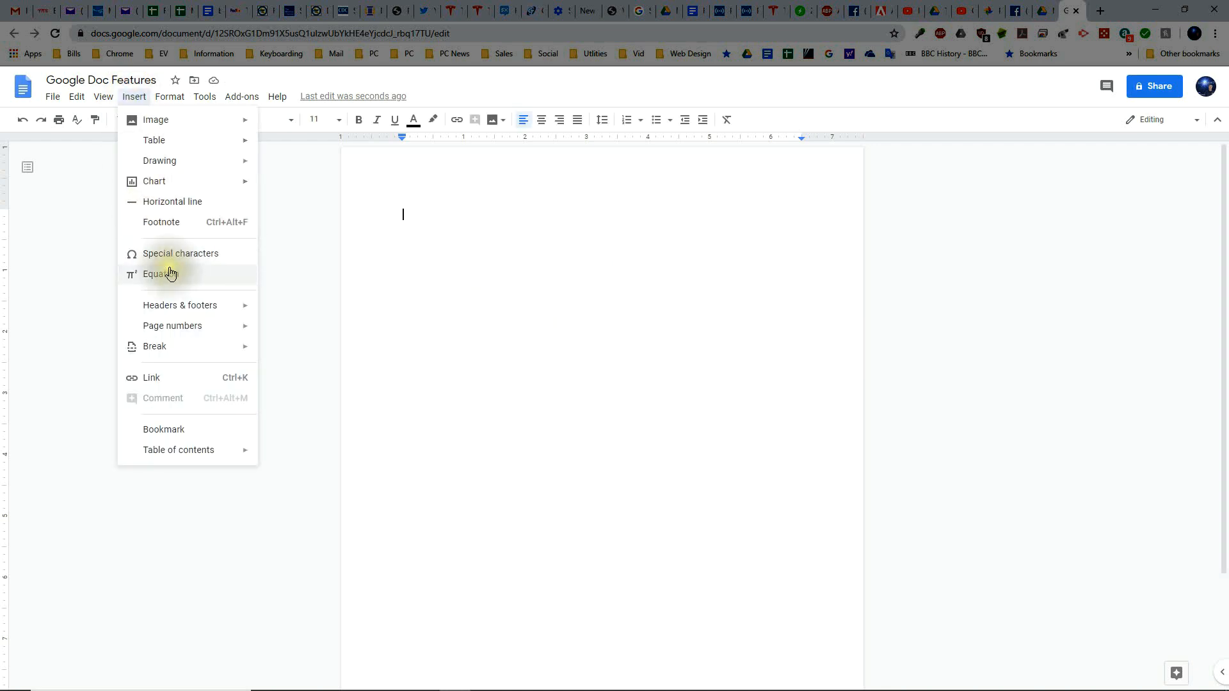
{"action": "mouse_move", "coordinate": [155, 384]}
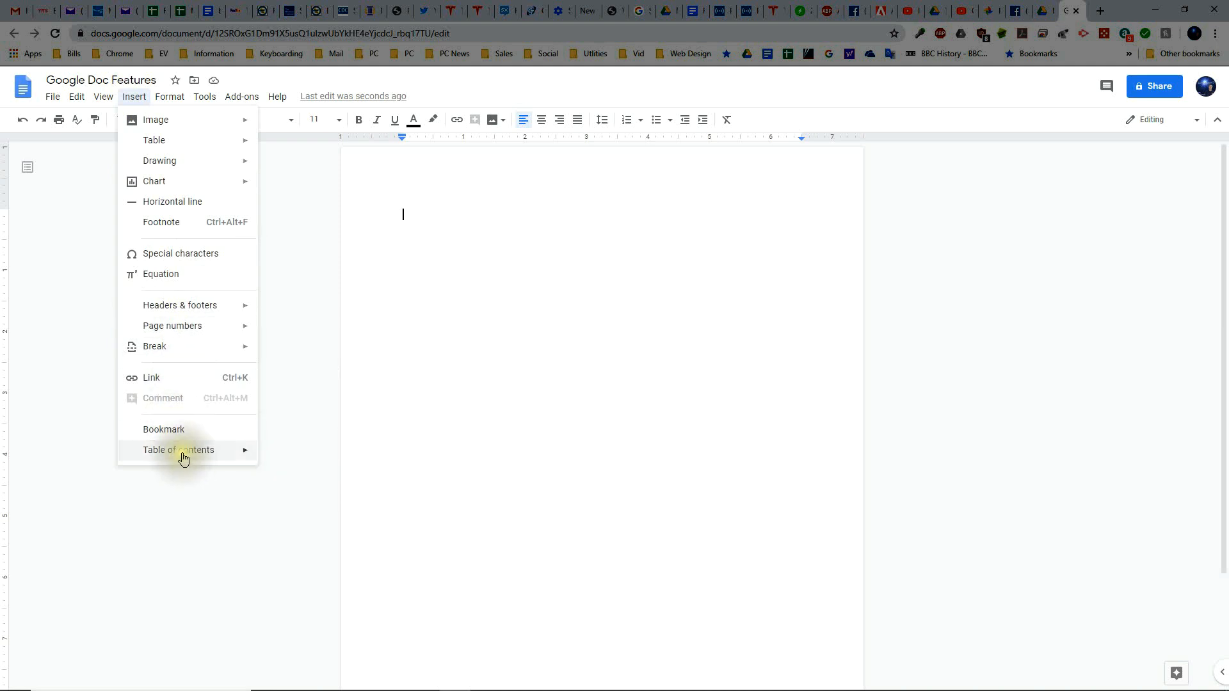
{"action": "mouse_move", "coordinate": [202, 430]}
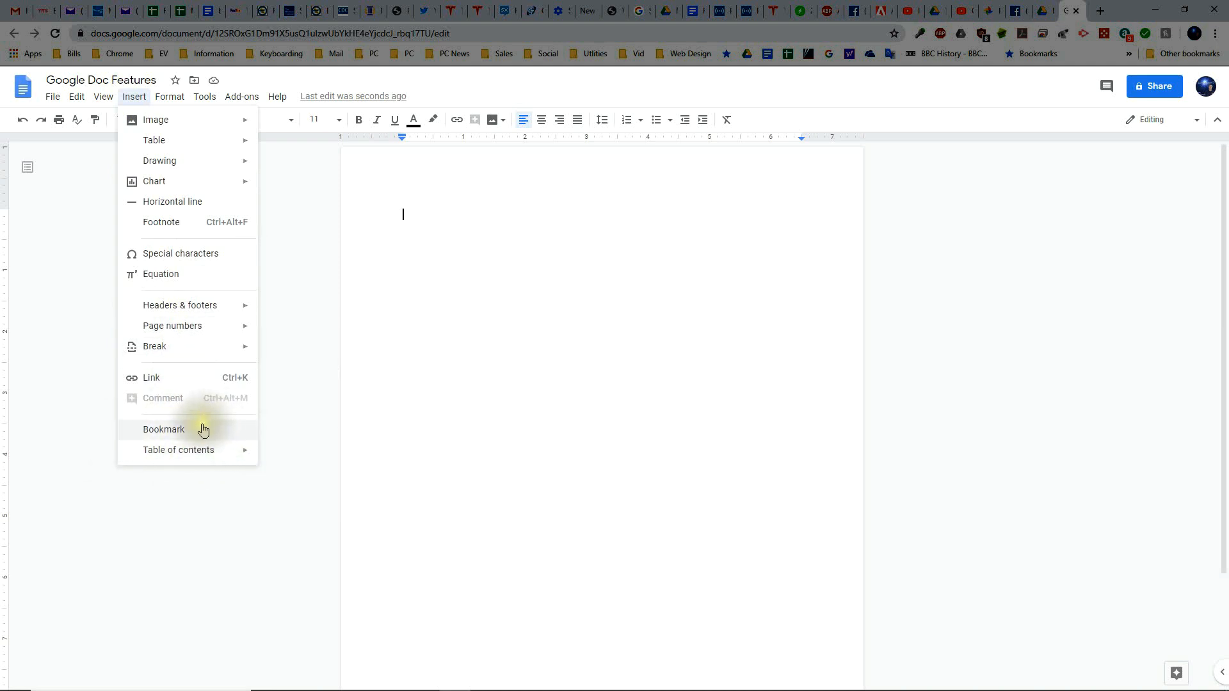
{"action": "left_click", "coordinate": [169, 96]}
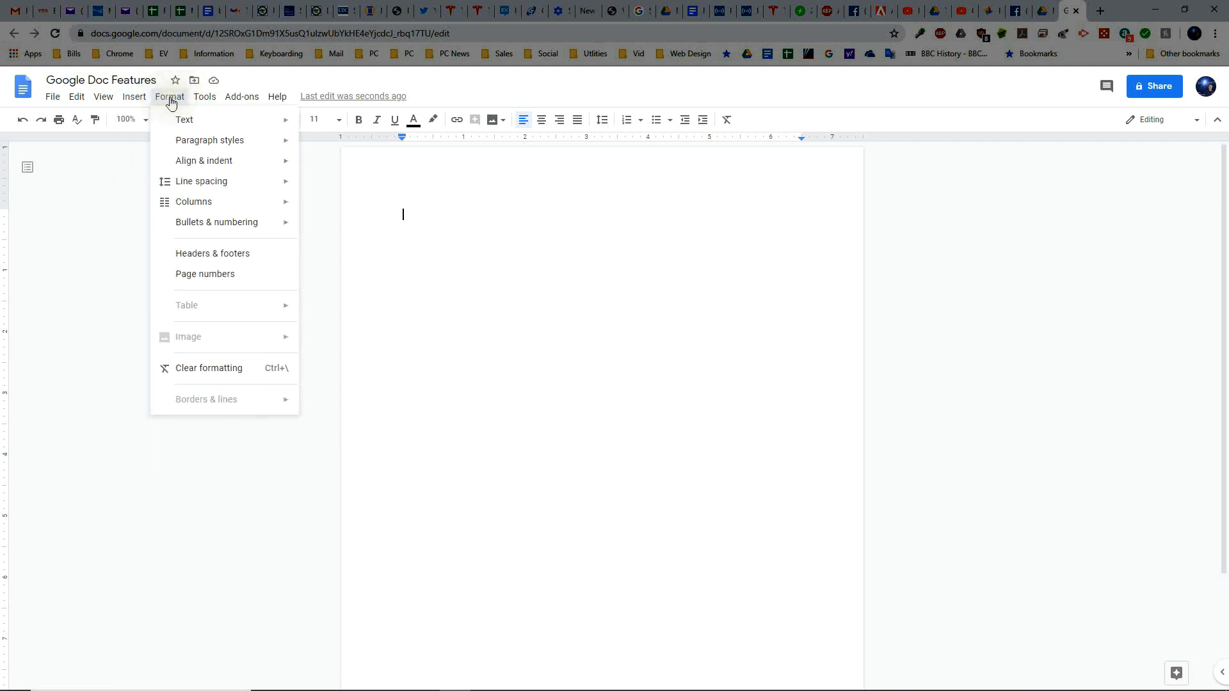
{"action": "mouse_move", "coordinate": [185, 119]}
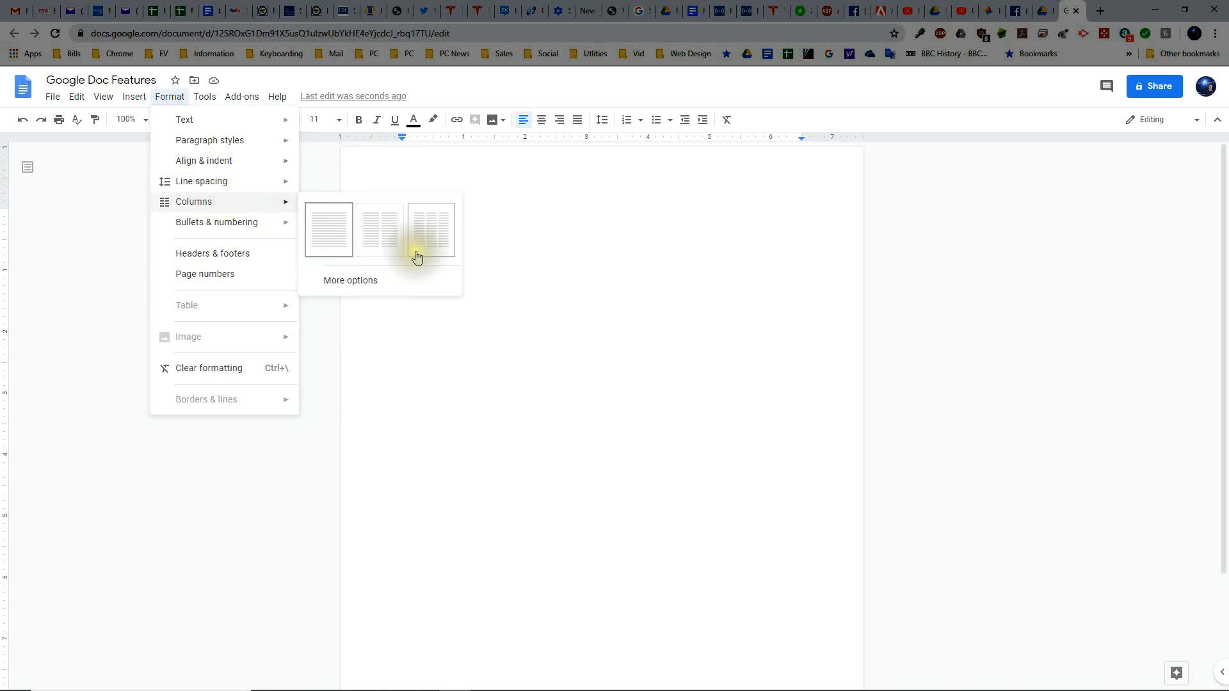
{"action": "mouse_move", "coordinate": [380, 229]}
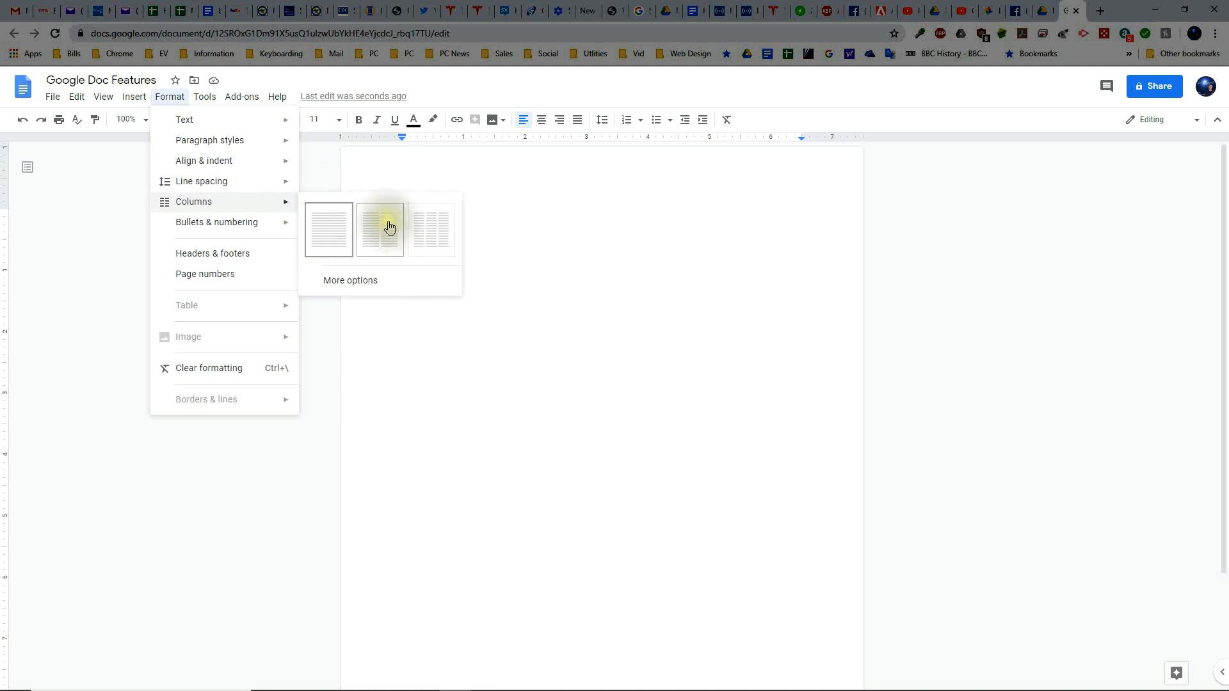
{"action": "mouse_move", "coordinate": [329, 229]}
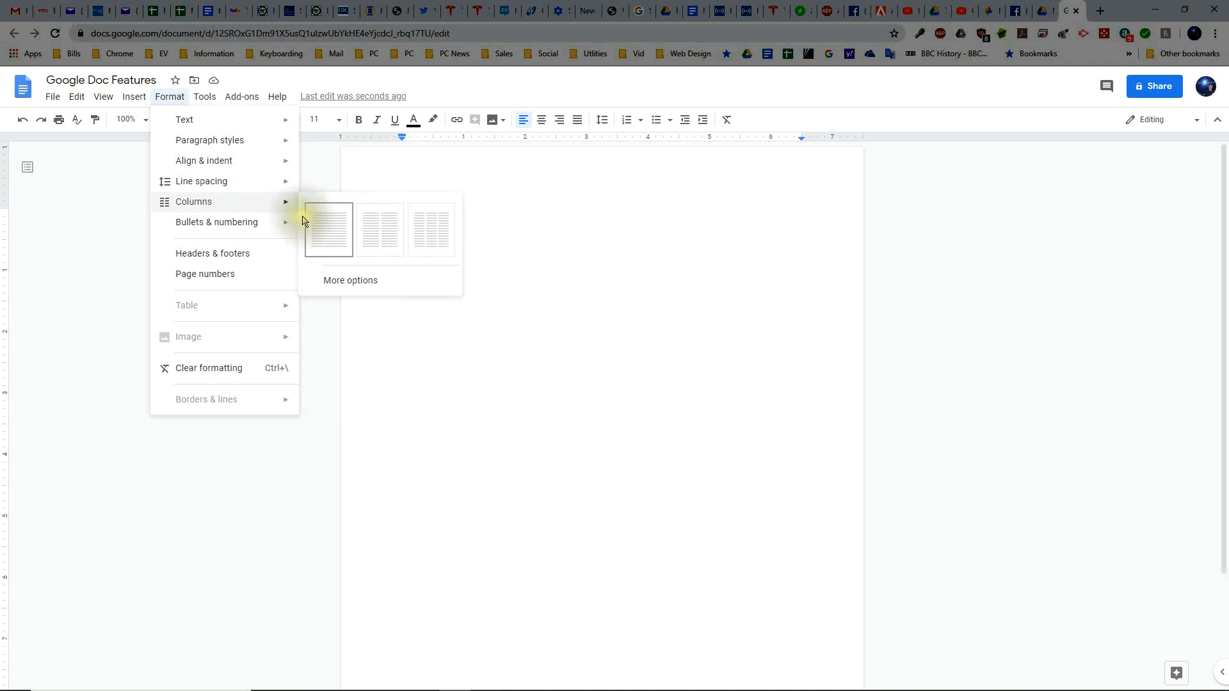
{"action": "mouse_move", "coordinate": [216, 222]}
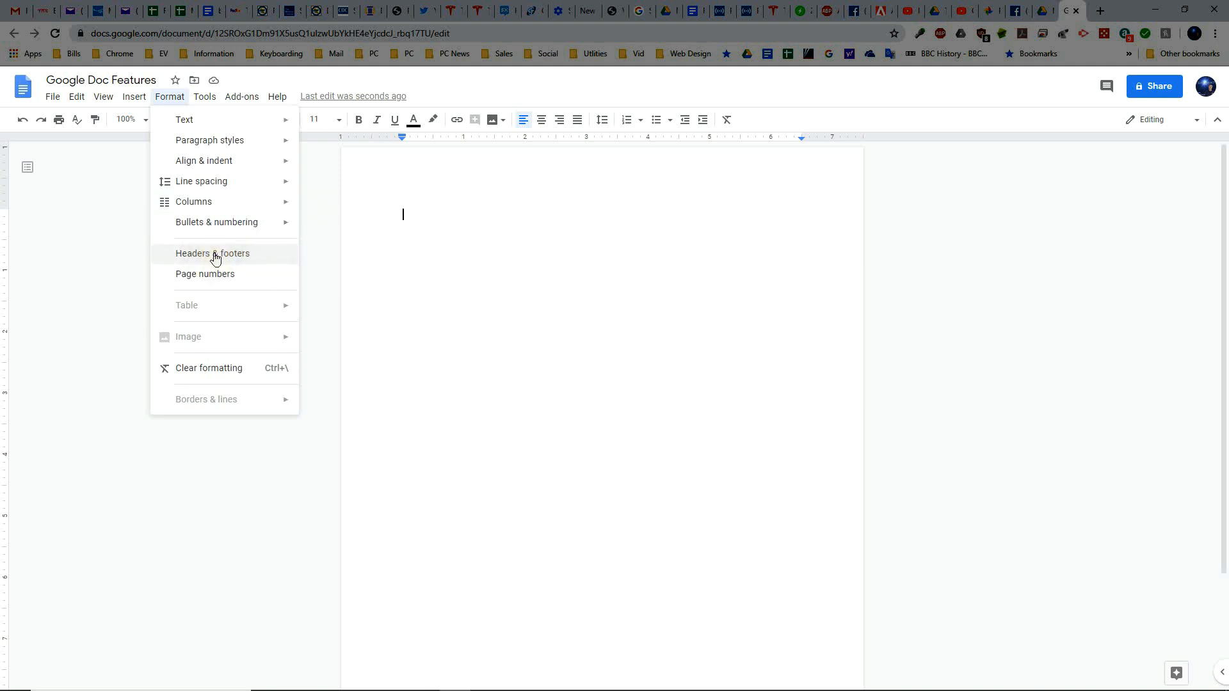
{"action": "mouse_move", "coordinate": [225, 279]}
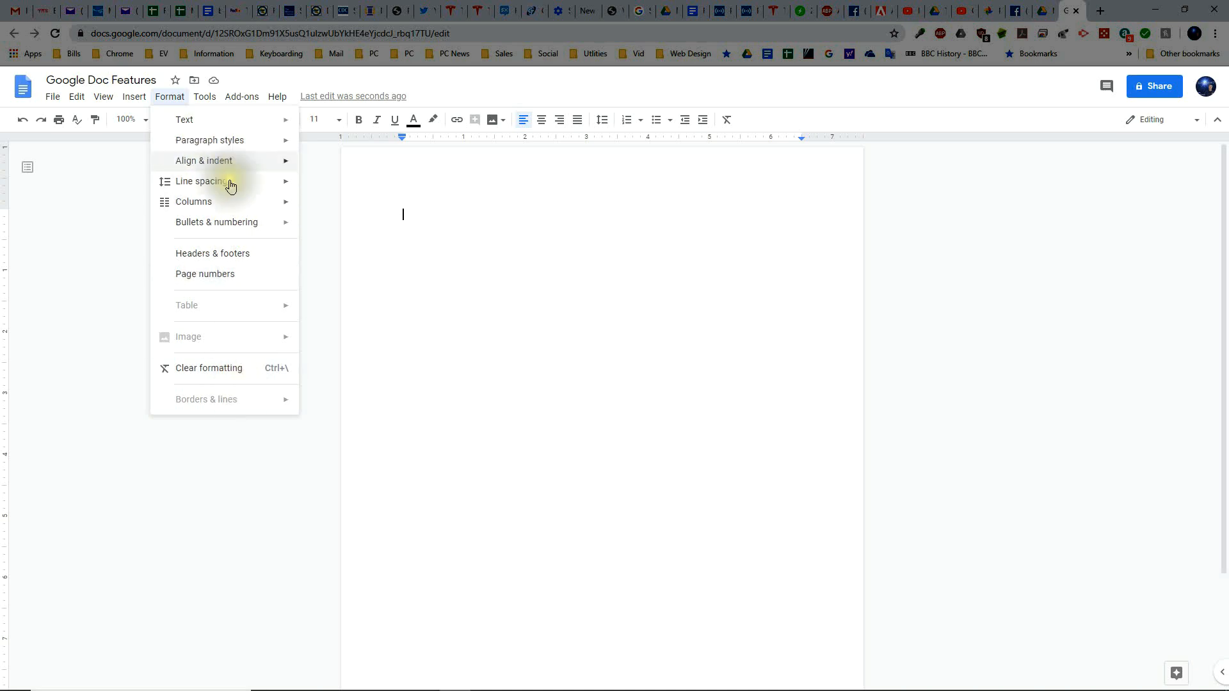
Close the Format menu's column layout previews without applying any layout.
{"action": "left_click", "coordinate": [205, 96]}
{"action": "type", "text": "Califo"}
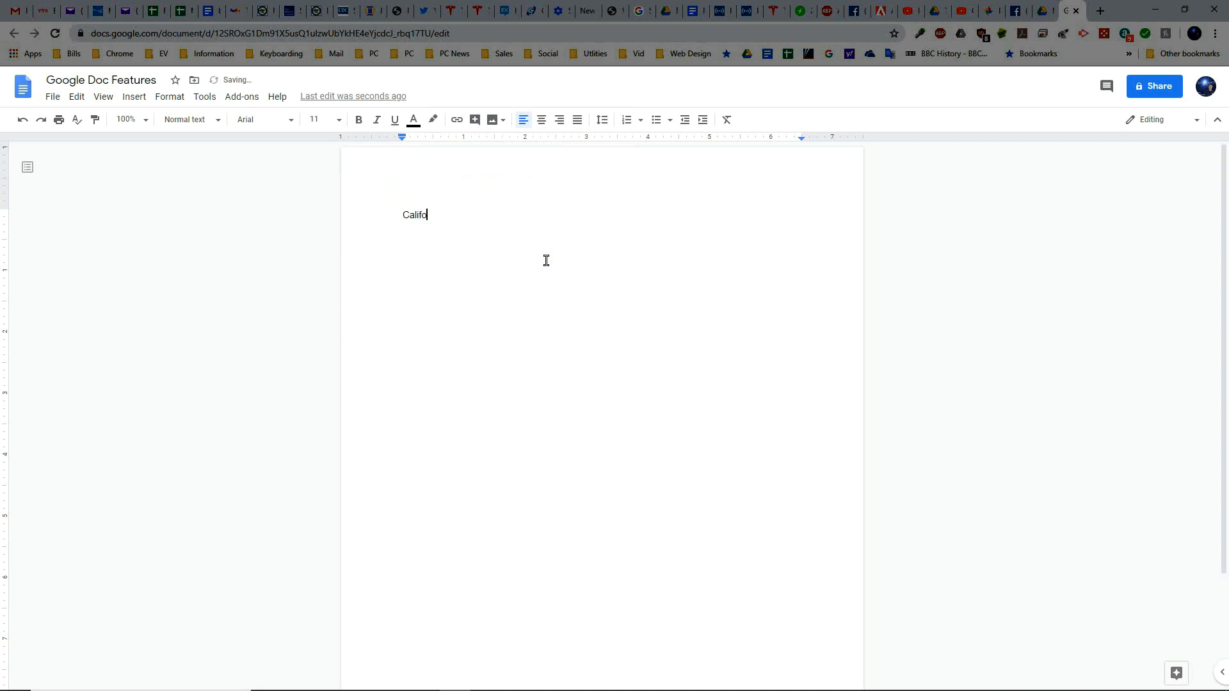
Finish typing 'Californiag' and accept the spelling suggestion 'California'.
{"action": "type", "text": "rniag"}
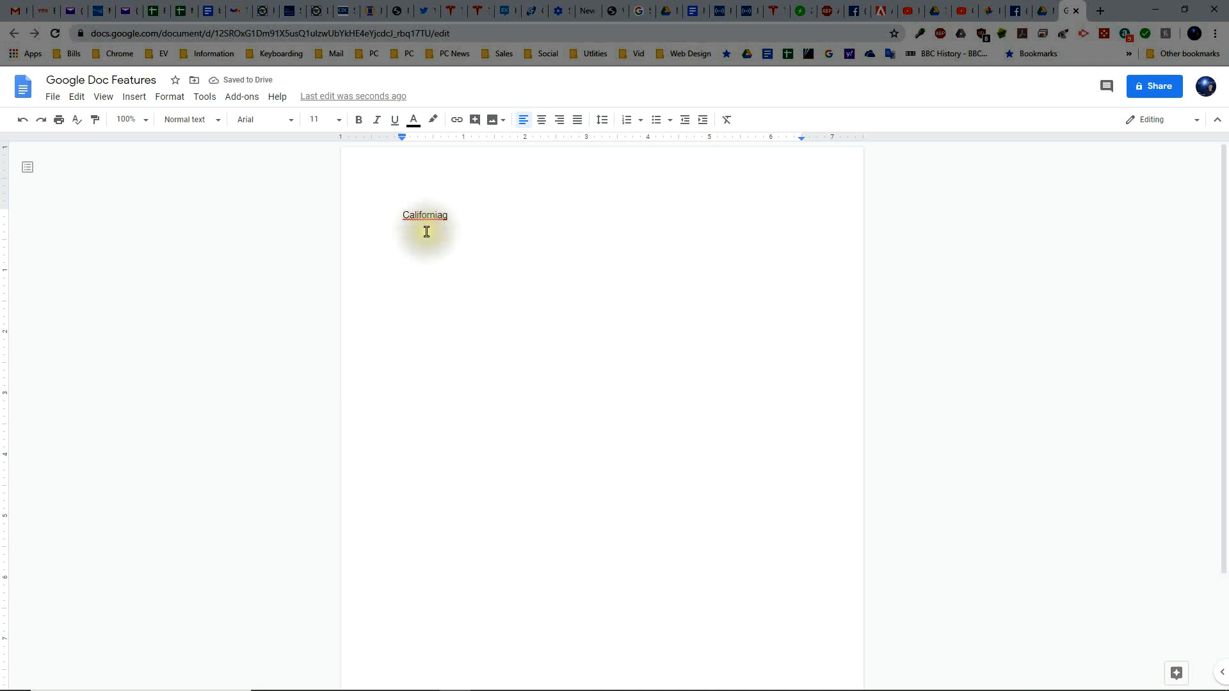
{"action": "right_click", "coordinate": [426, 215]}
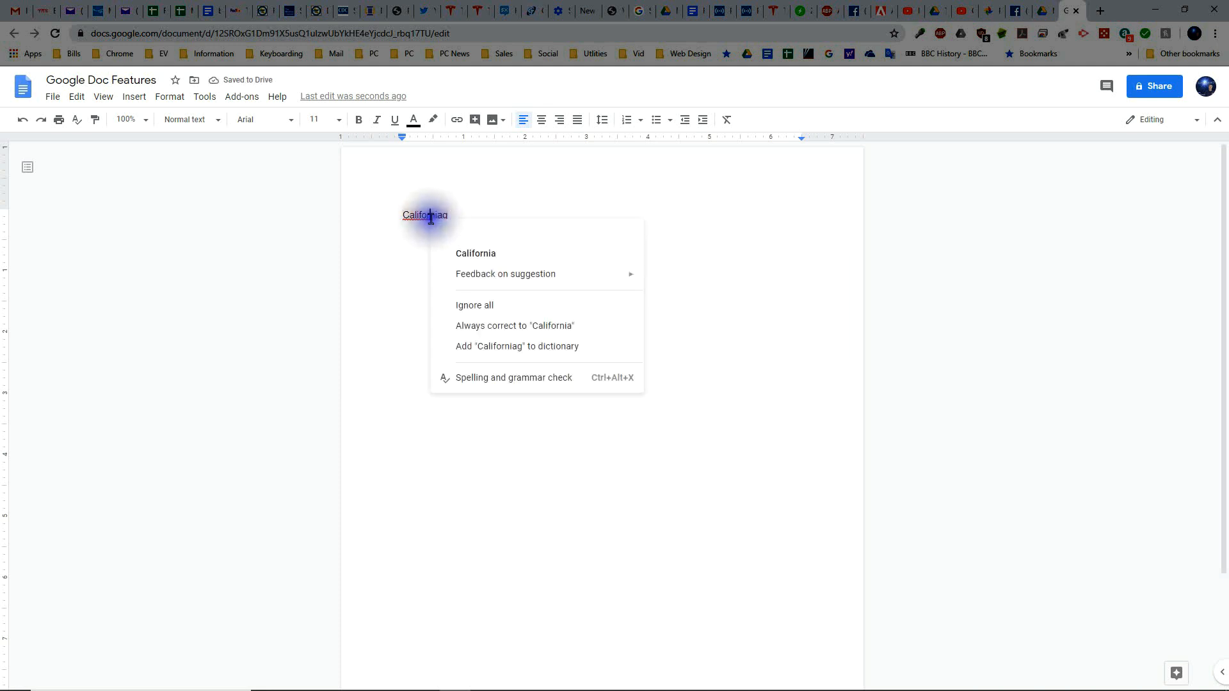
{"action": "left_click", "coordinate": [475, 254]}
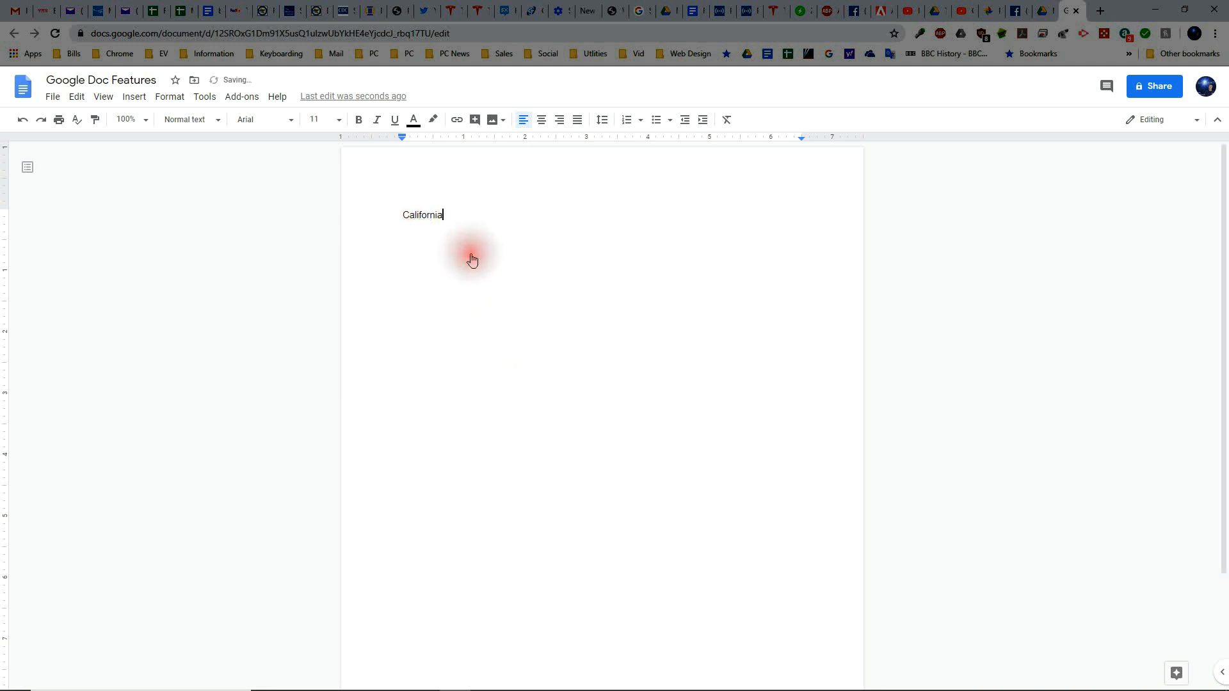
Open the Tools menu listing word count, dictionary, Translate document and voice typing.
{"action": "left_click", "coordinate": [203, 96]}
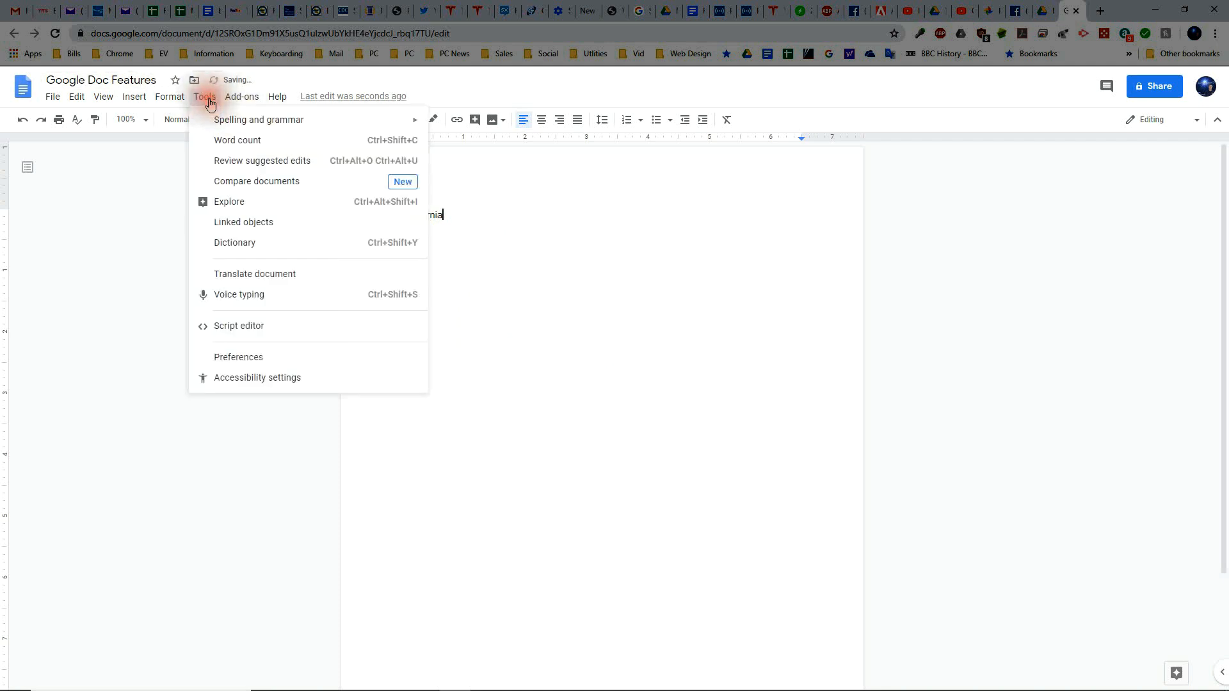
{"action": "mouse_move", "coordinate": [259, 202]}
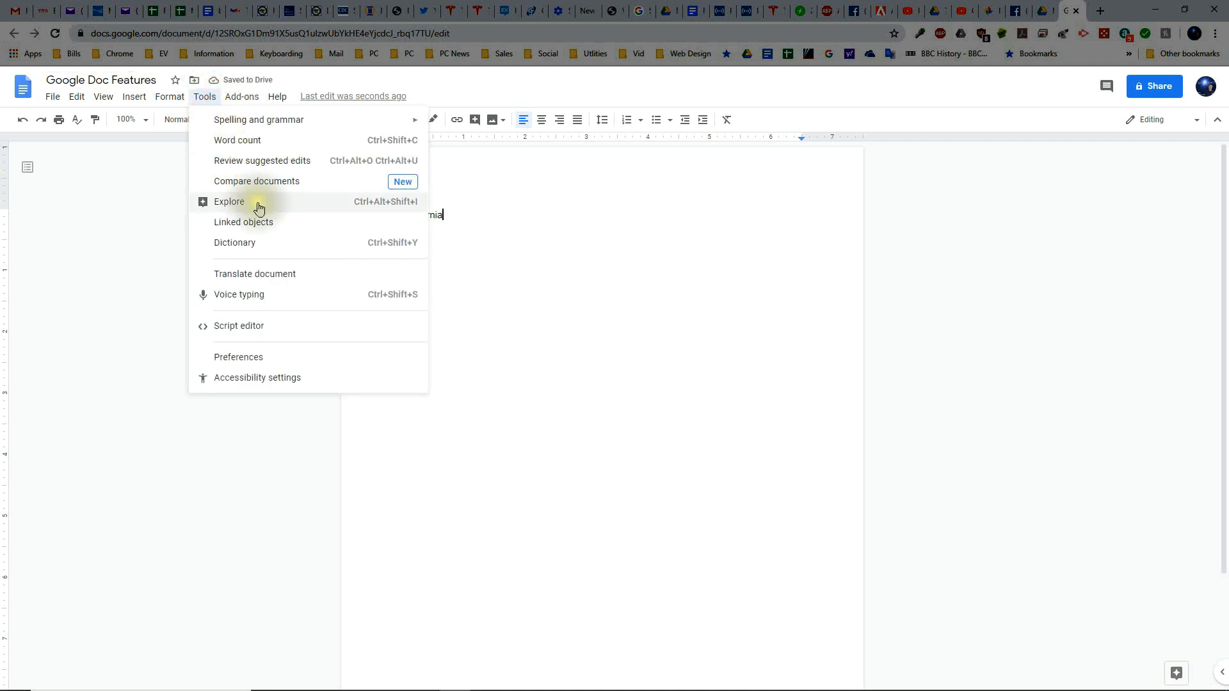
{"action": "mouse_move", "coordinate": [262, 247]}
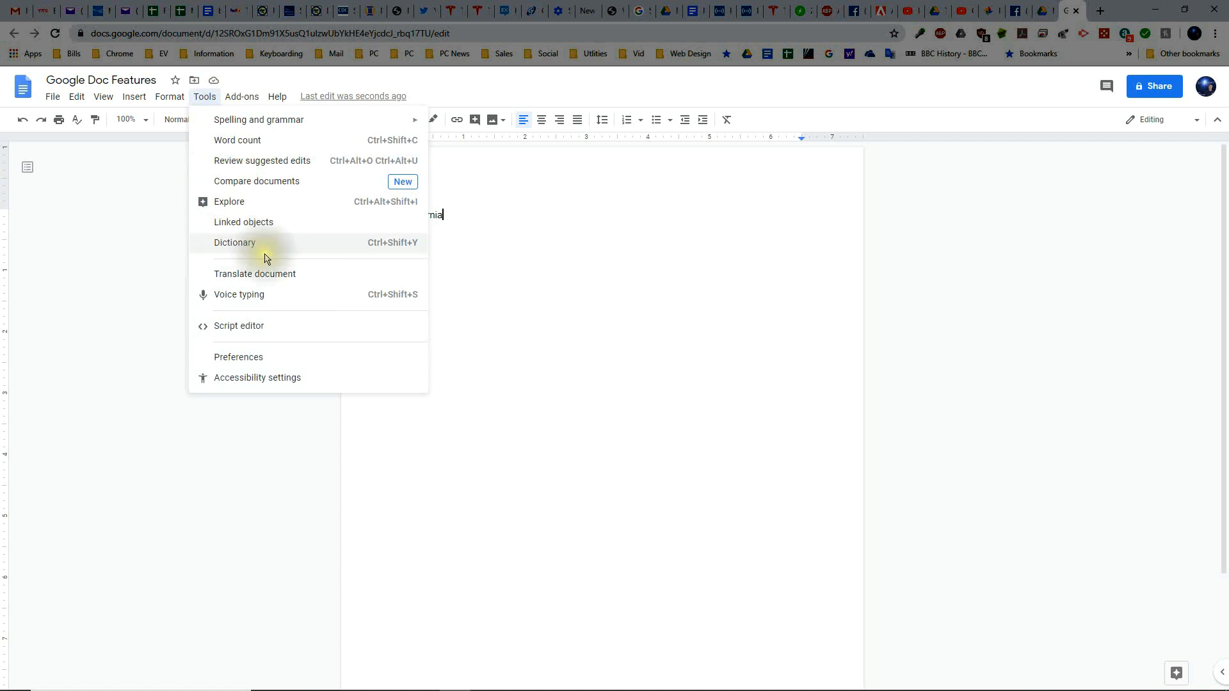
{"action": "mouse_move", "coordinate": [254, 226]}
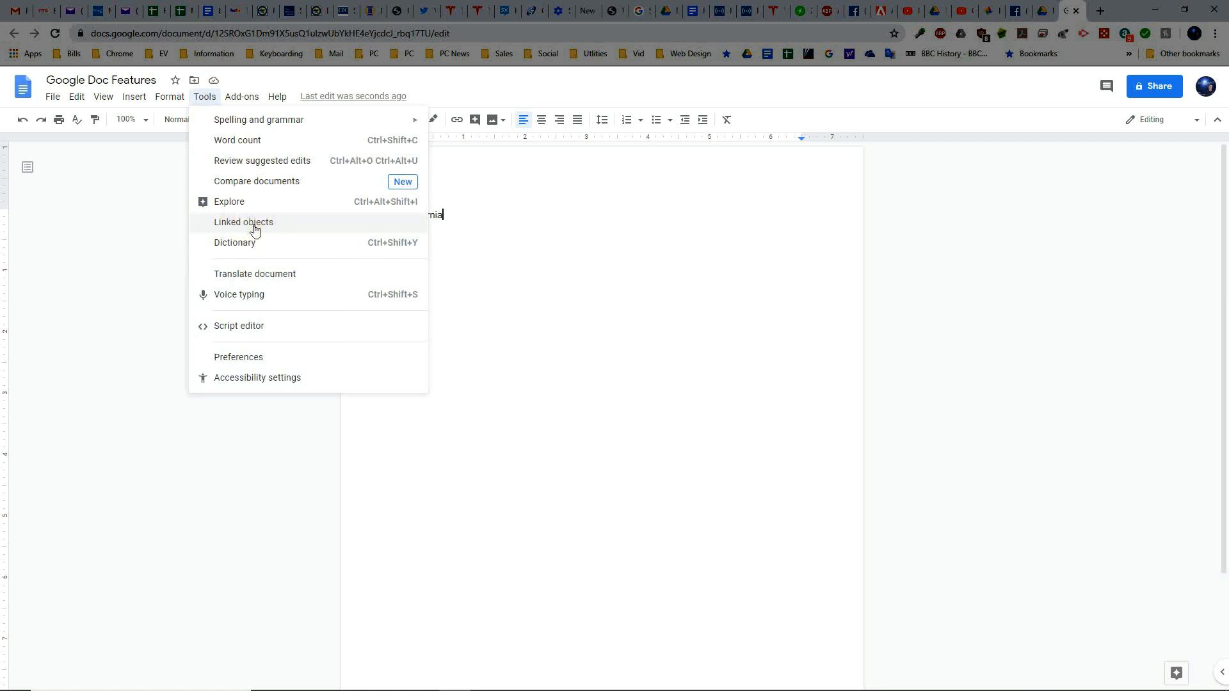
{"action": "mouse_move", "coordinate": [241, 277]}
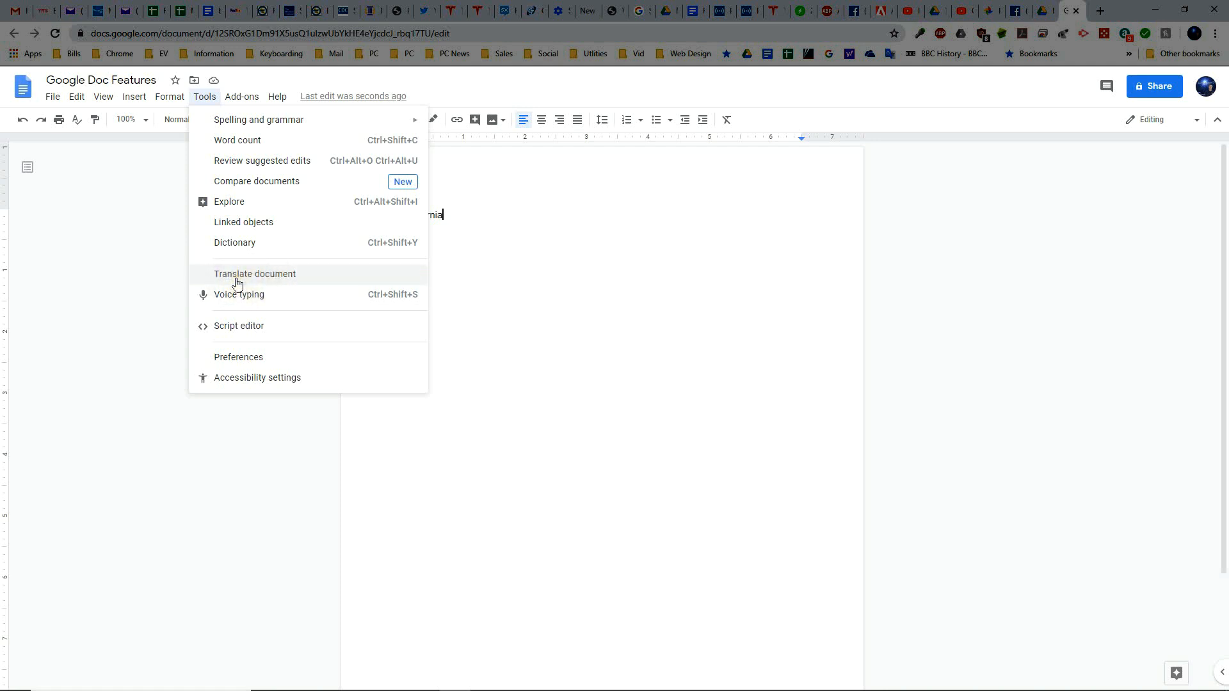
Browse the Translate document language dropdown, then dismiss the dialog without translating.
{"action": "left_click", "coordinate": [254, 273]}
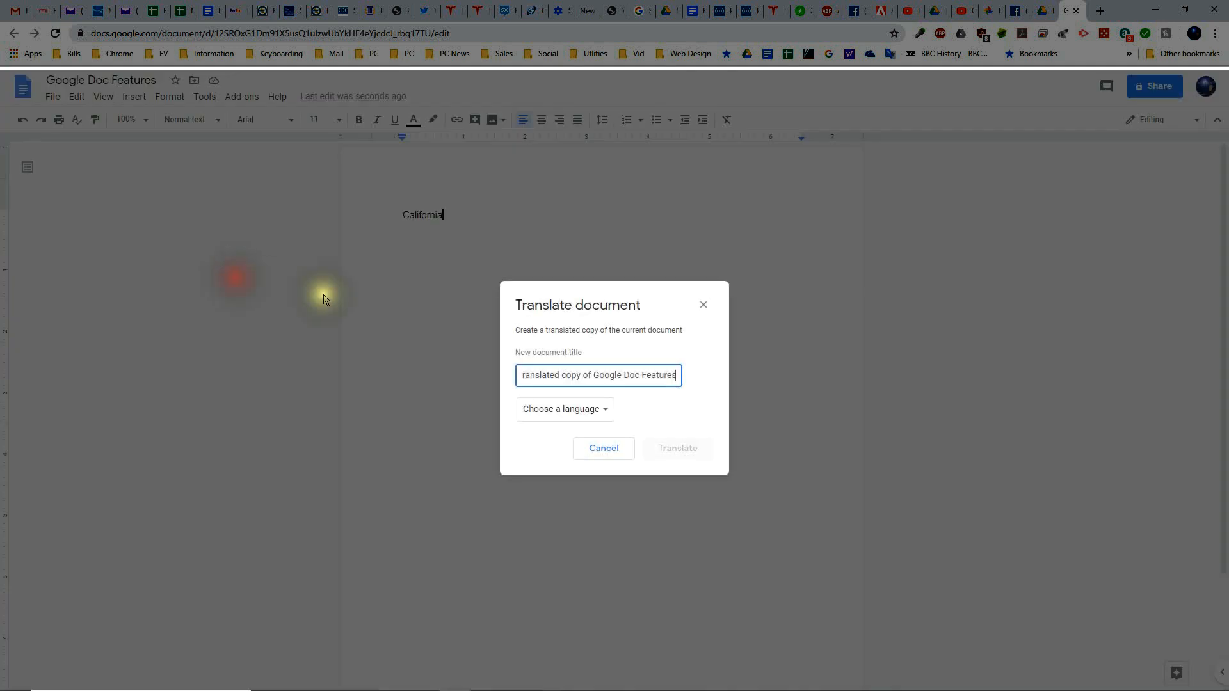
{"action": "left_click", "coordinate": [563, 408]}
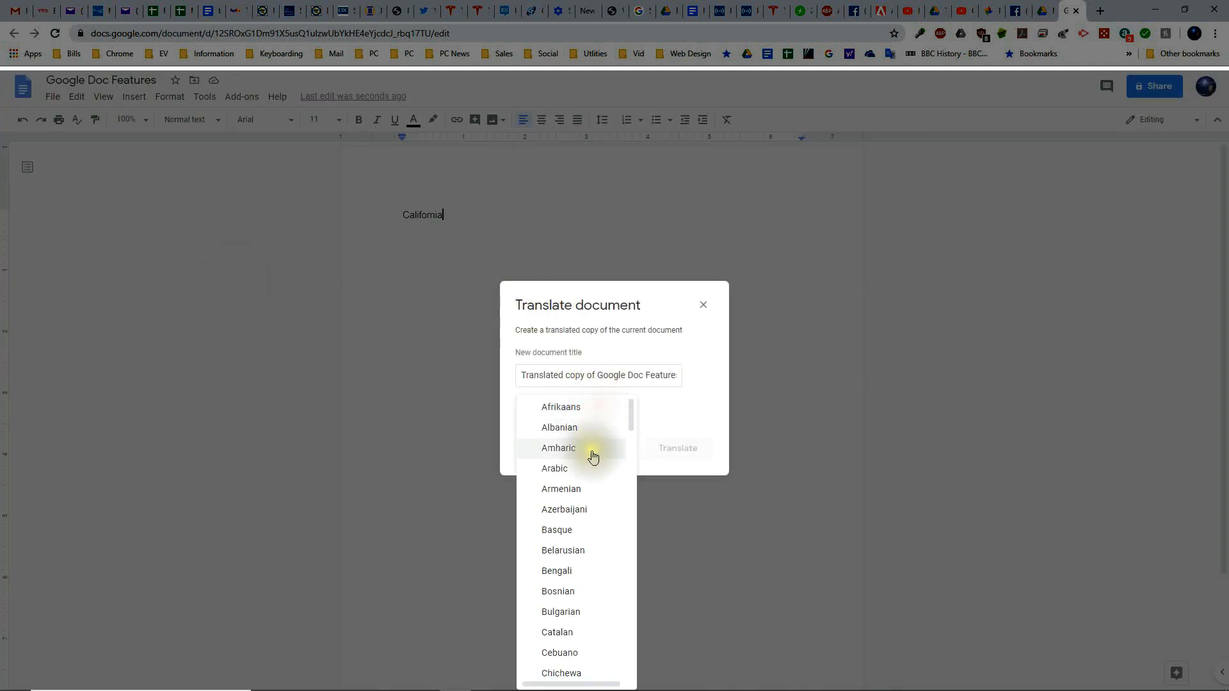
{"action": "scroll", "scroll_direction": "down", "scroll_amount": 3}
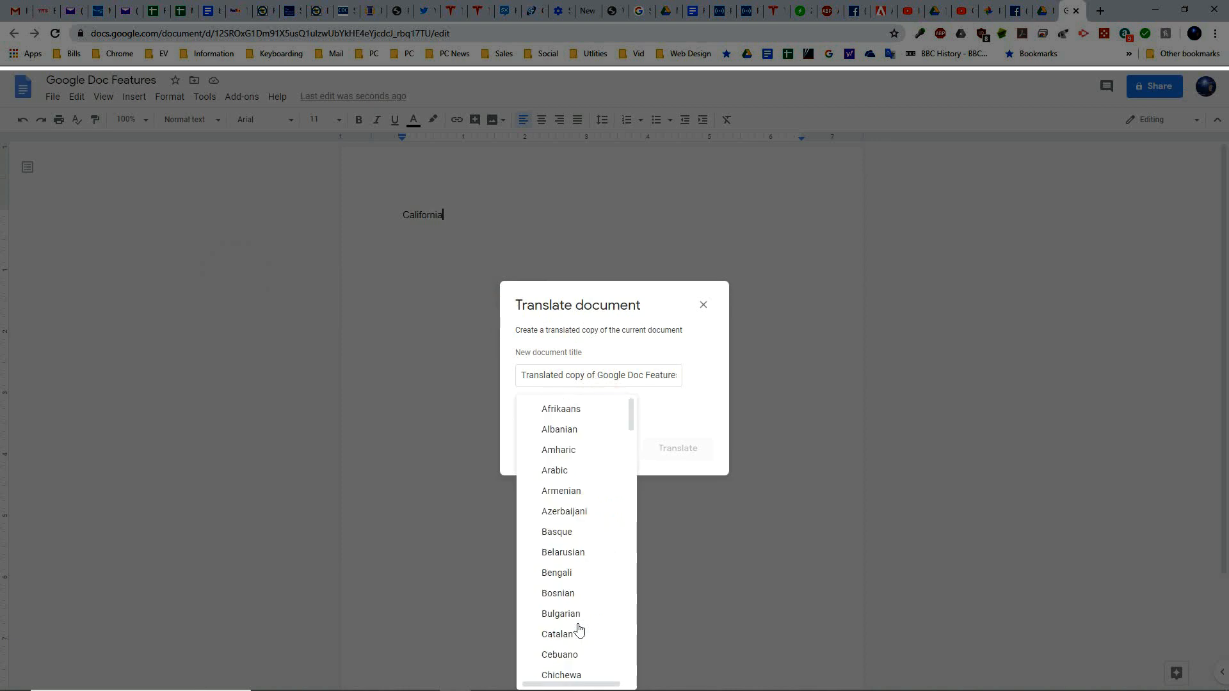
{"action": "mouse_move", "coordinate": [584, 470]}
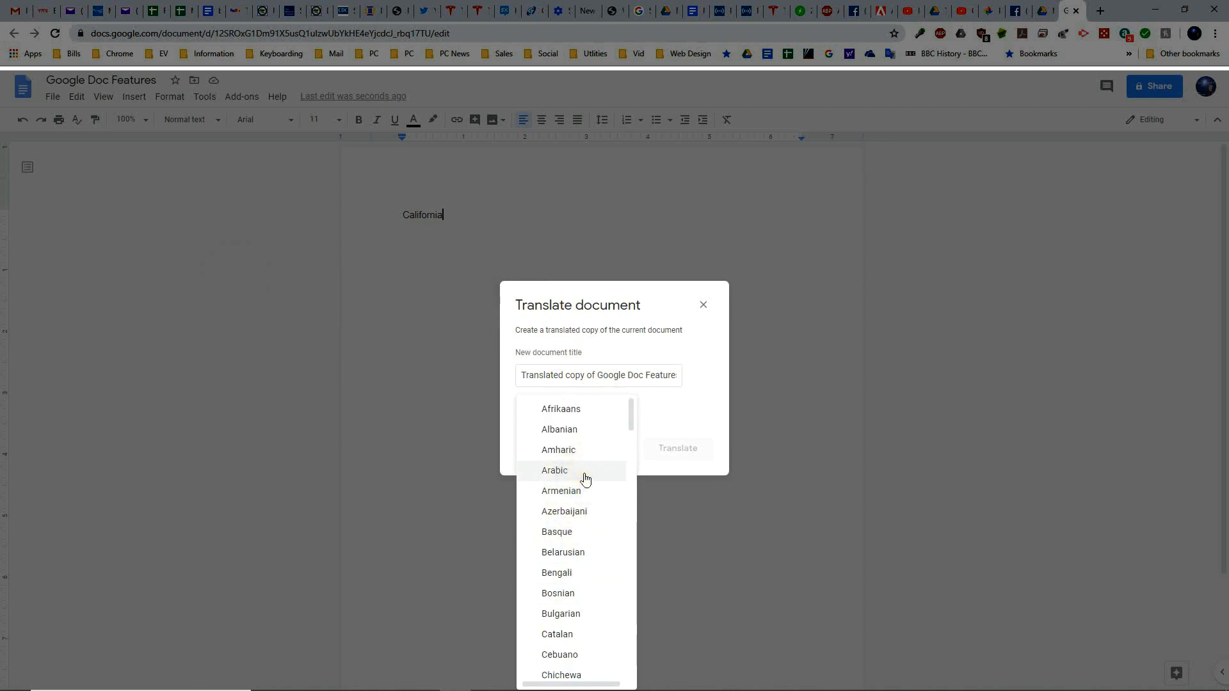
{"action": "scroll", "scroll_direction": "down", "scroll_amount": 3}
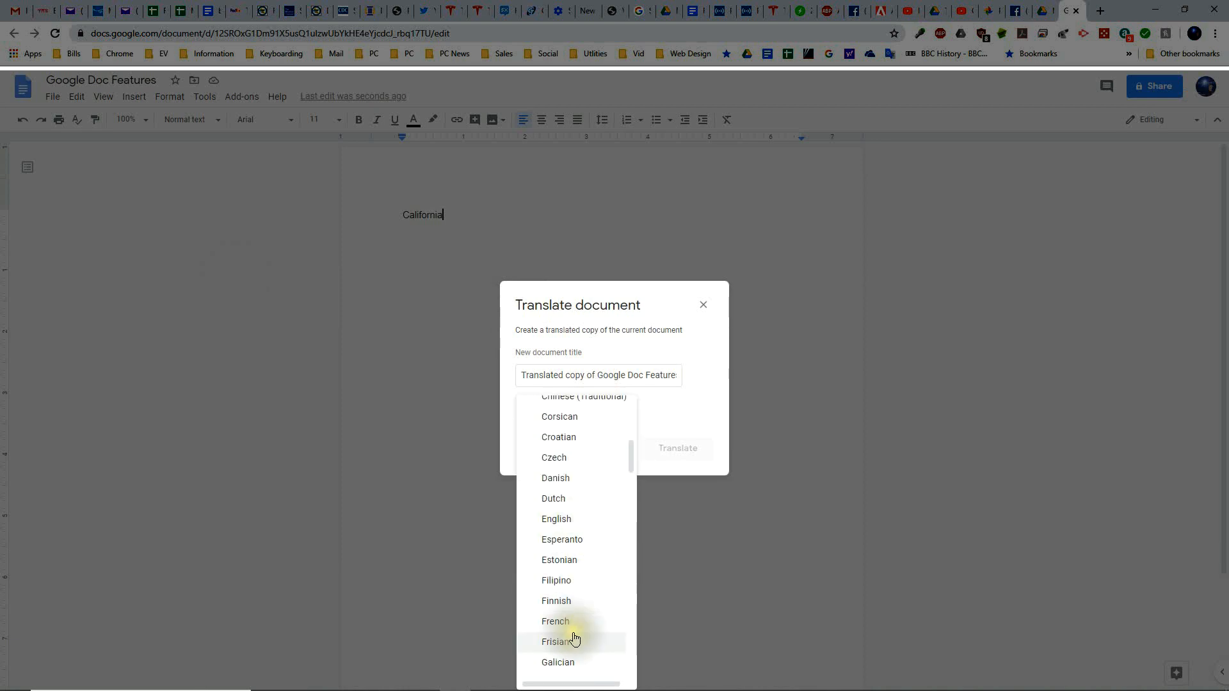
{"action": "mouse_move", "coordinate": [587, 591]}
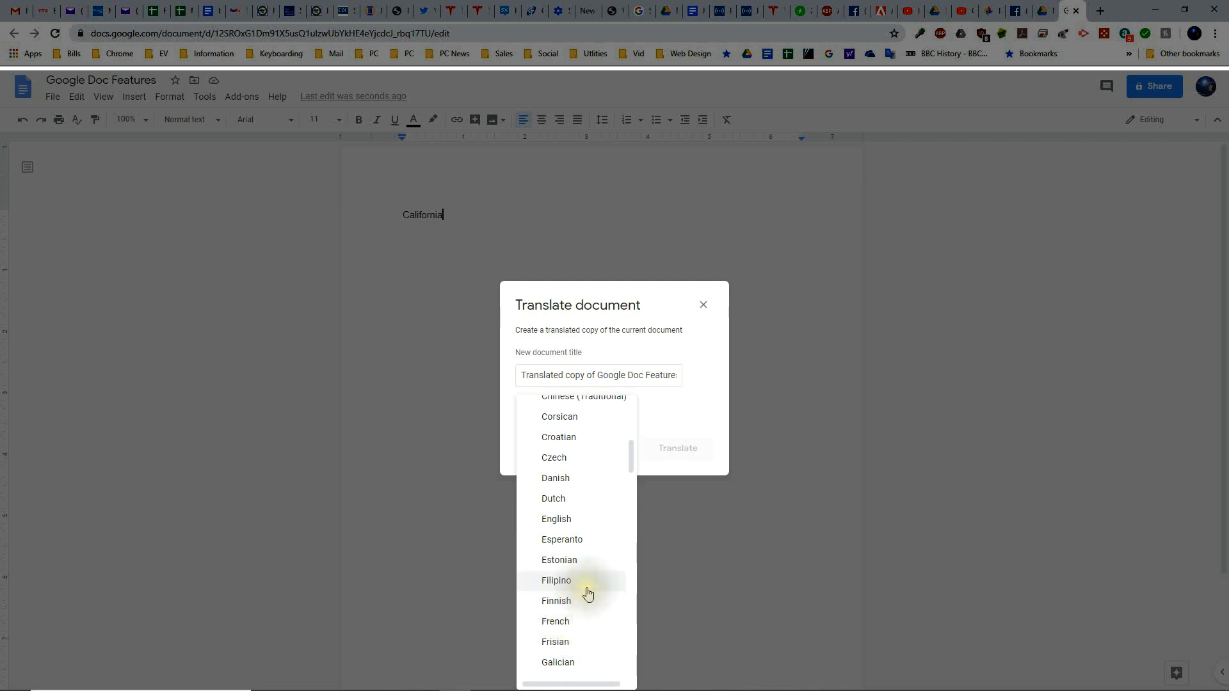
{"action": "mouse_move", "coordinate": [788, 371]}
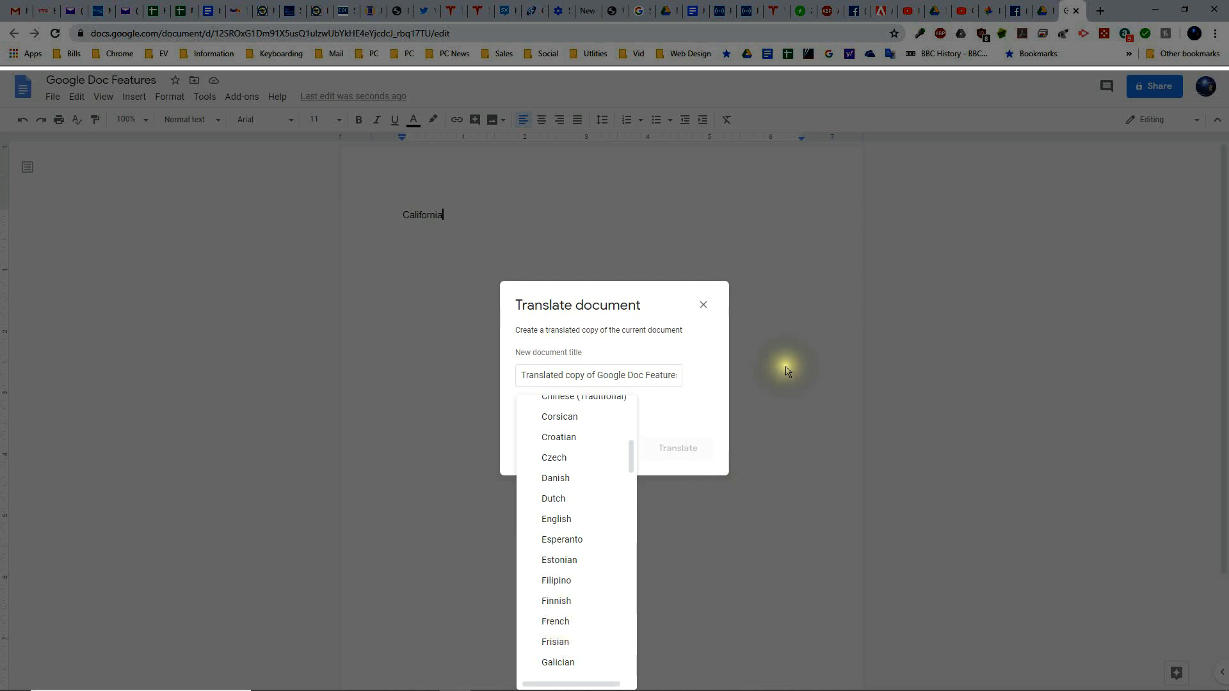
{"action": "left_click", "coordinate": [702, 303]}
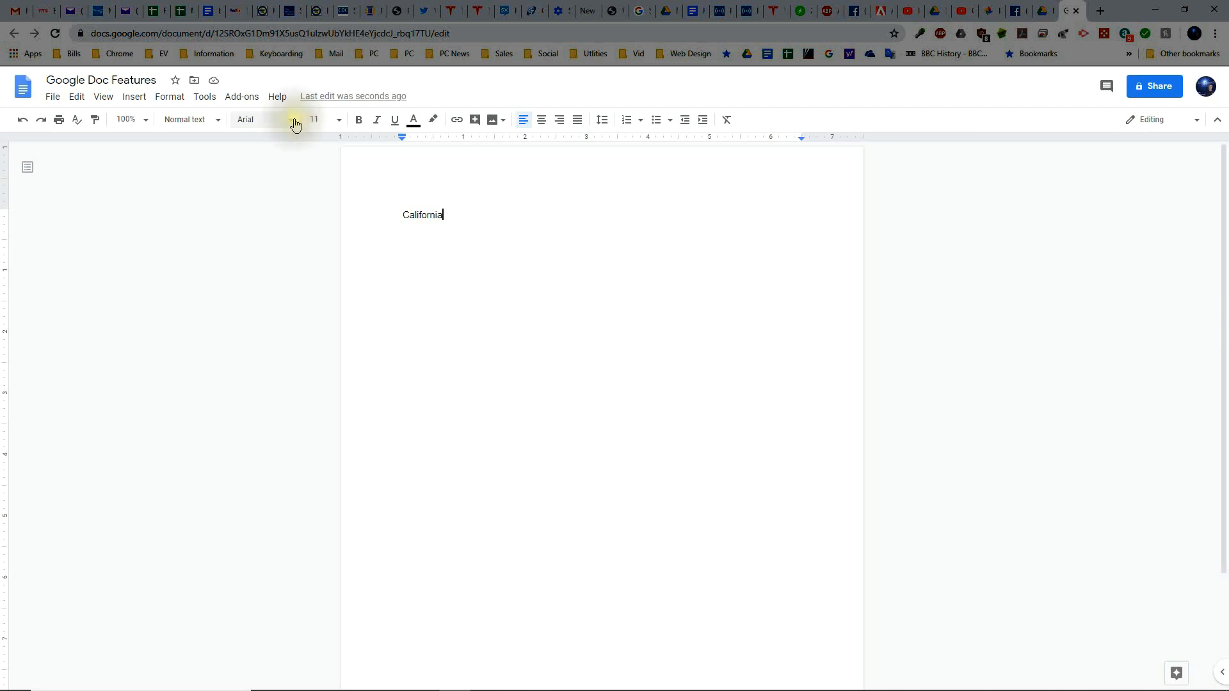
Turn on Tools > Voice typing and start the microphone.
{"action": "left_click", "coordinate": [203, 96]}
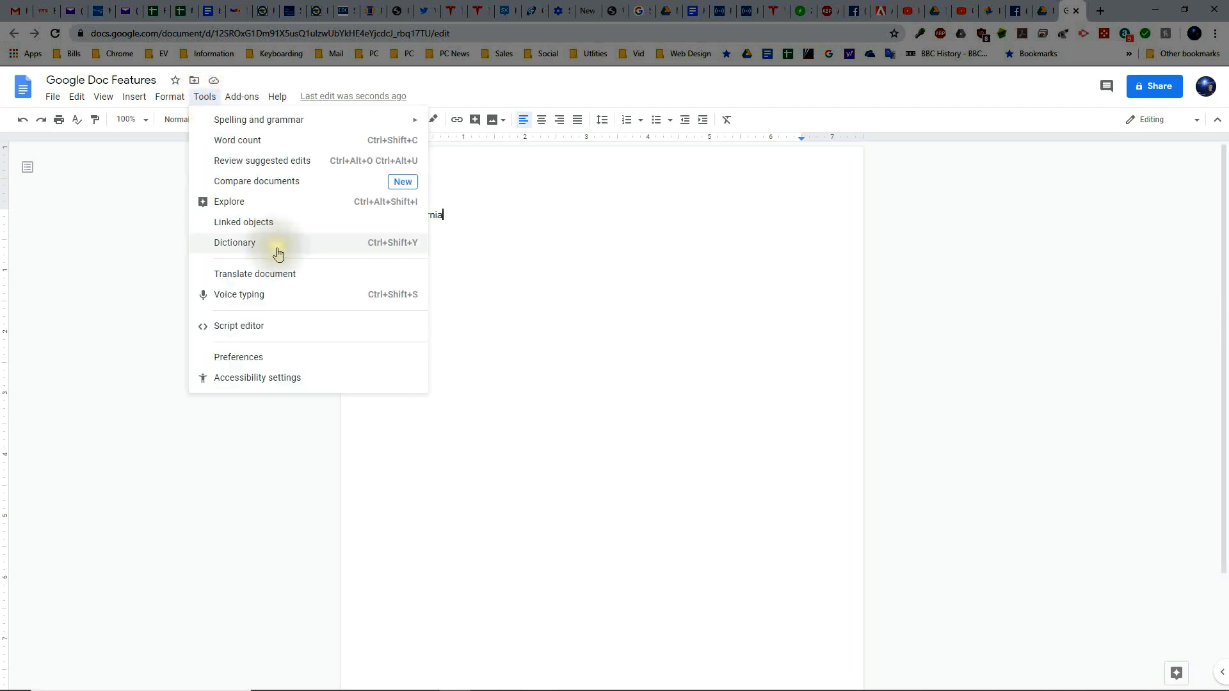
{"action": "mouse_move", "coordinate": [244, 303]}
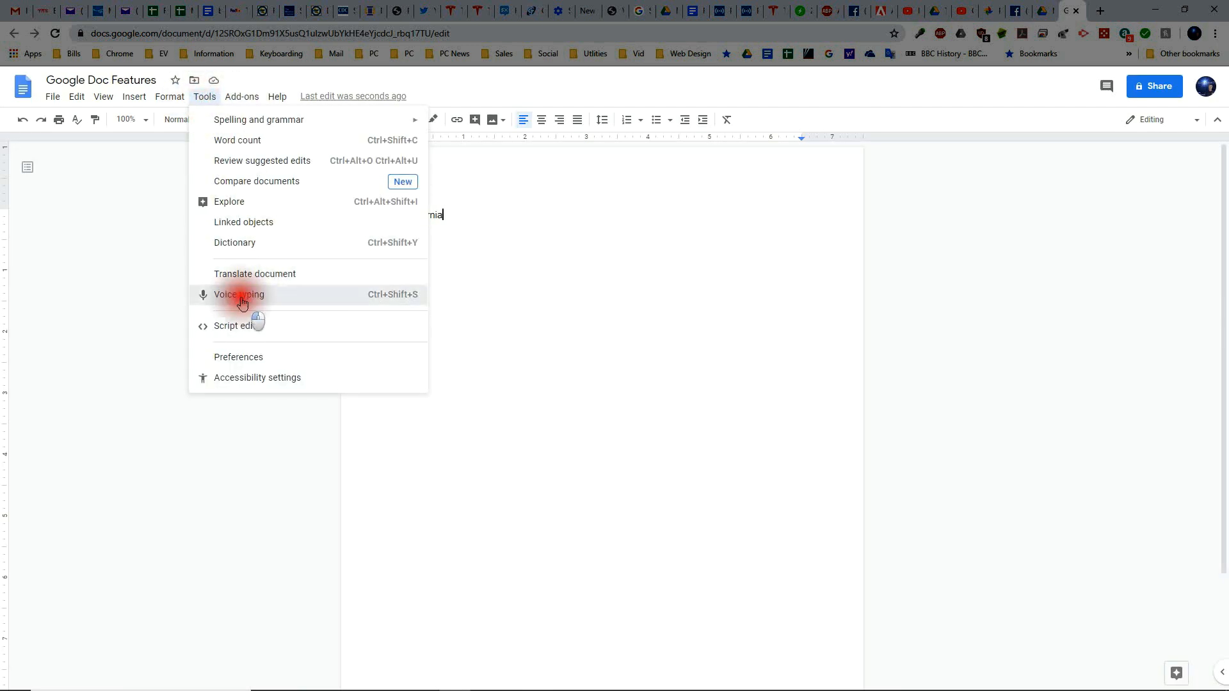
{"action": "left_click", "coordinate": [238, 294]}
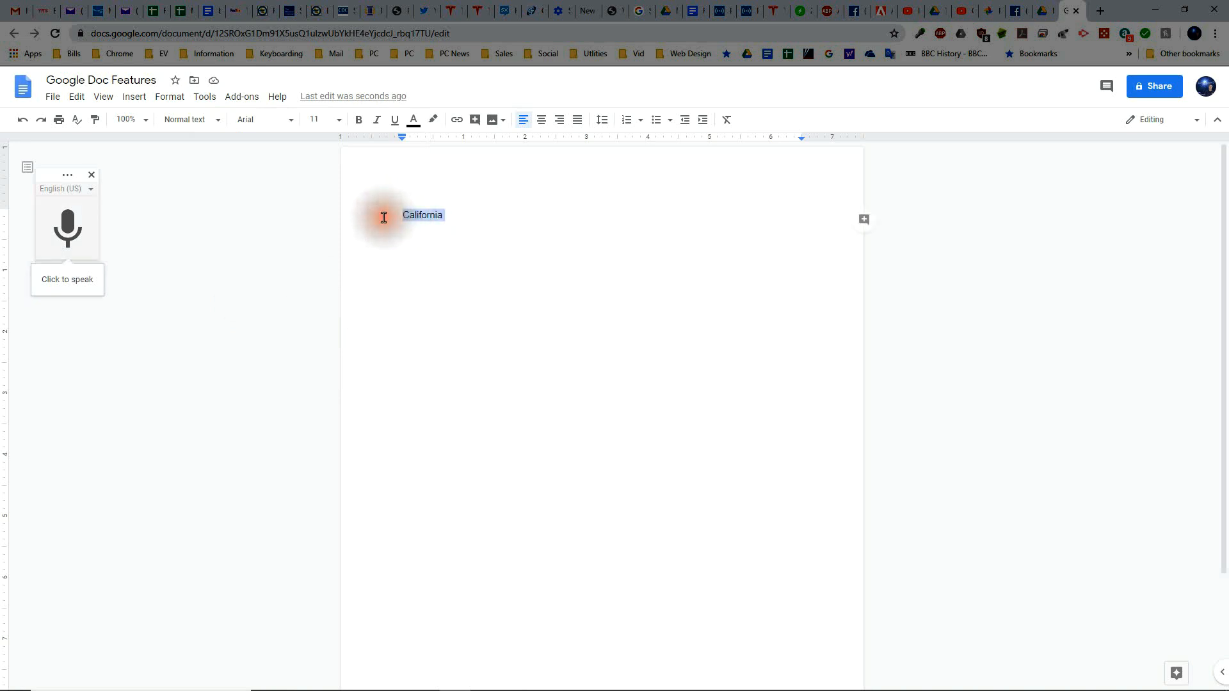
{"action": "left_click", "coordinate": [67, 229]}
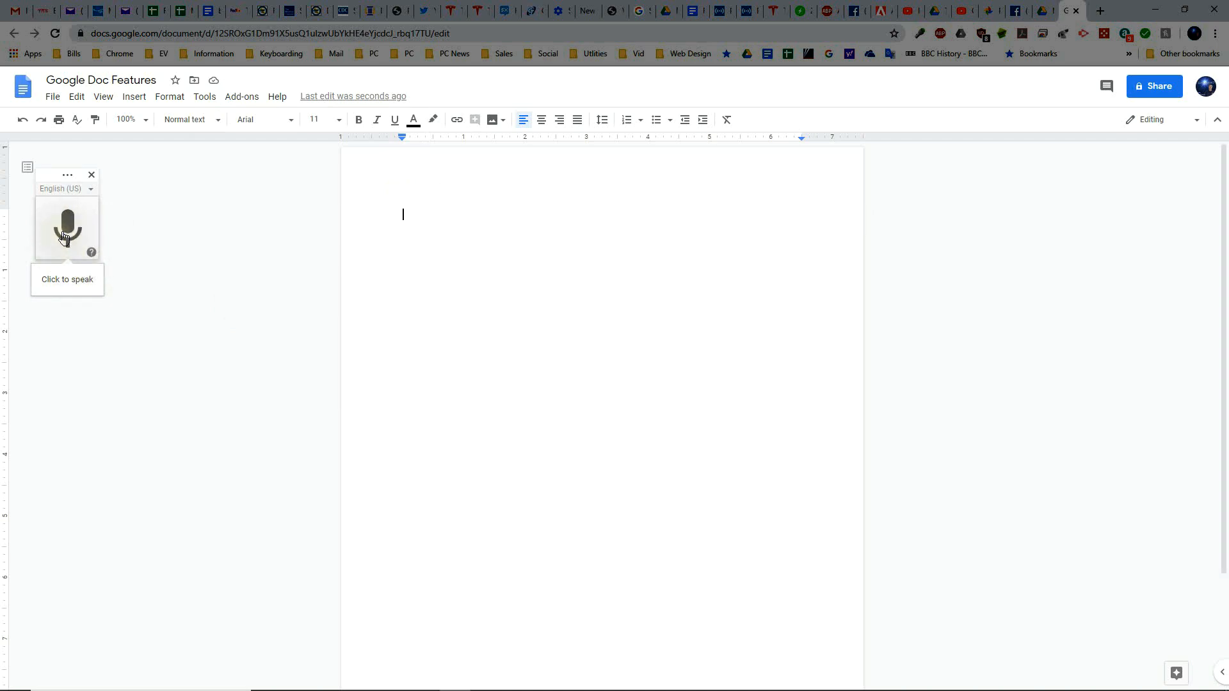
{"action": "left_click", "coordinate": [68, 228]}
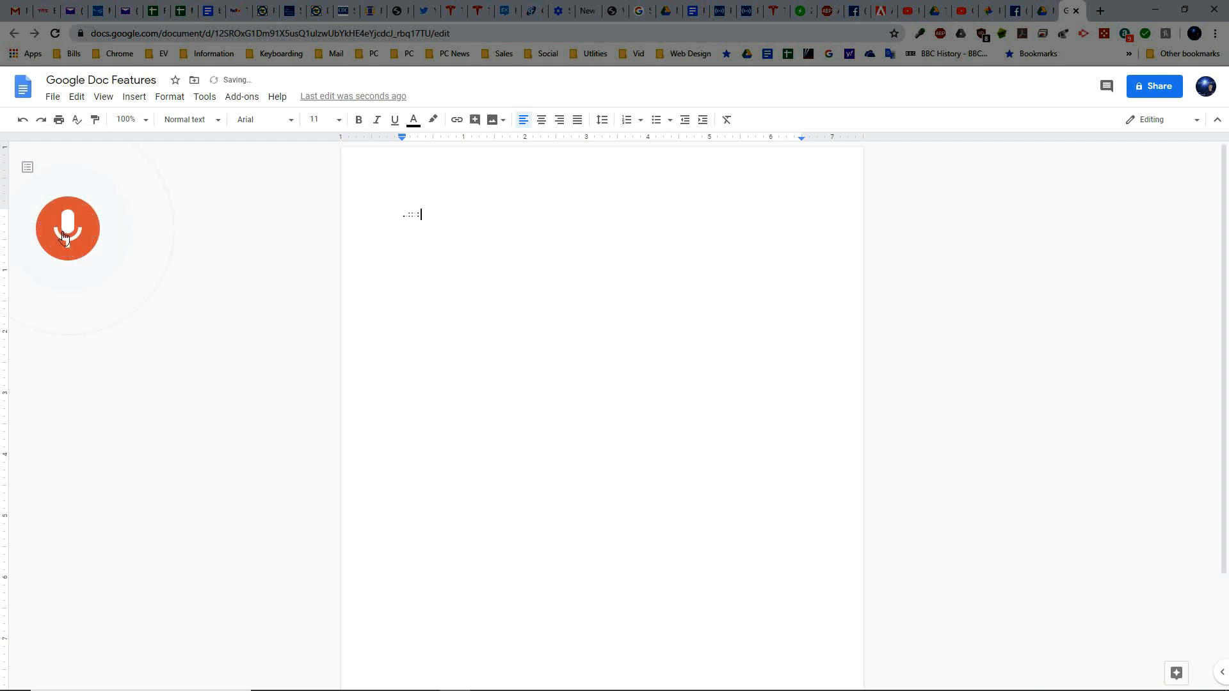
Dictate 'Google Docs is wonderful to have on your Chromebook…', then delete the sentence.
{"action": "type", "text": "Google Docs is wonderful:"}
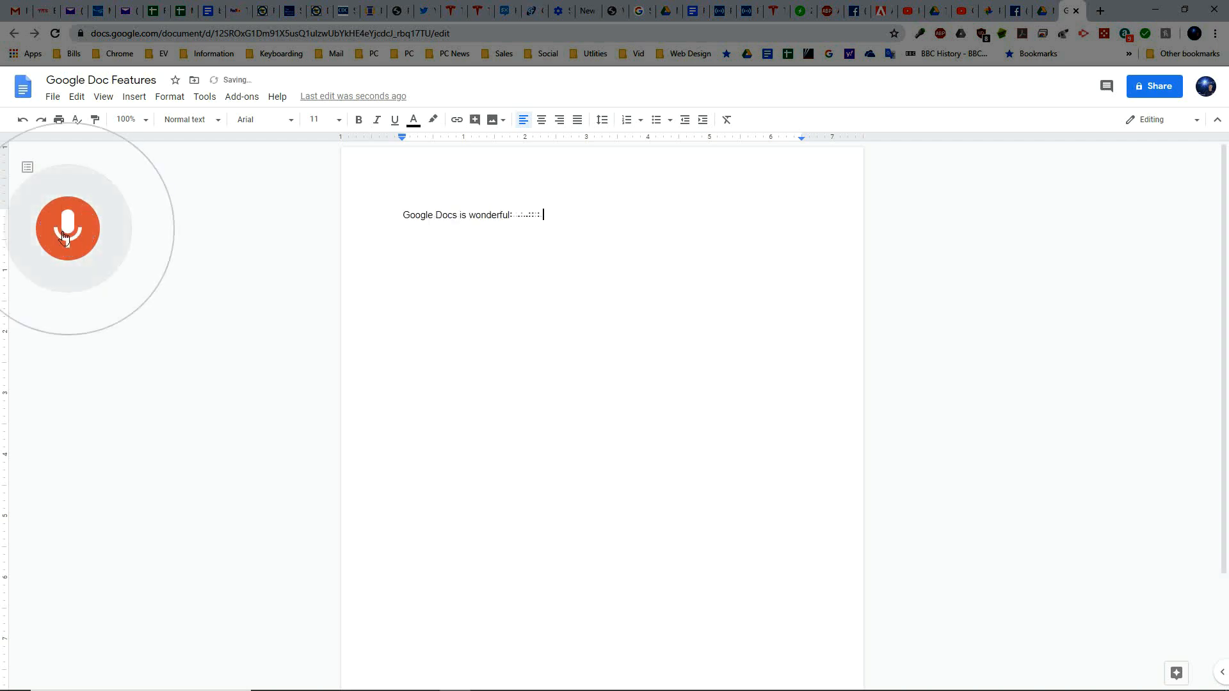
{"action": "type", "text": "to have on your Chromebook it's so"}
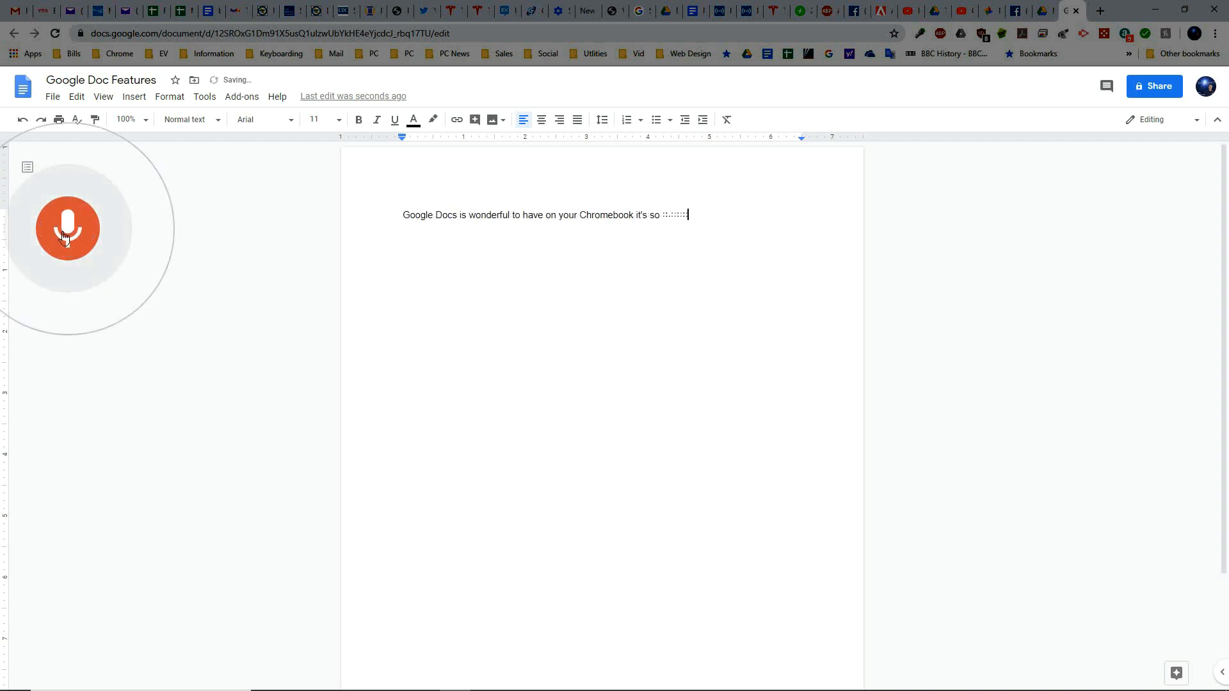
{"action": "type", "text": "useful and it even works offlin"}
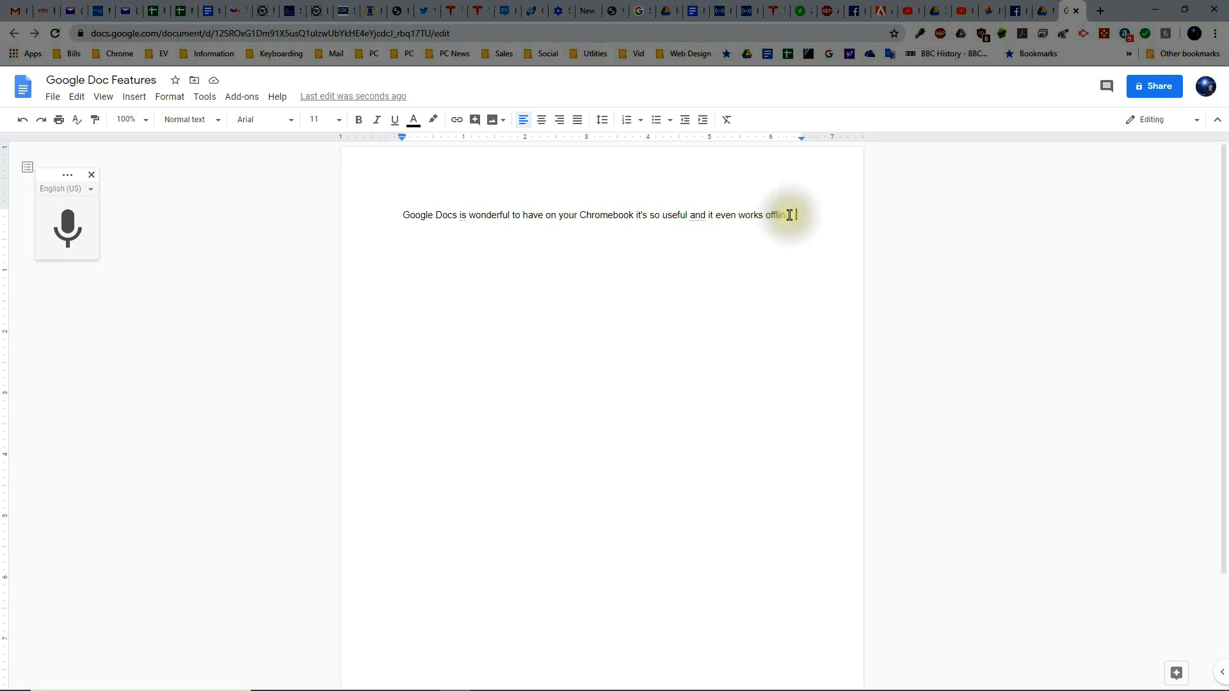
{"action": "type", "text": "e."}
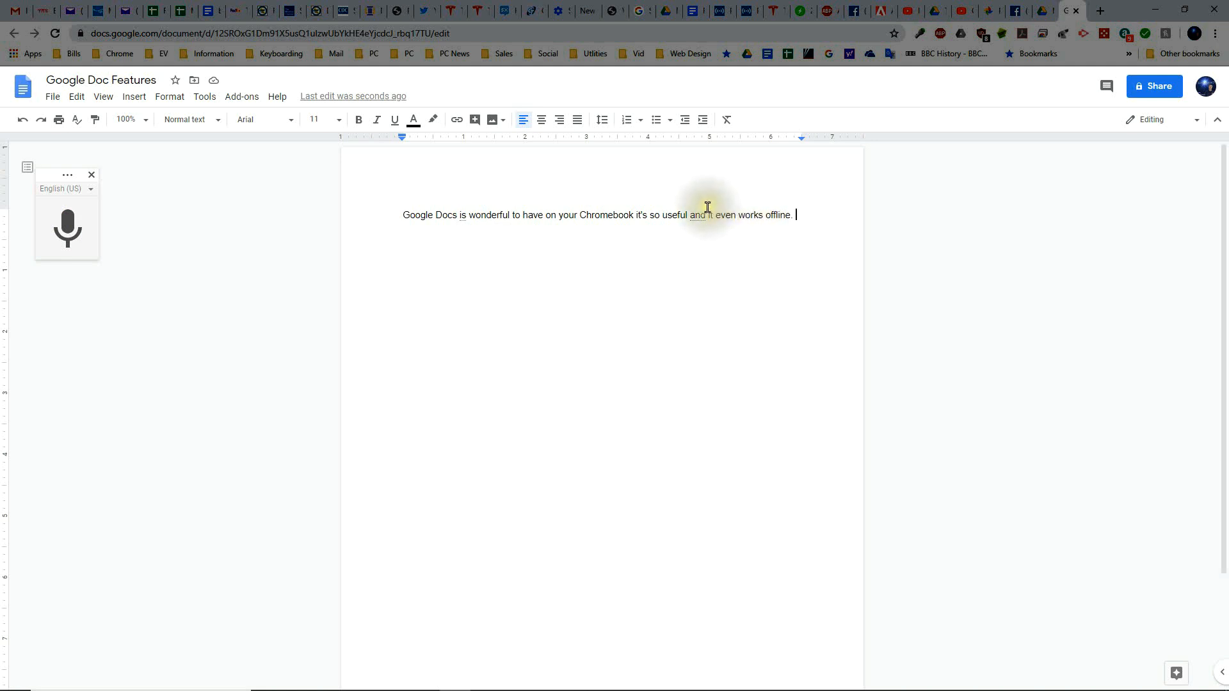
{"action": "triple_click", "coordinate": [597, 215]}
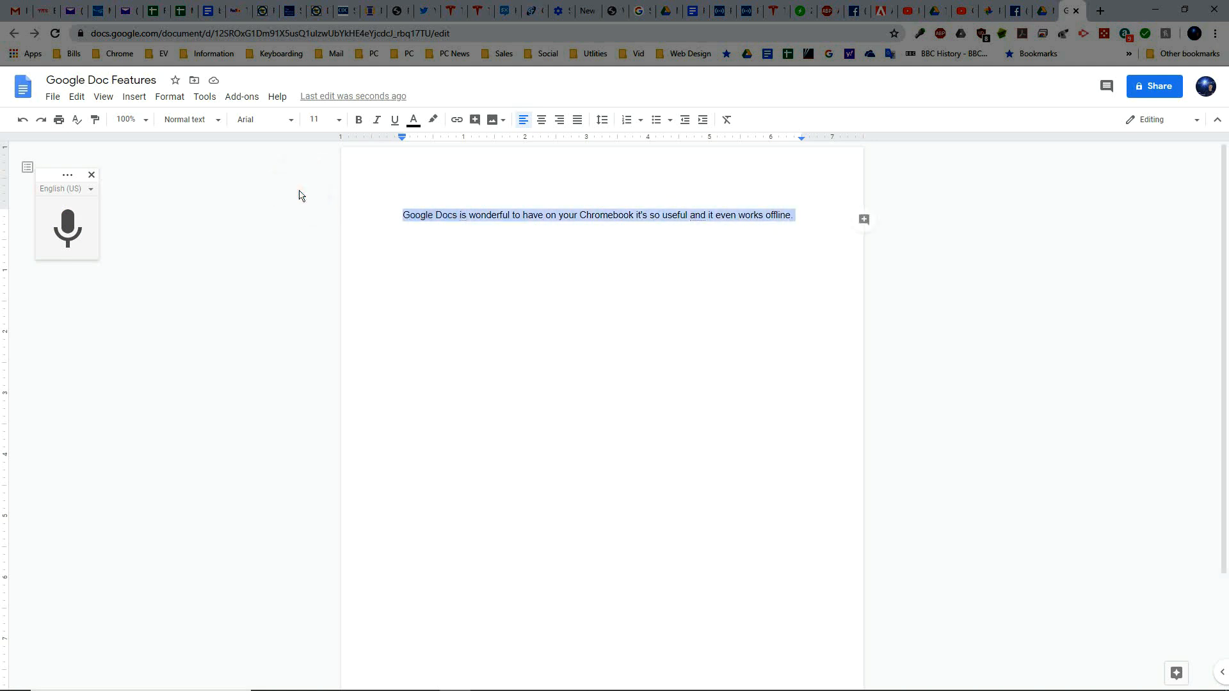
{"action": "key", "text": "Delete"}
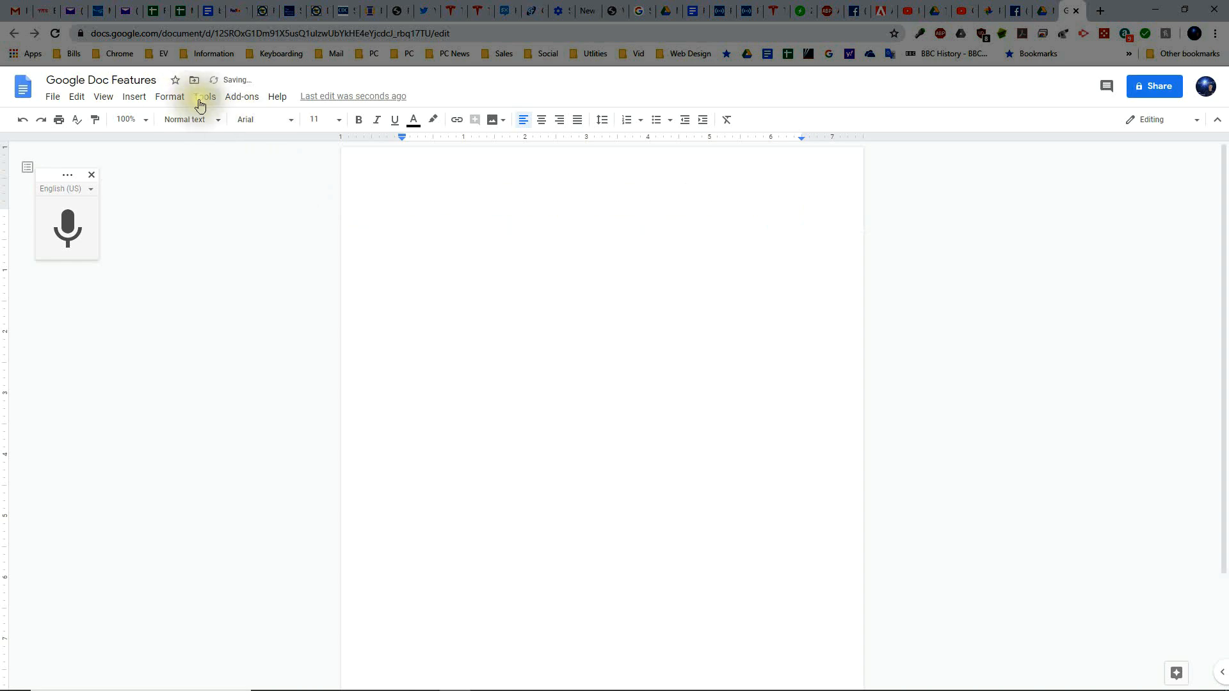
{"action": "left_click", "coordinate": [241, 97]}
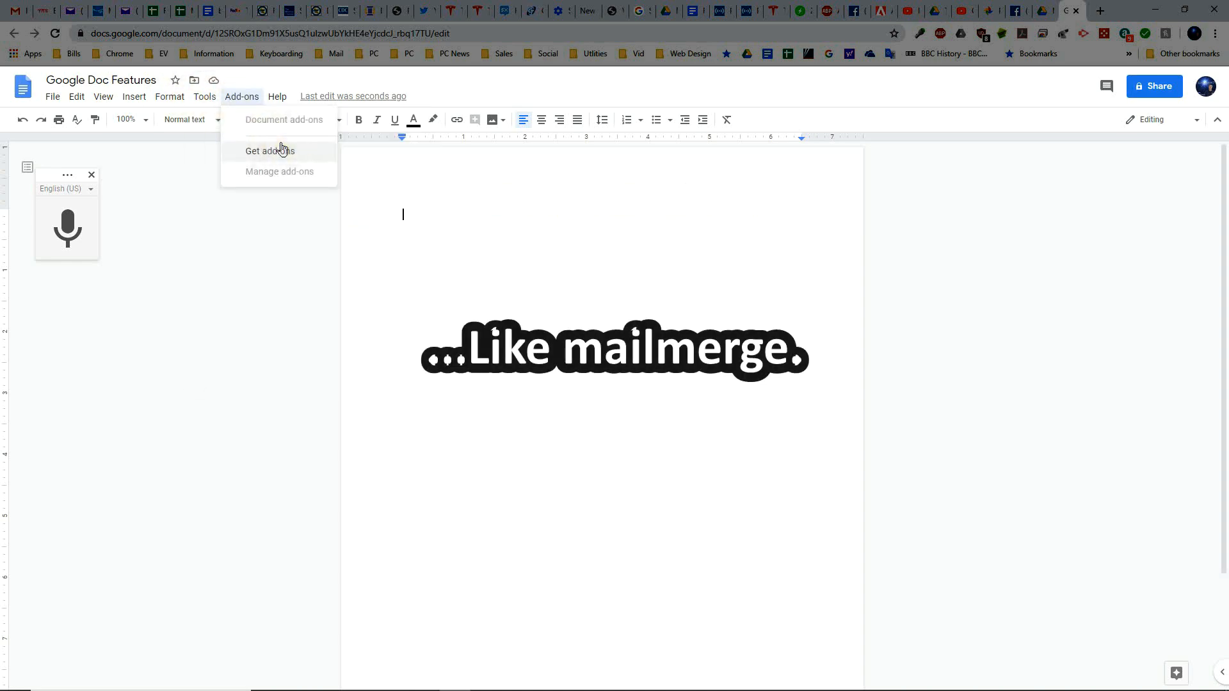
{"action": "left_click", "coordinate": [169, 97]}
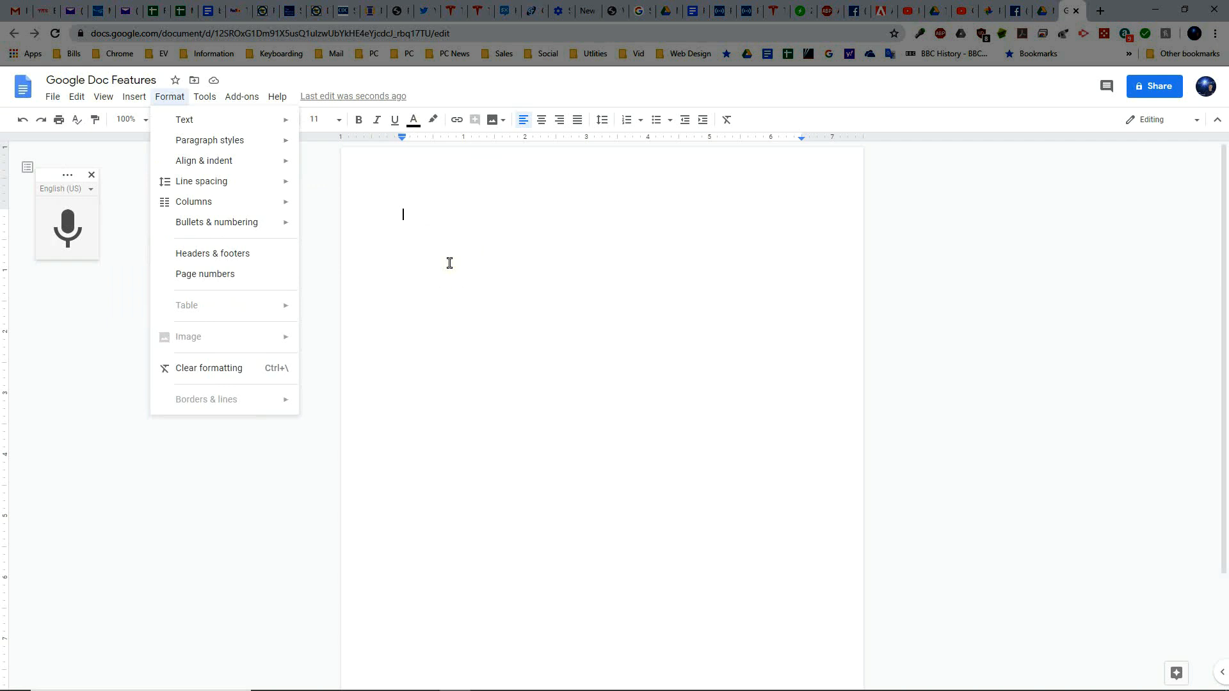
{"action": "left_click", "coordinate": [242, 97]}
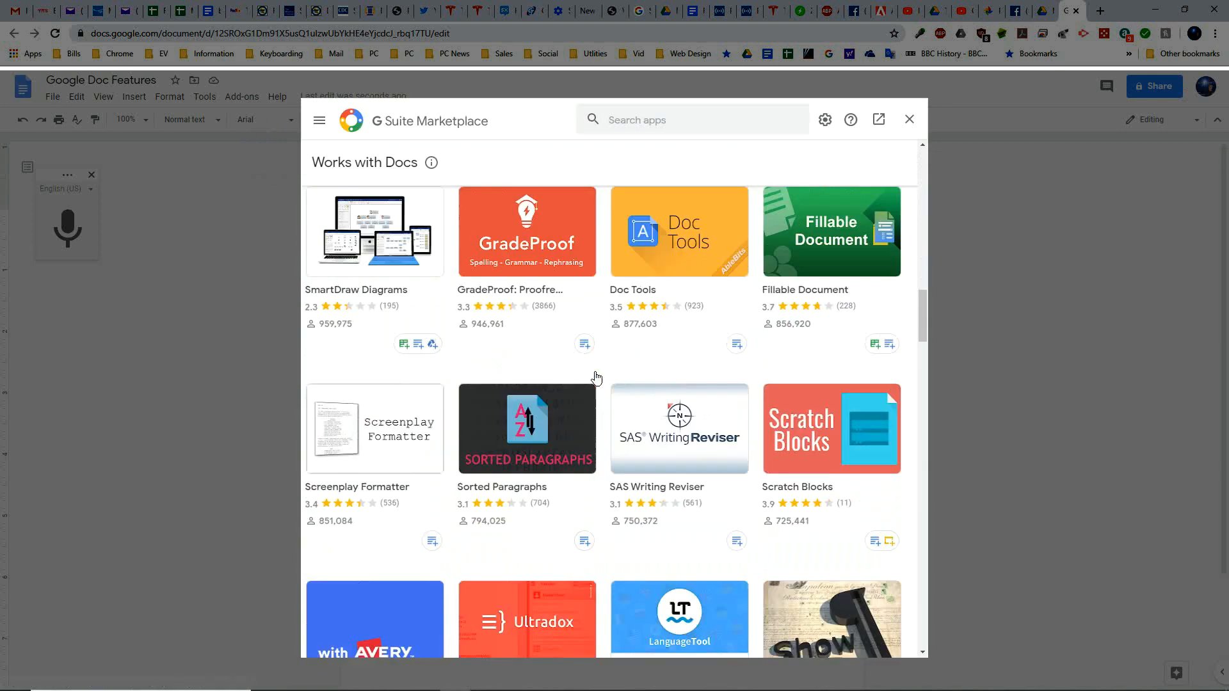
{"action": "scroll", "scroll_direction": "down", "scroll_amount": 3}
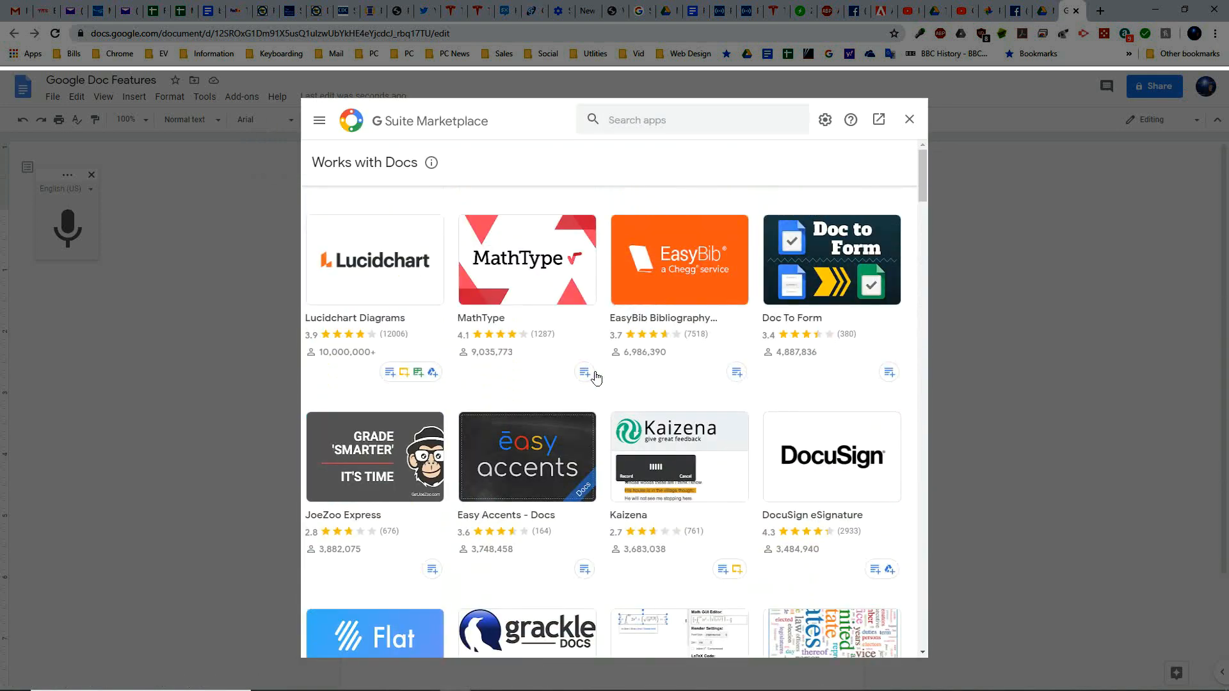
{"action": "left_click", "coordinate": [690, 119]}
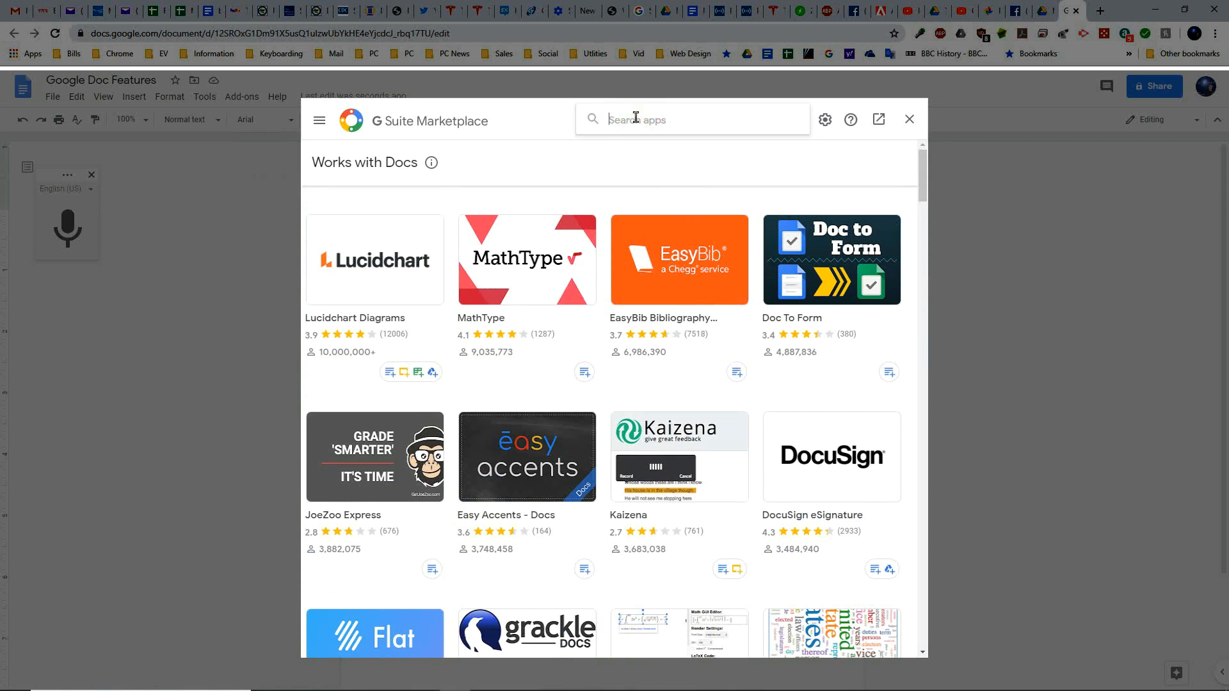
{"action": "mouse_move", "coordinate": [788, 155]}
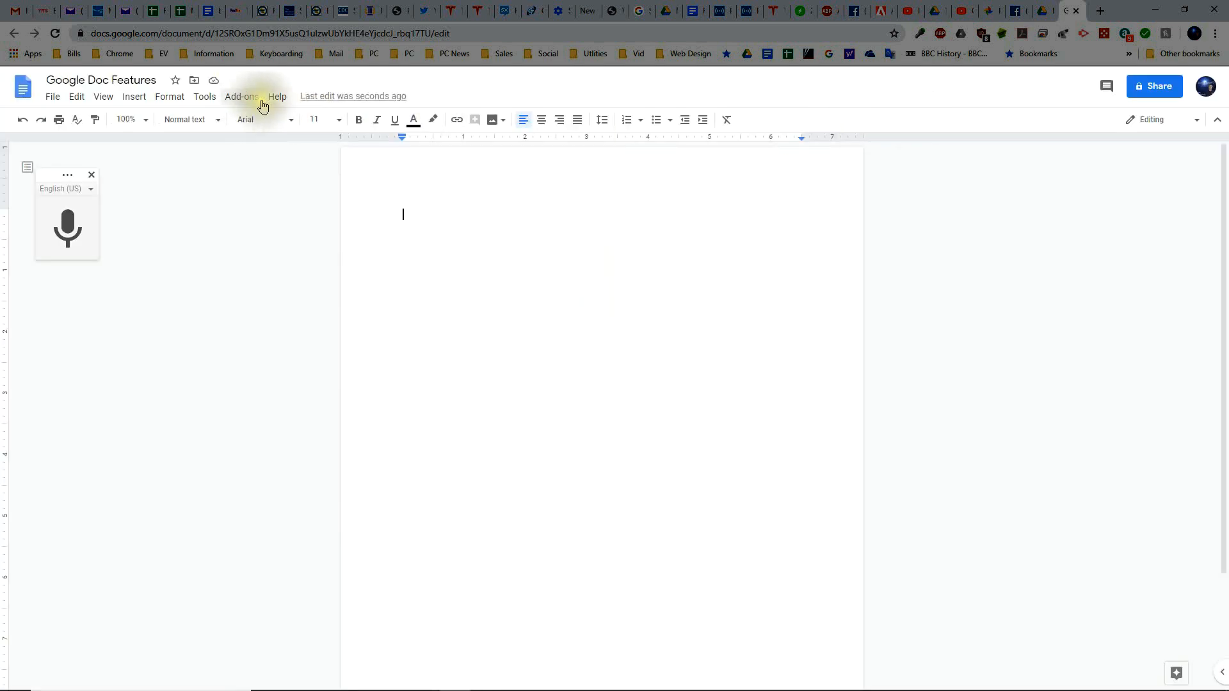
{"action": "left_click", "coordinate": [276, 96]}
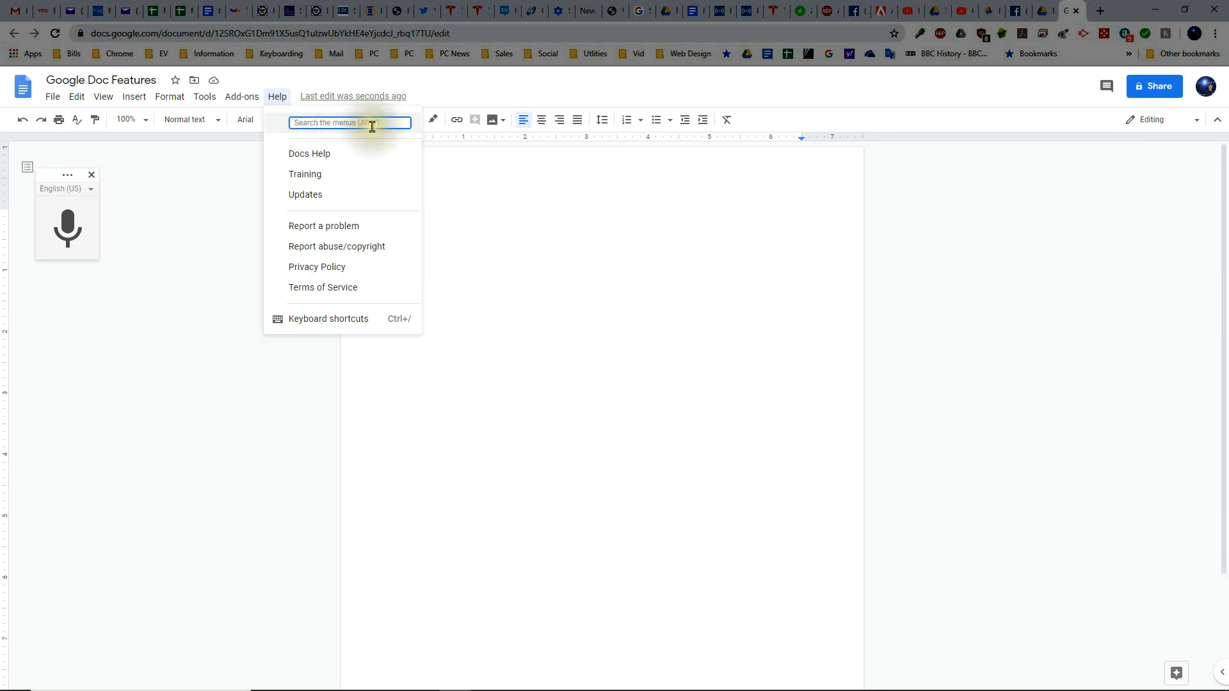
{"action": "mouse_move", "coordinate": [368, 236]}
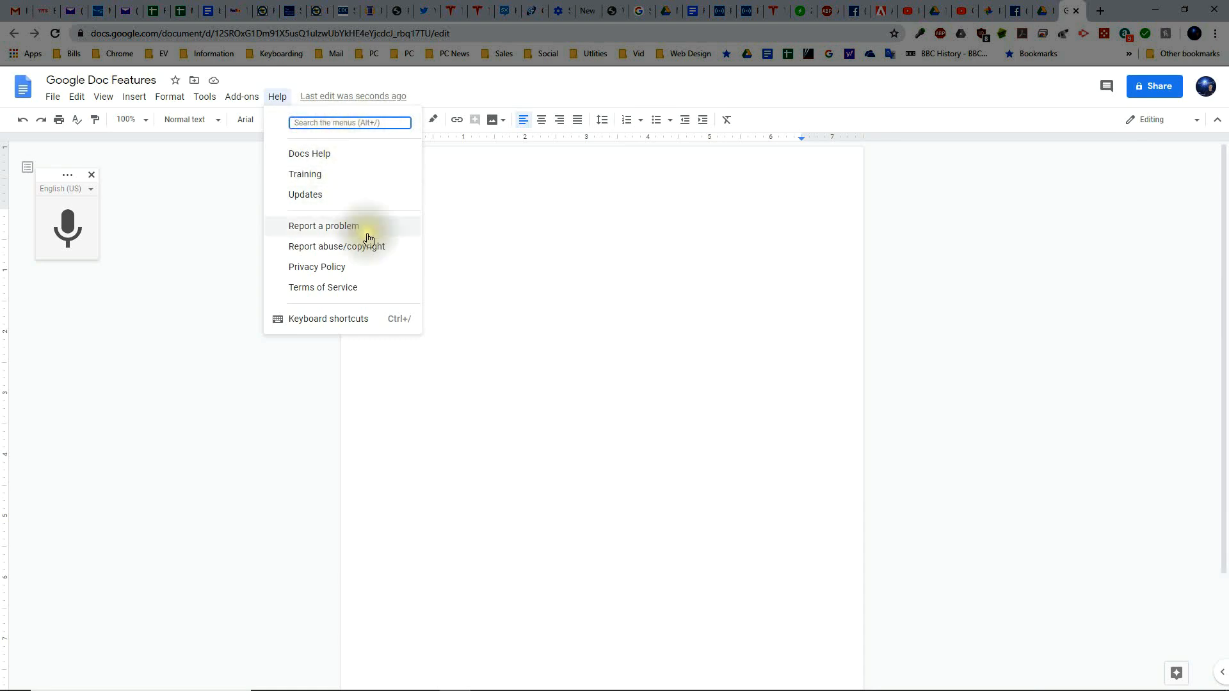
{"action": "mouse_move", "coordinate": [314, 205]}
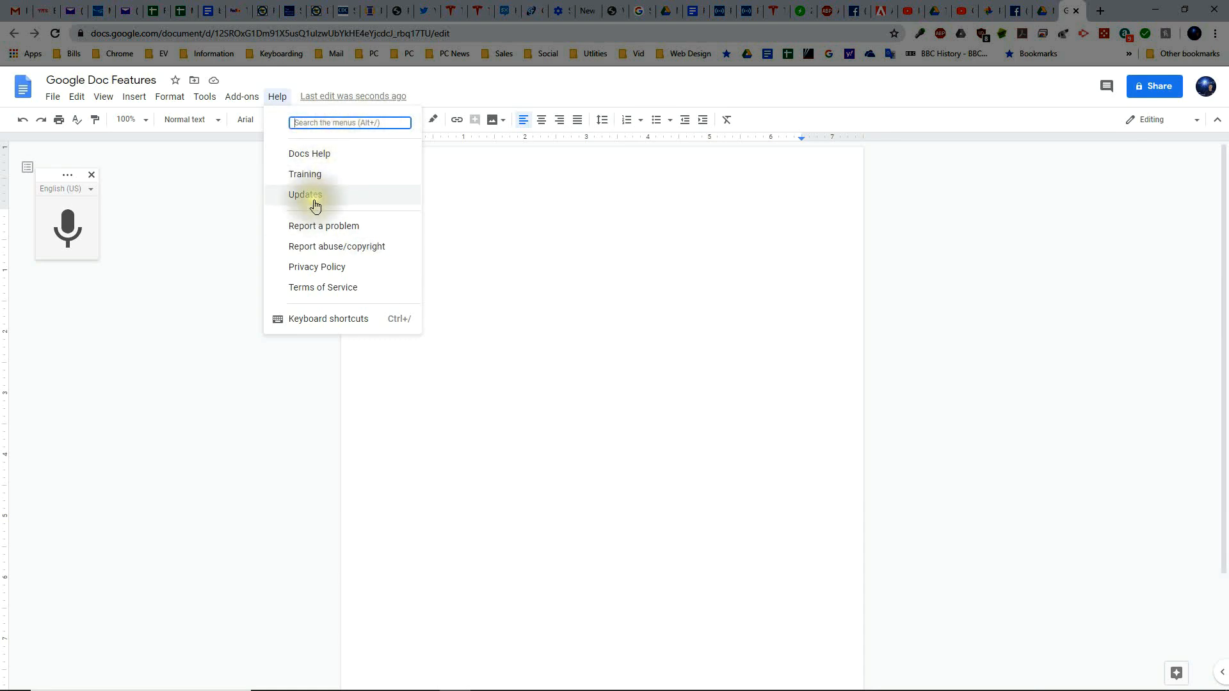
{"action": "mouse_move", "coordinate": [355, 293]}
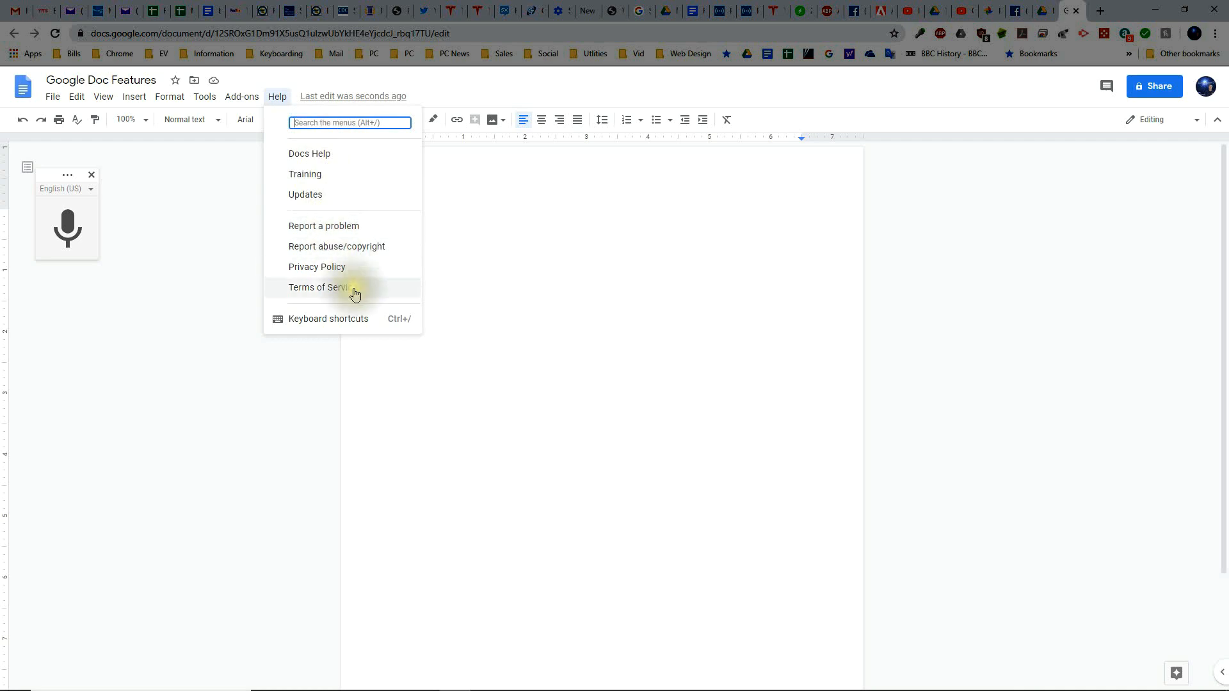
{"action": "mouse_move", "coordinate": [322, 328]}
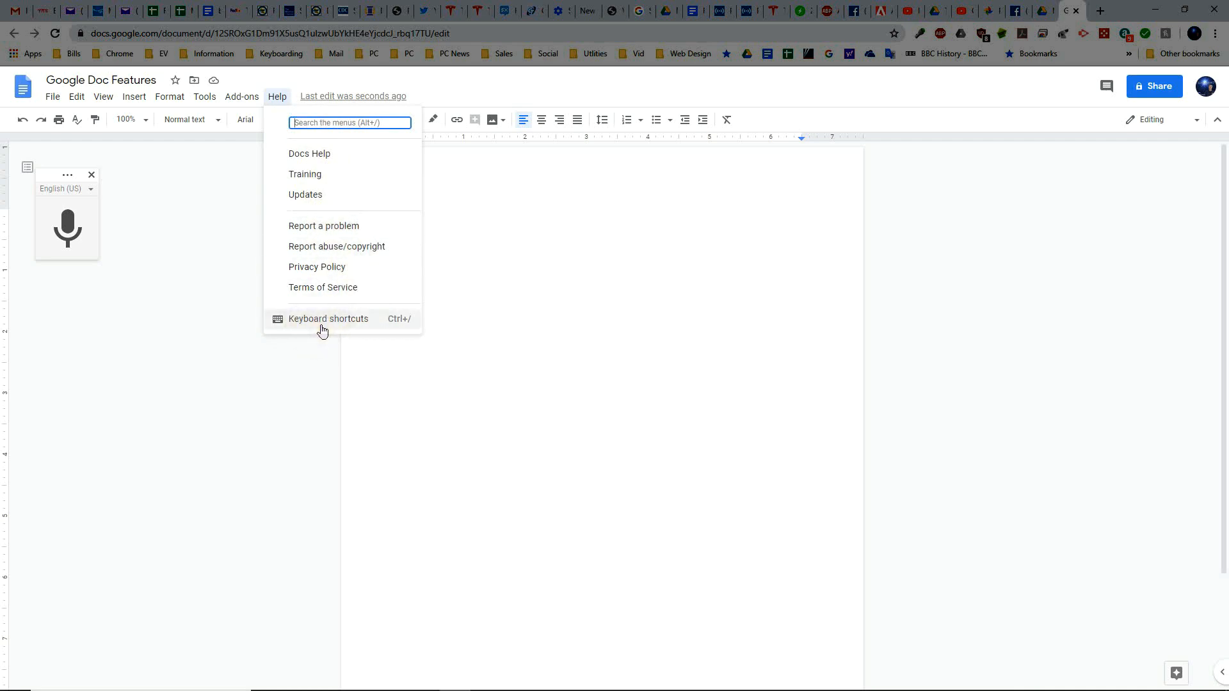
{"action": "left_click", "coordinate": [327, 318]}
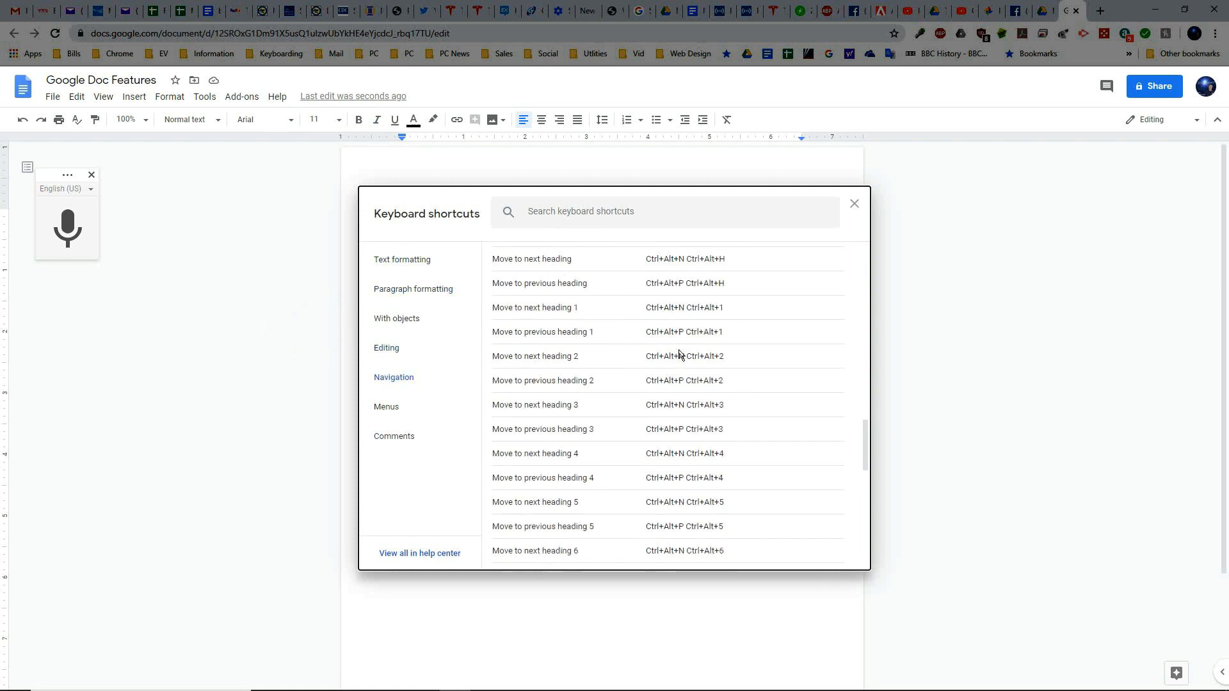
{"action": "left_click", "coordinate": [401, 259]}
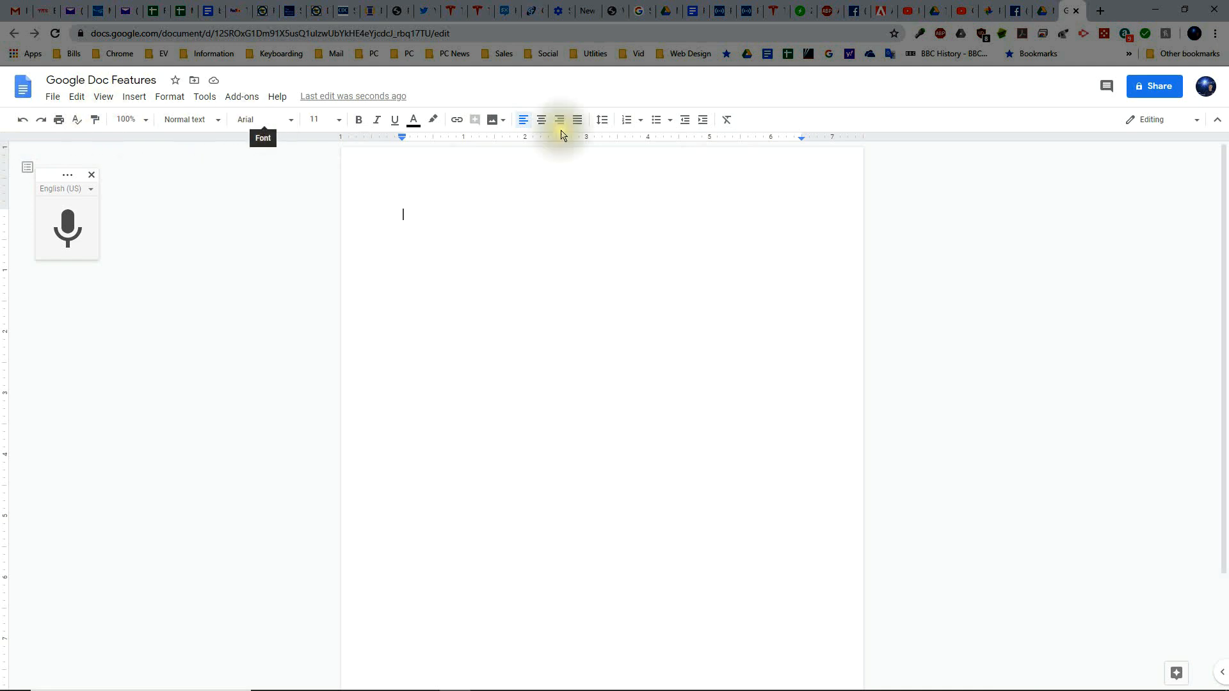
{"action": "mouse_move", "coordinate": [412, 122]}
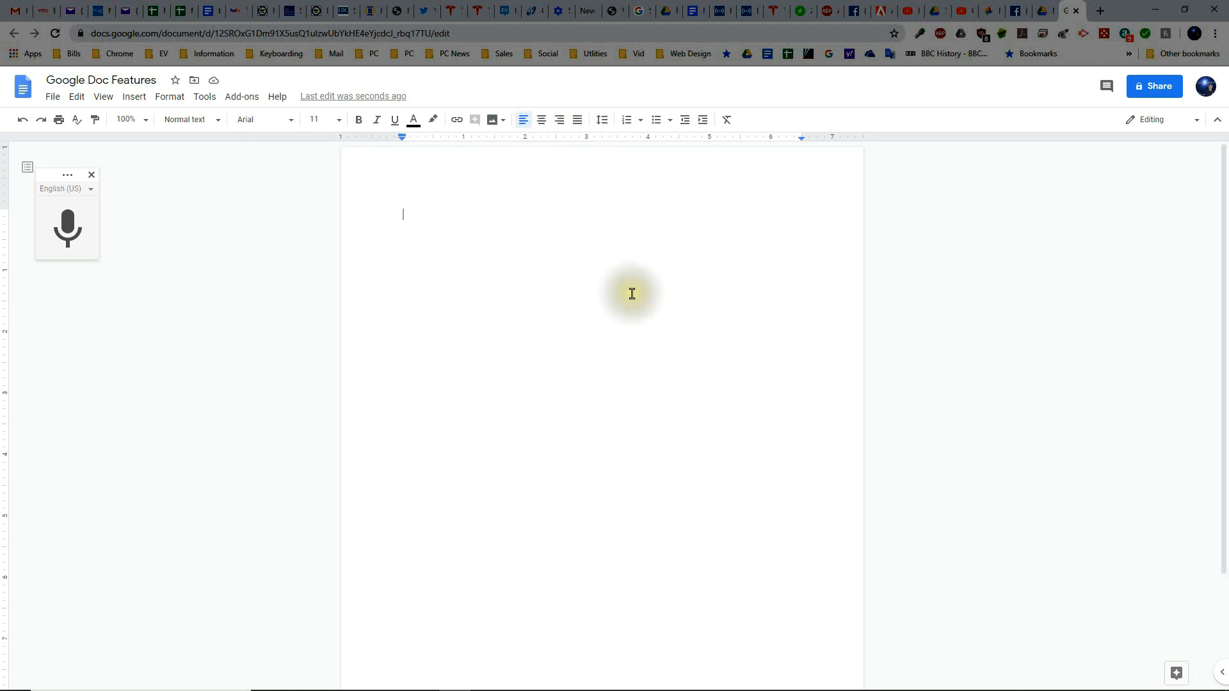
{"action": "mouse_move", "coordinate": [366, 164]}
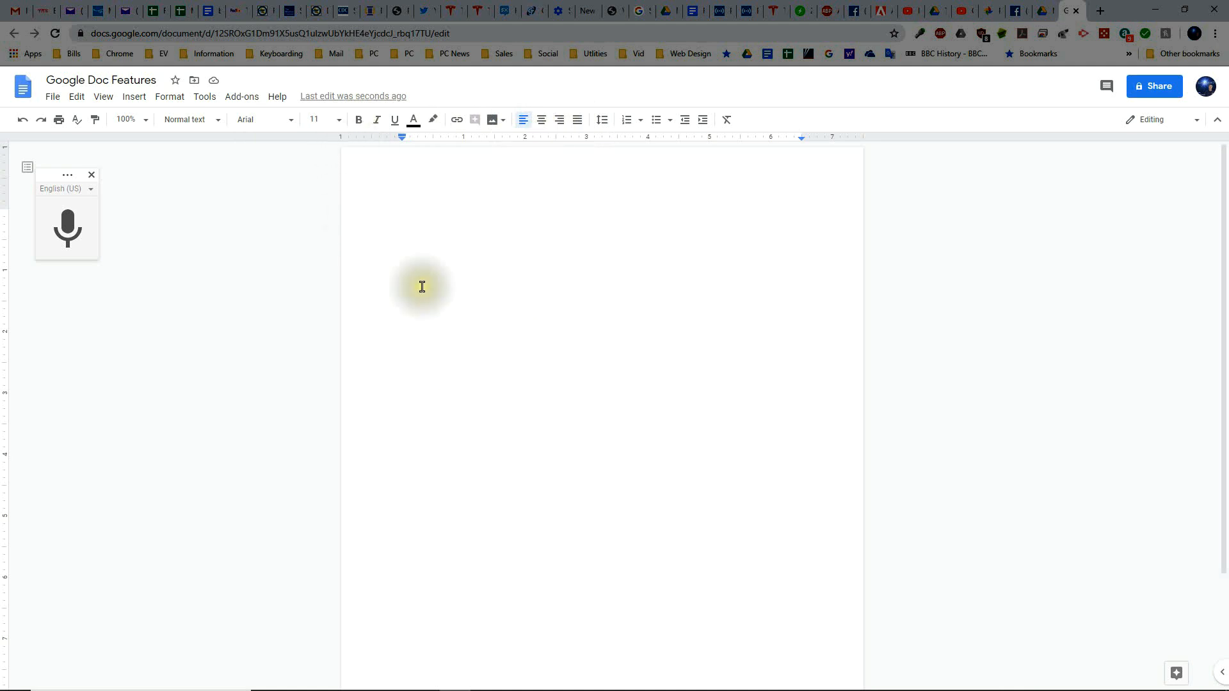
{"action": "mouse_move", "coordinate": [358, 119]}
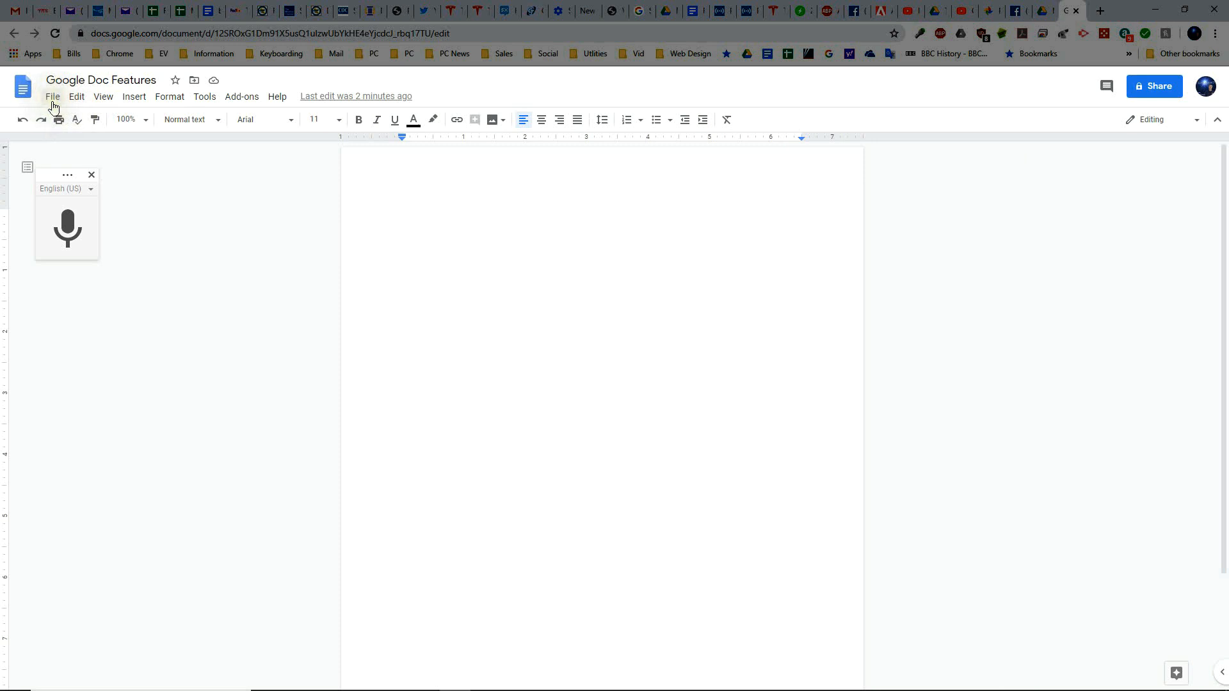
Through File > Open, open Spring 2018 and the Lesson 4 Greeting Card Done Fall document.
{"action": "left_click", "coordinate": [67, 174]}
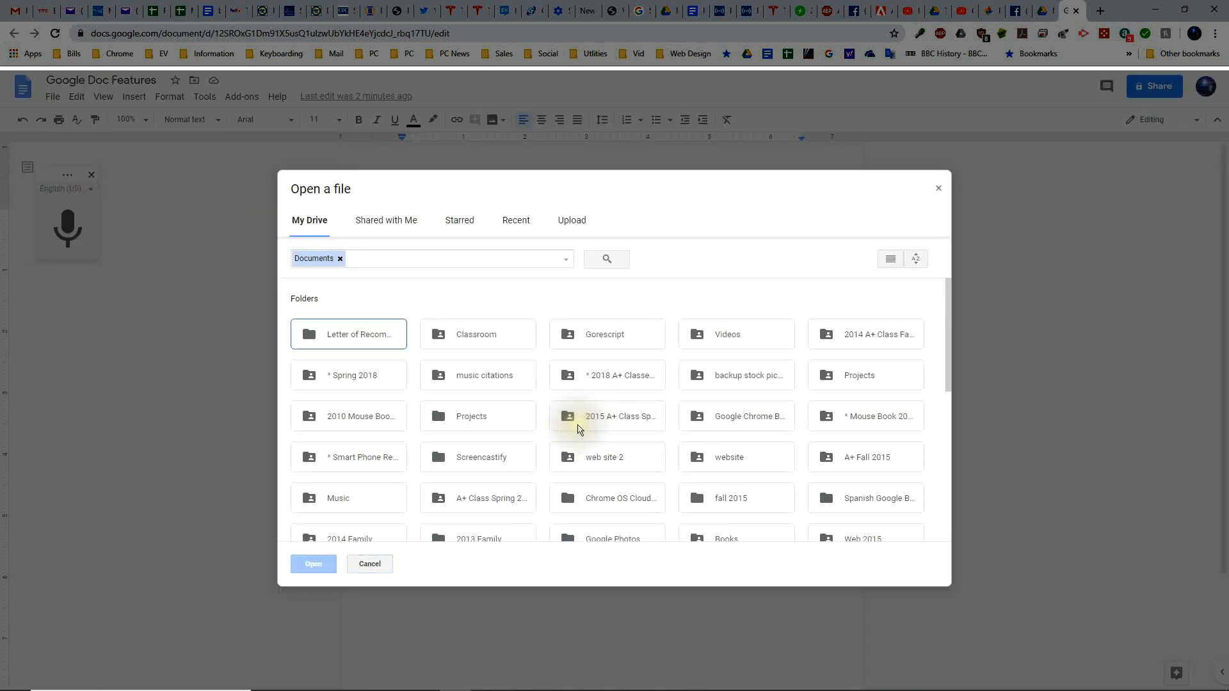
{"action": "mouse_move", "coordinate": [523, 415]}
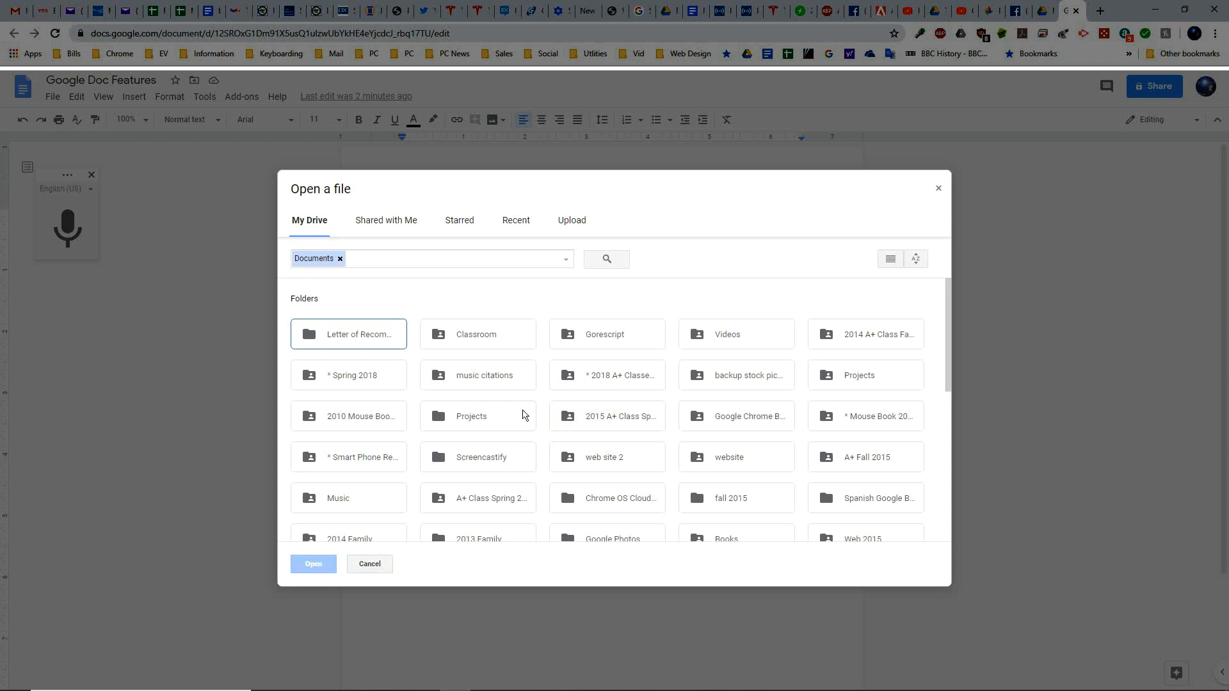
{"action": "double_click", "coordinate": [348, 374]}
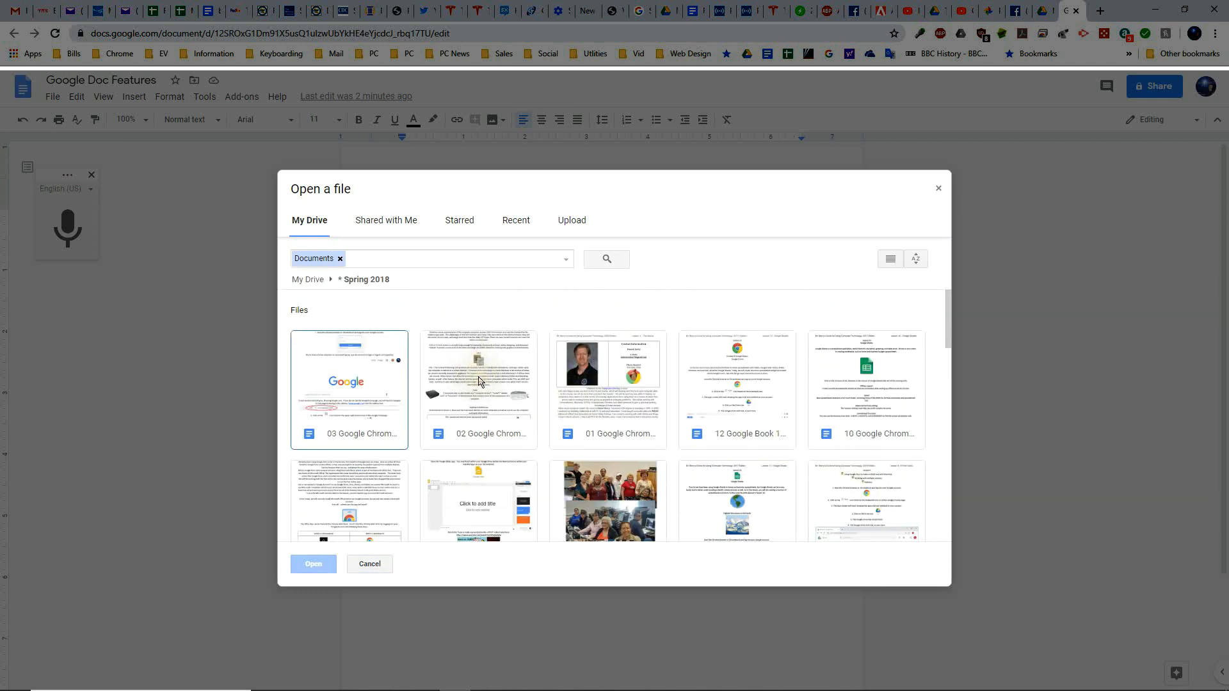
{"action": "double_click", "coordinate": [348, 389]}
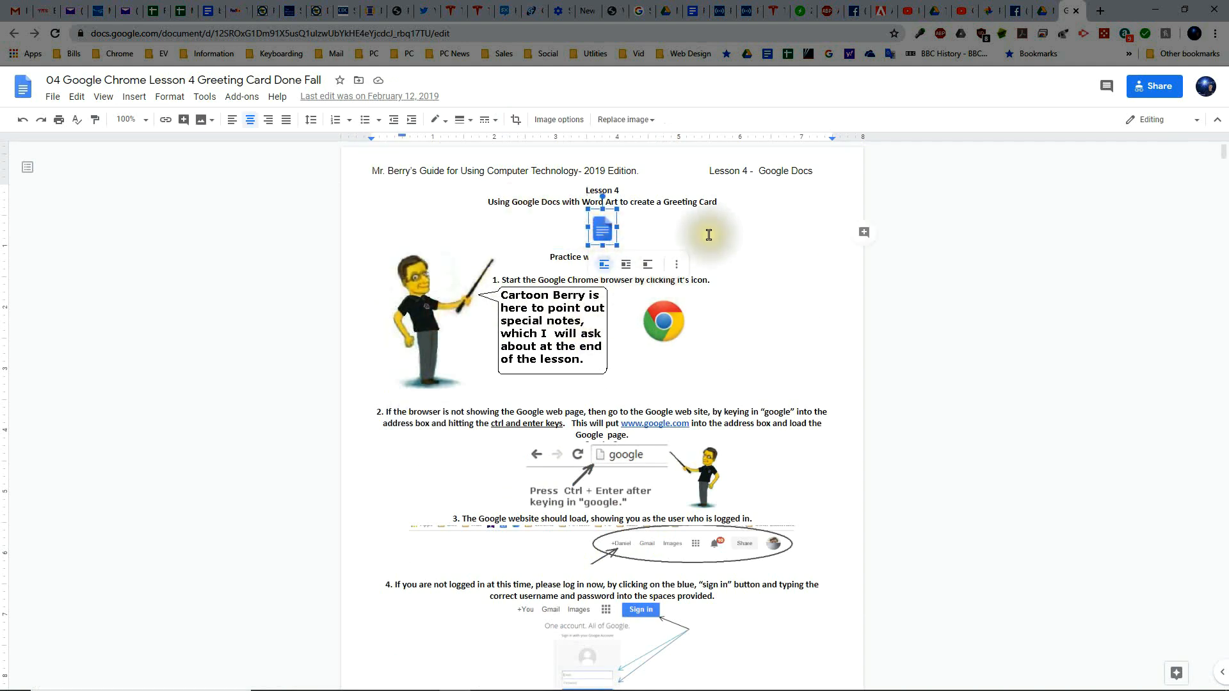
{"action": "left_click", "coordinate": [133, 96]}
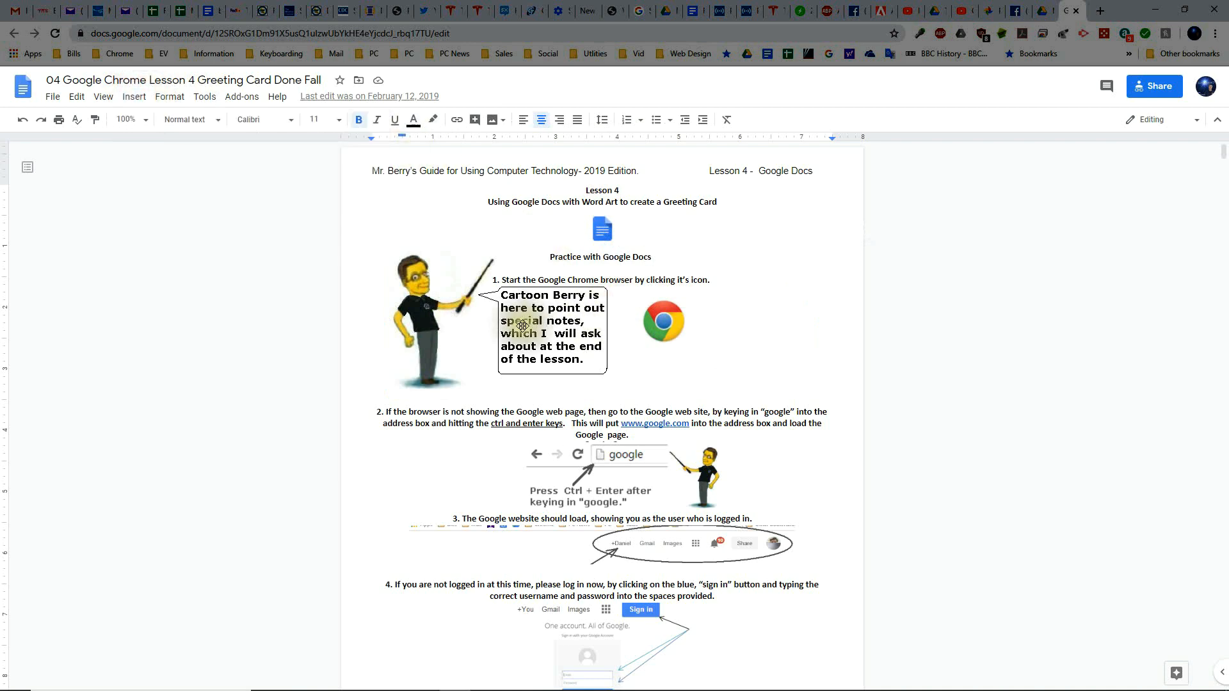
{"action": "scroll", "scroll_direction": "down", "scroll_amount": 3}
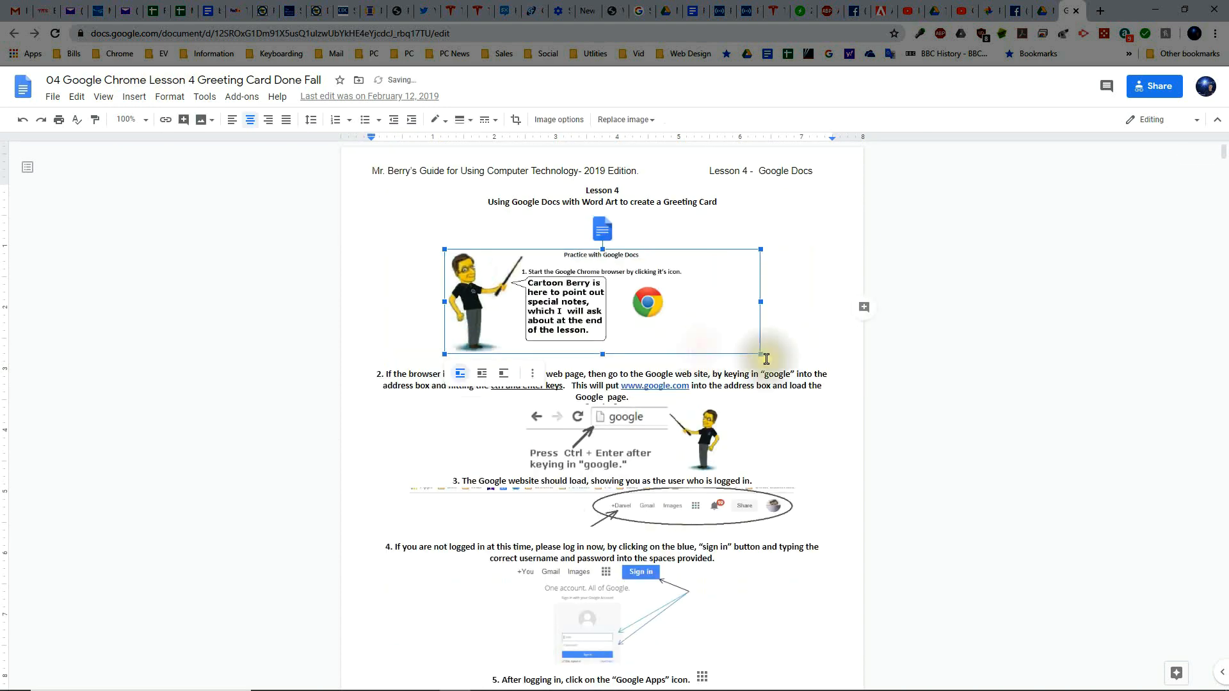
{"action": "left_click", "coordinate": [21, 119]}
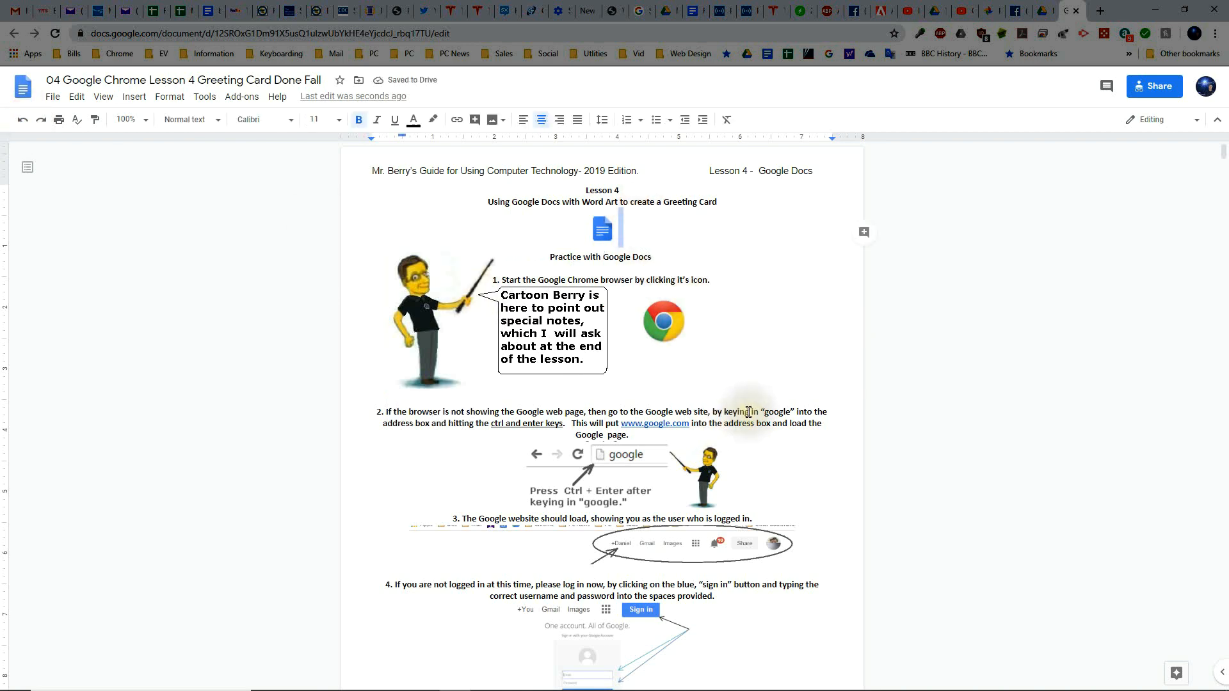
{"action": "scroll", "scroll_direction": "down", "scroll_amount": 3}
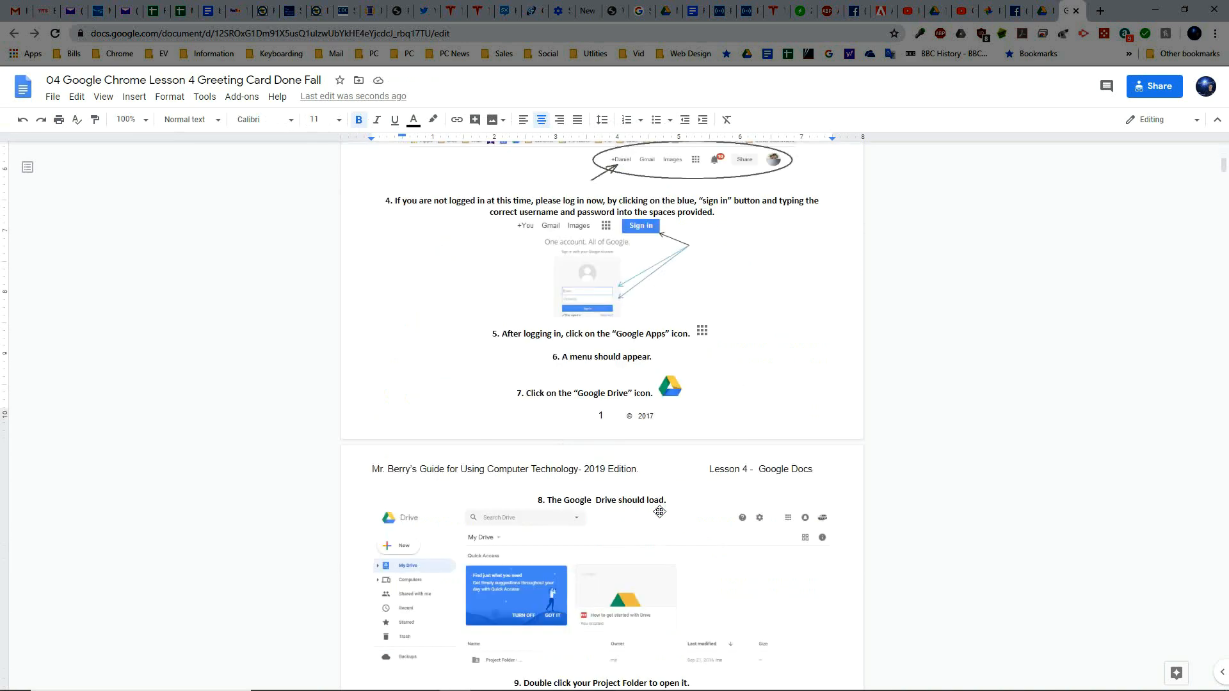
{"action": "scroll", "scroll_direction": "down", "scroll_amount": 3}
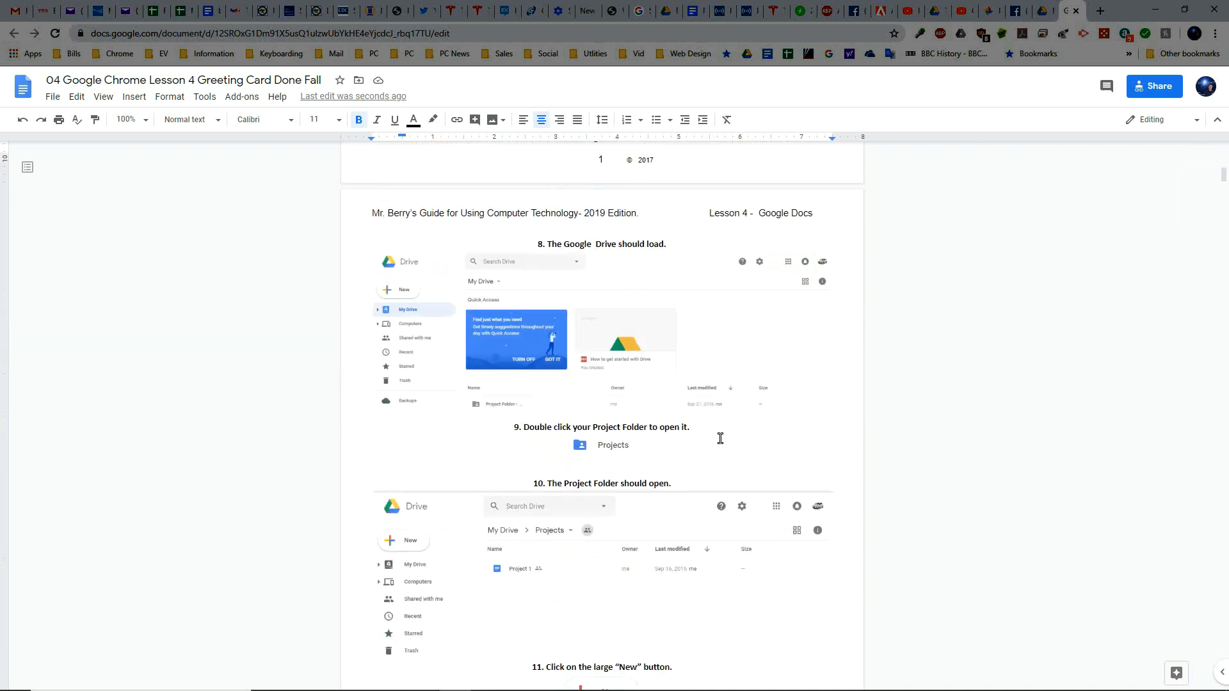
{"action": "scroll", "scroll_direction": "down", "scroll_amount": 3}
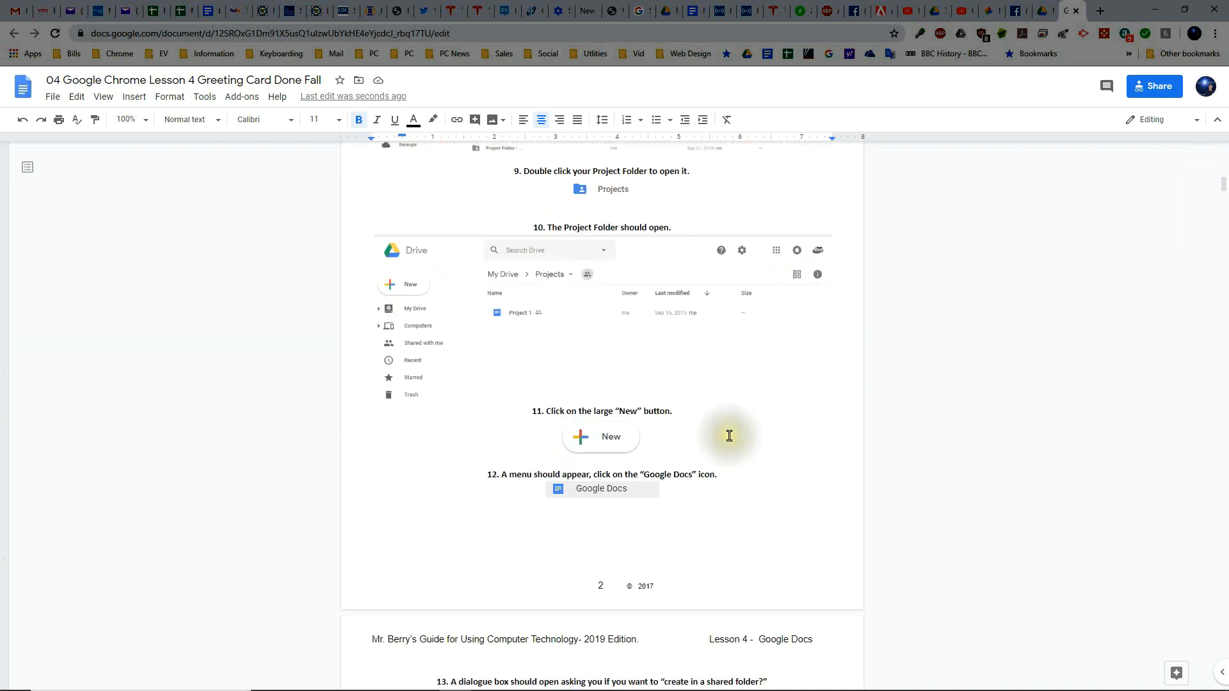
{"action": "mouse_move", "coordinate": [690, 345]}
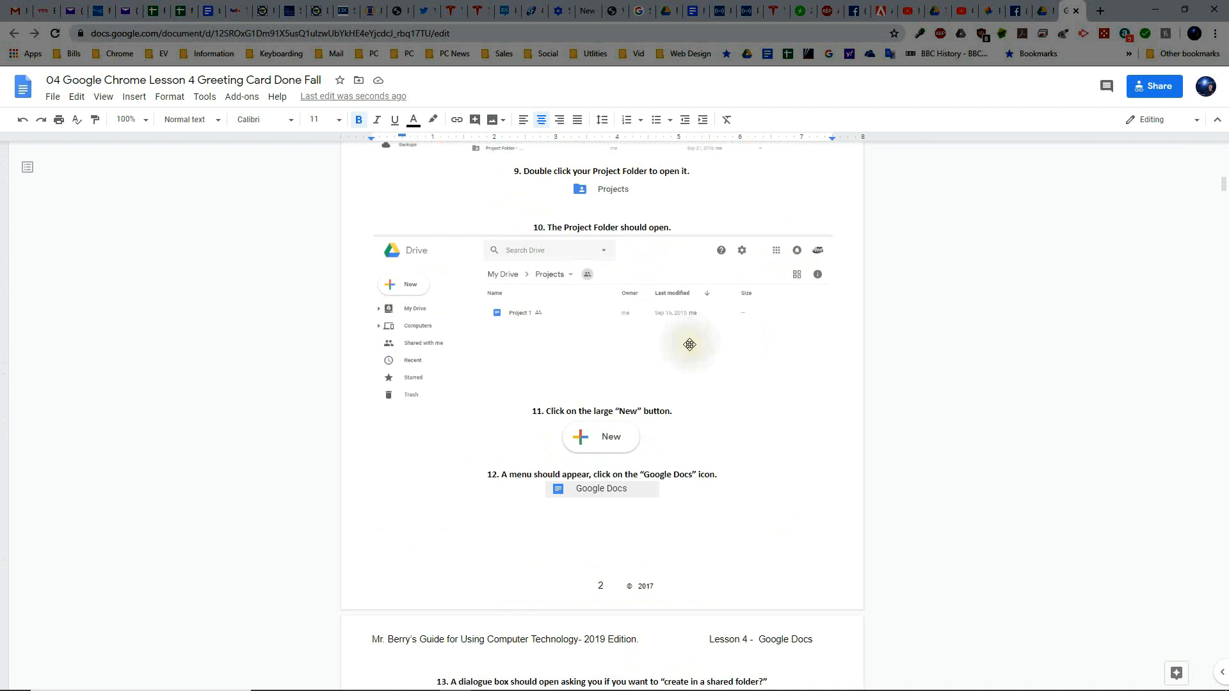
{"action": "scroll", "scroll_direction": "down", "scroll_amount": 3}
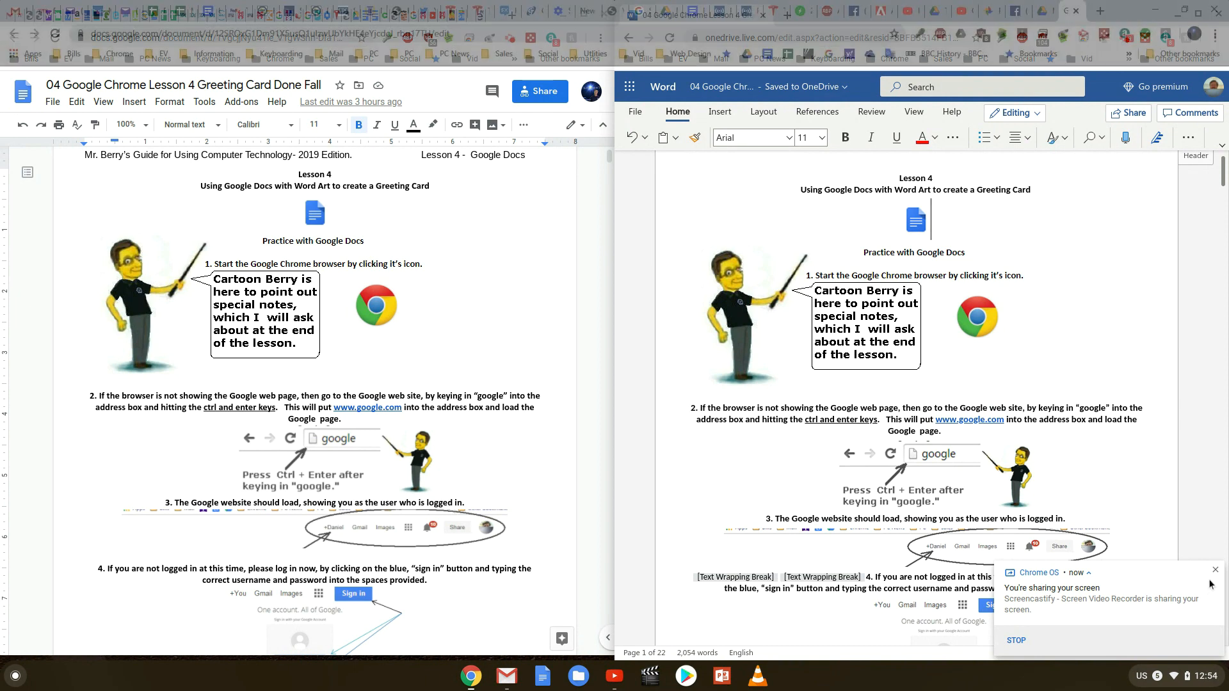
{"action": "left_click", "coordinate": [1215, 569]}
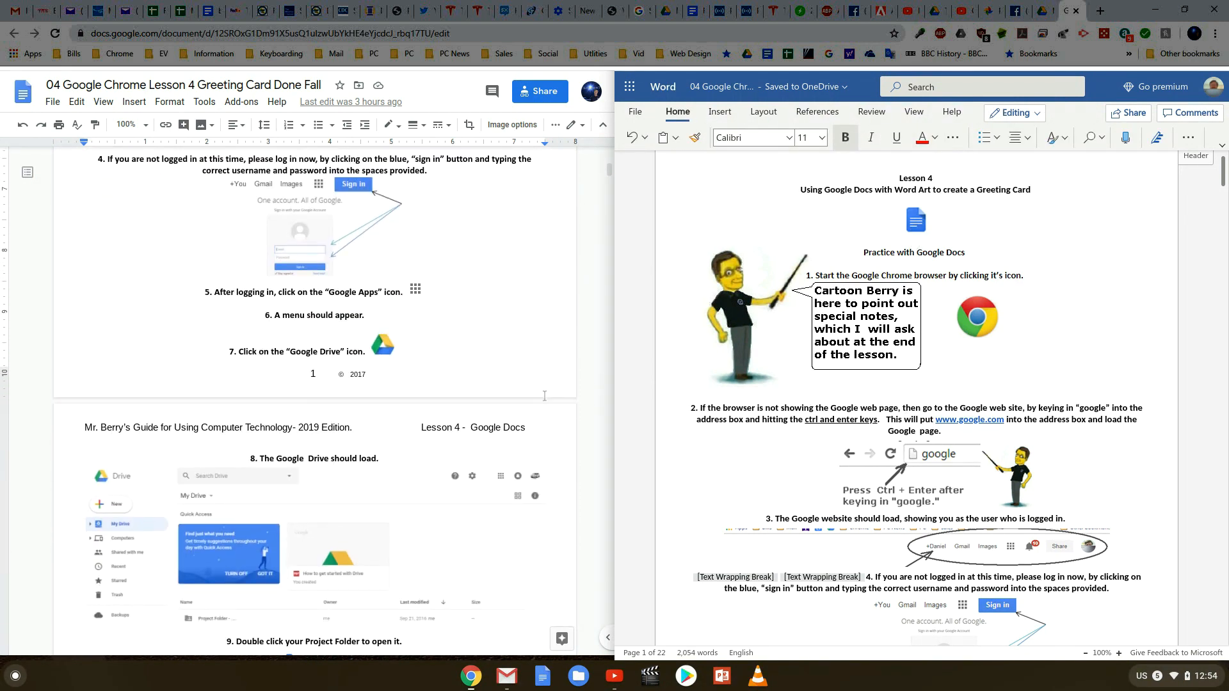
{"action": "scroll", "scroll_direction": "down", "scroll_amount": 3}
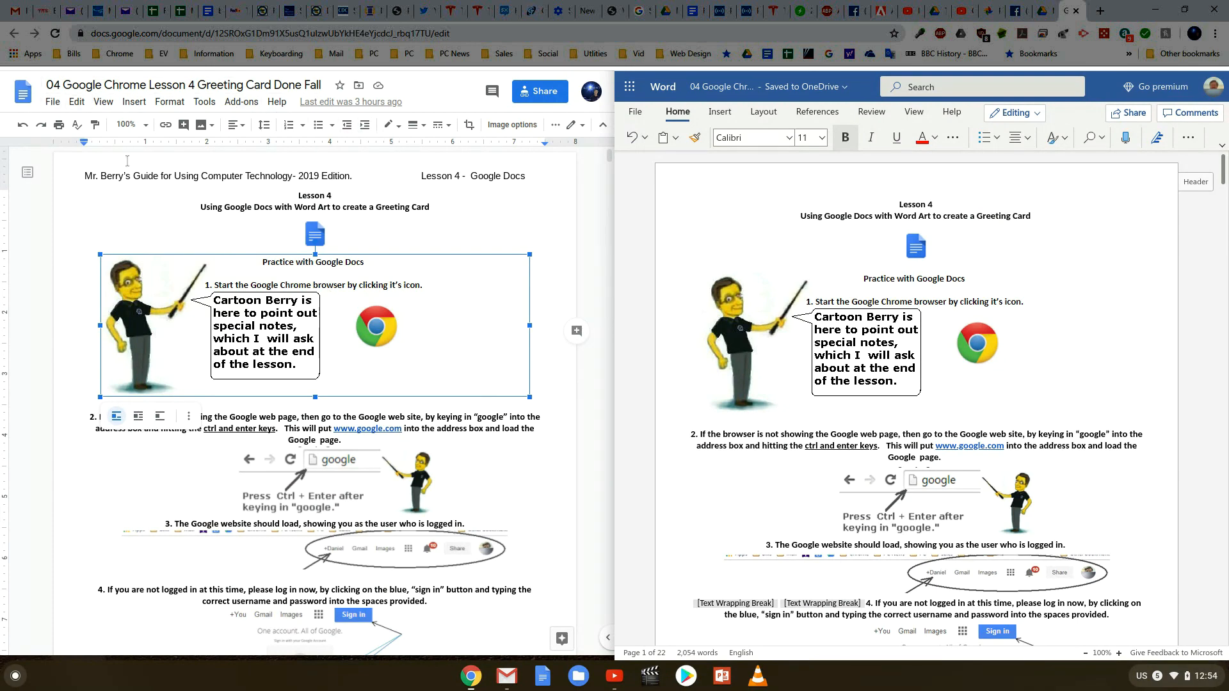
{"action": "mouse_move", "coordinate": [381, 175]}
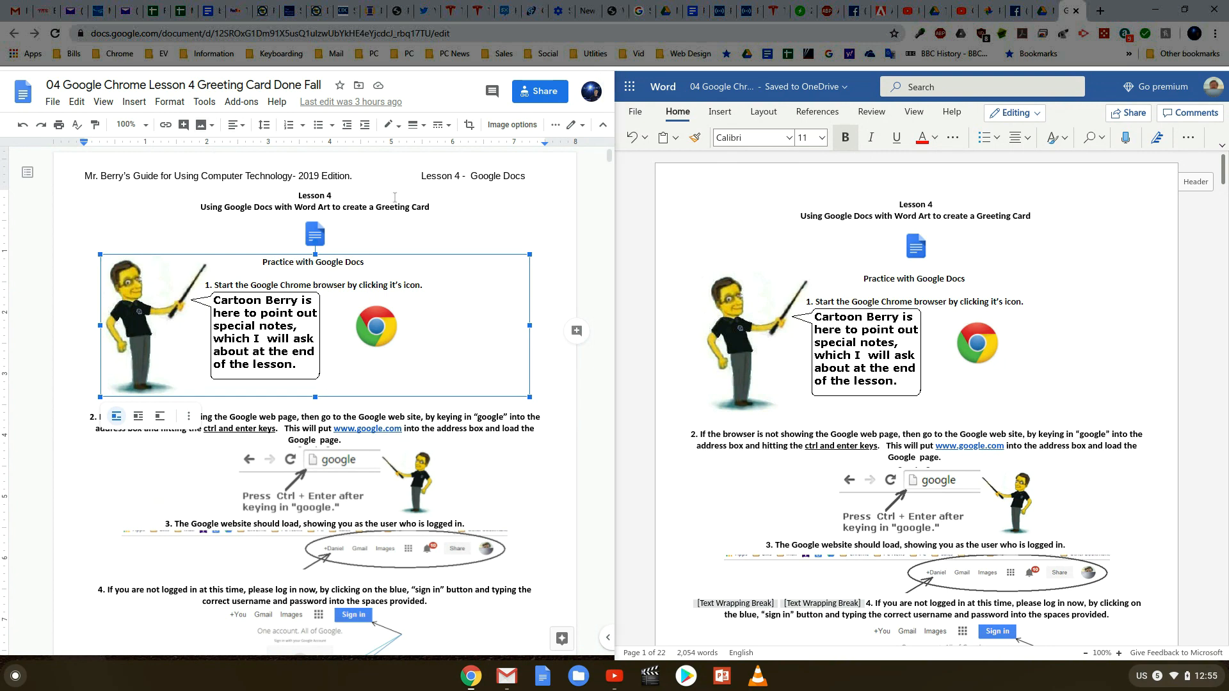
{"action": "left_click", "coordinate": [462, 247]}
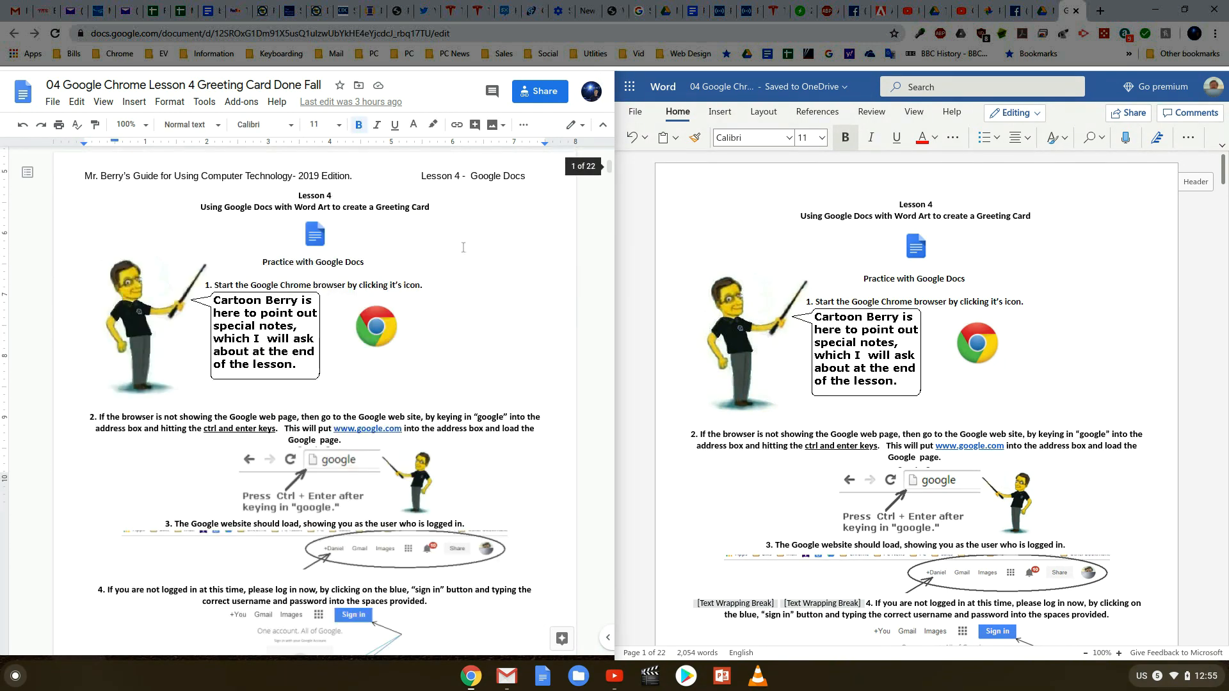